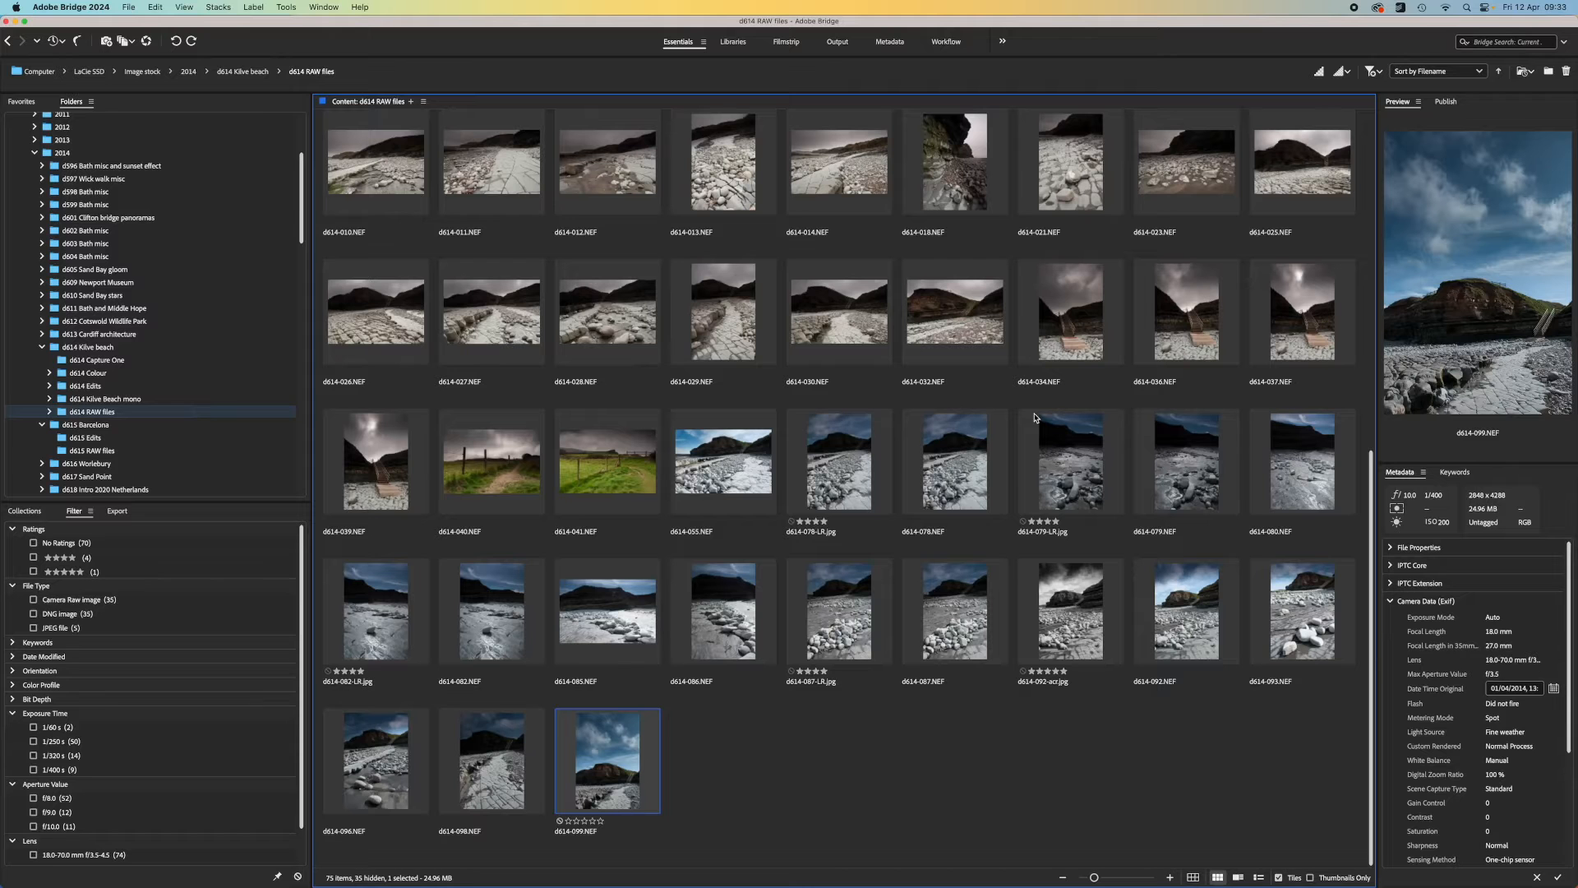
mouse_move(469, 427)
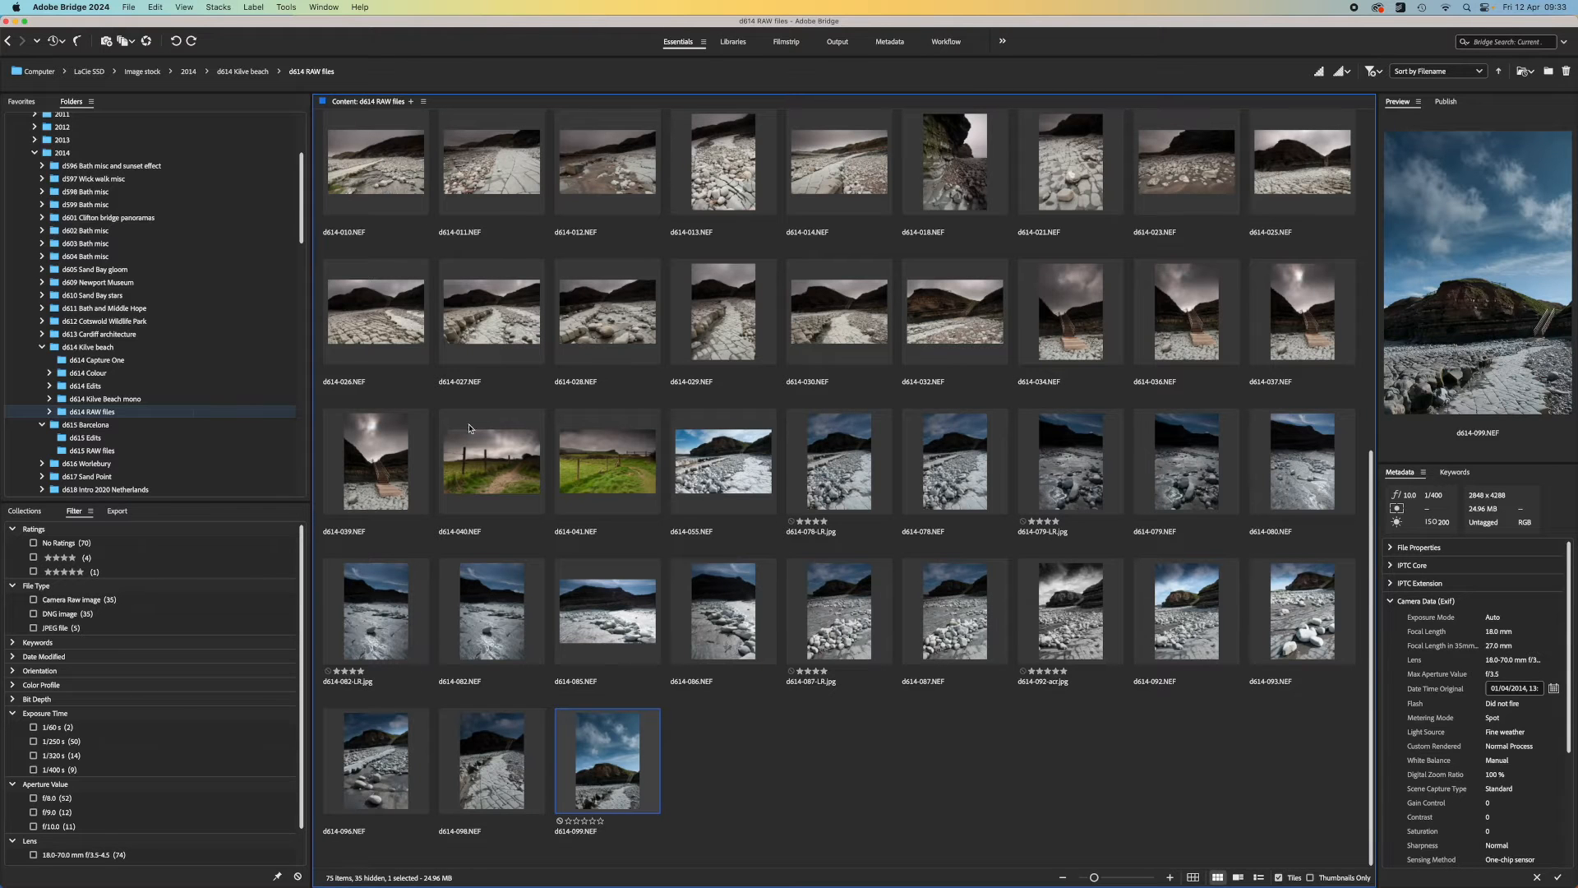
Move the staircase image d614-039co.jpg from d614 Capture One into d614 Kilve Beach mono.
click(105, 398)
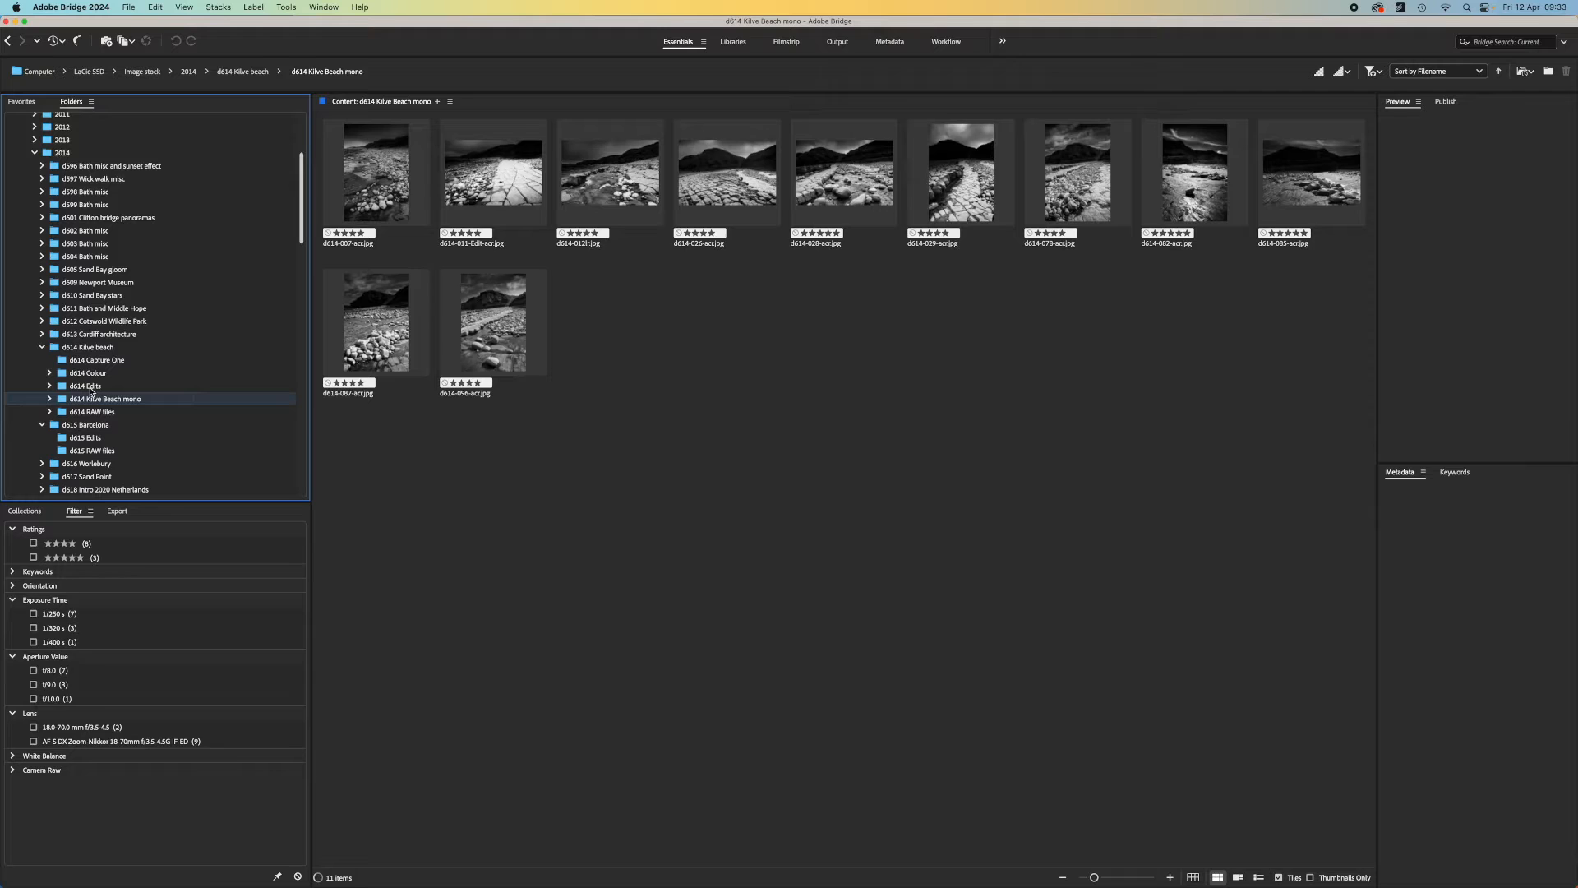
click(84, 384)
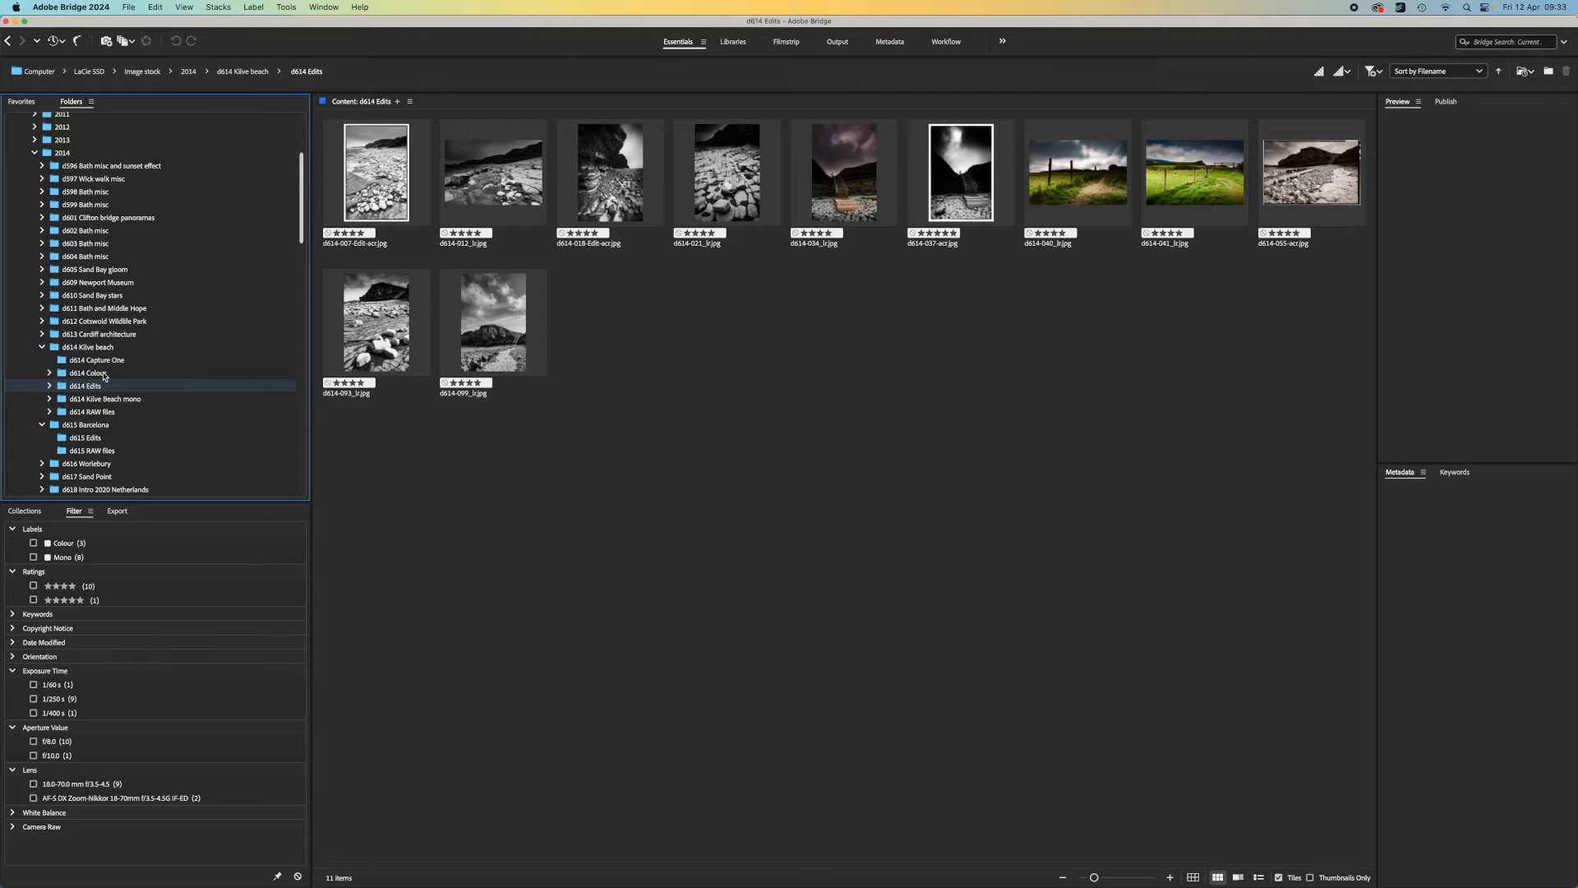
click(97, 360)
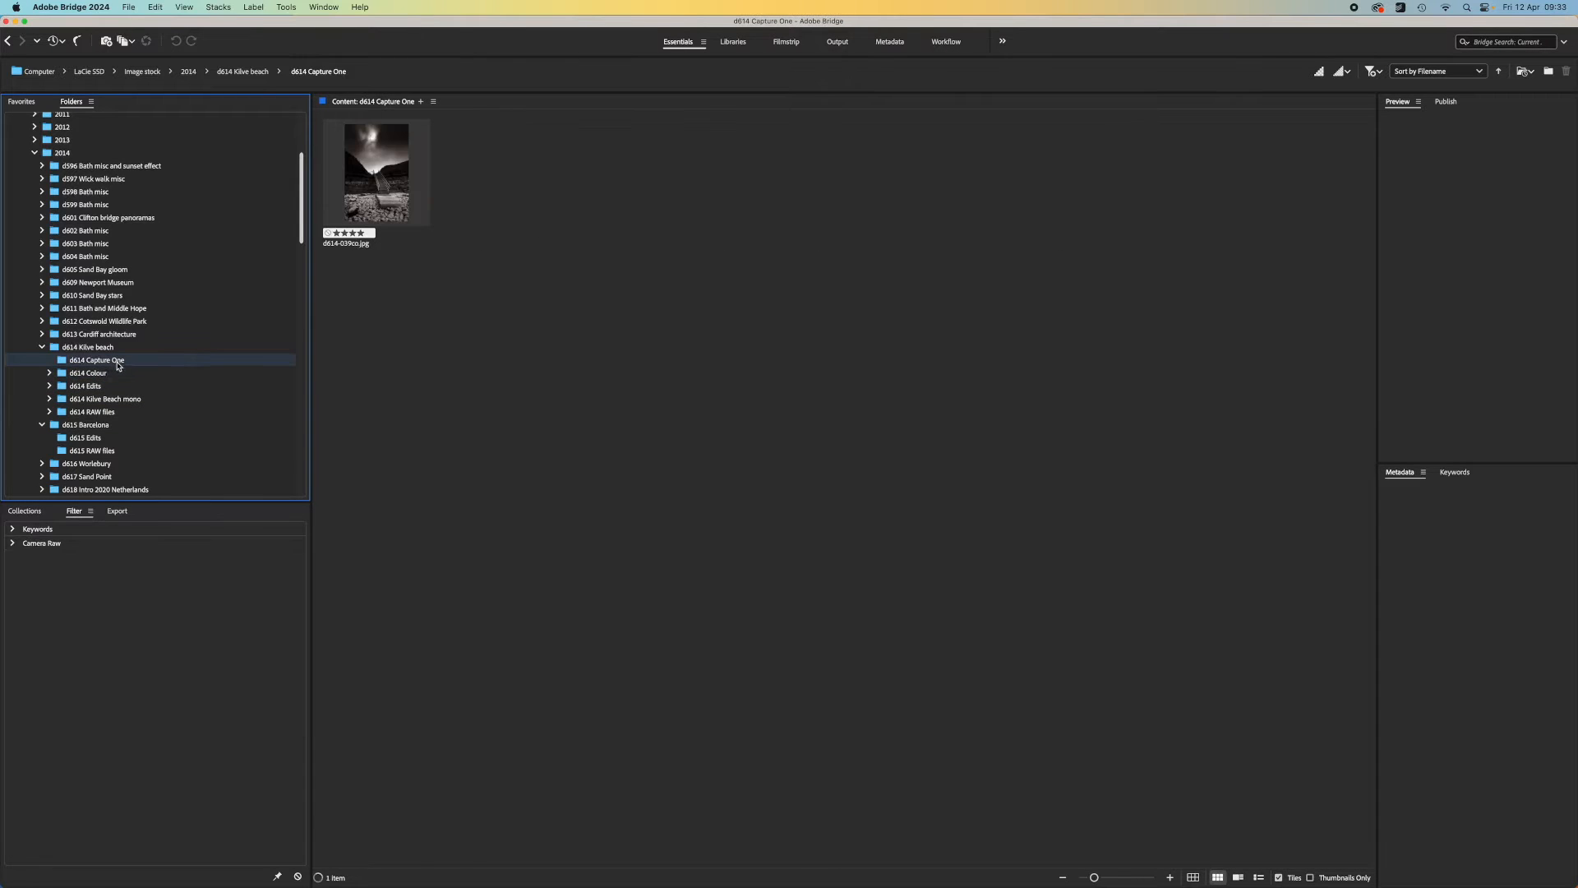
click(375, 171)
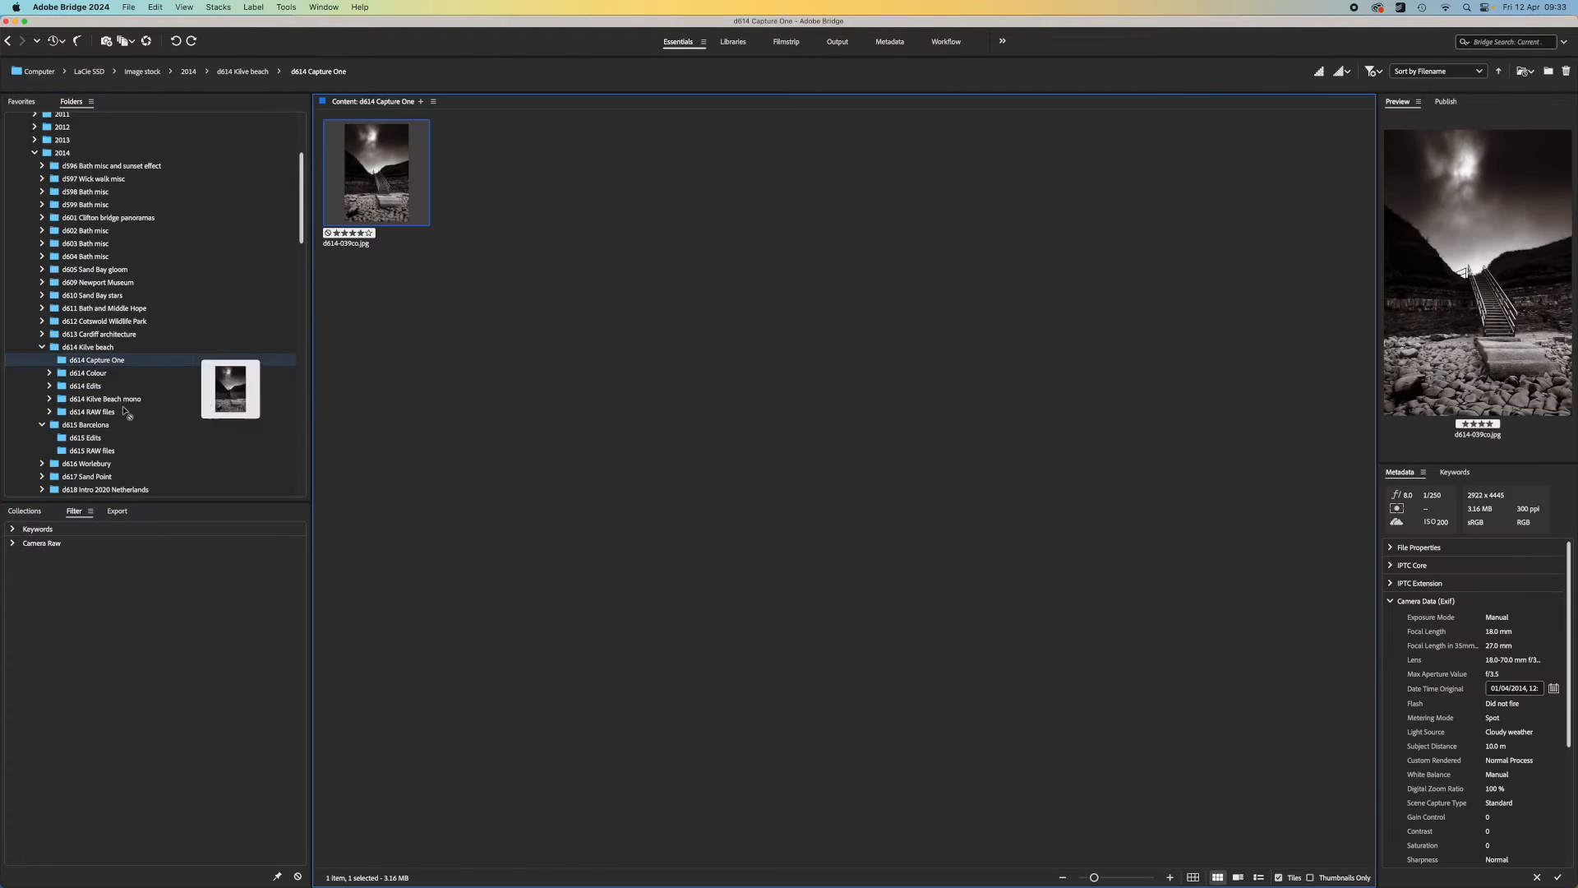
click(102, 397)
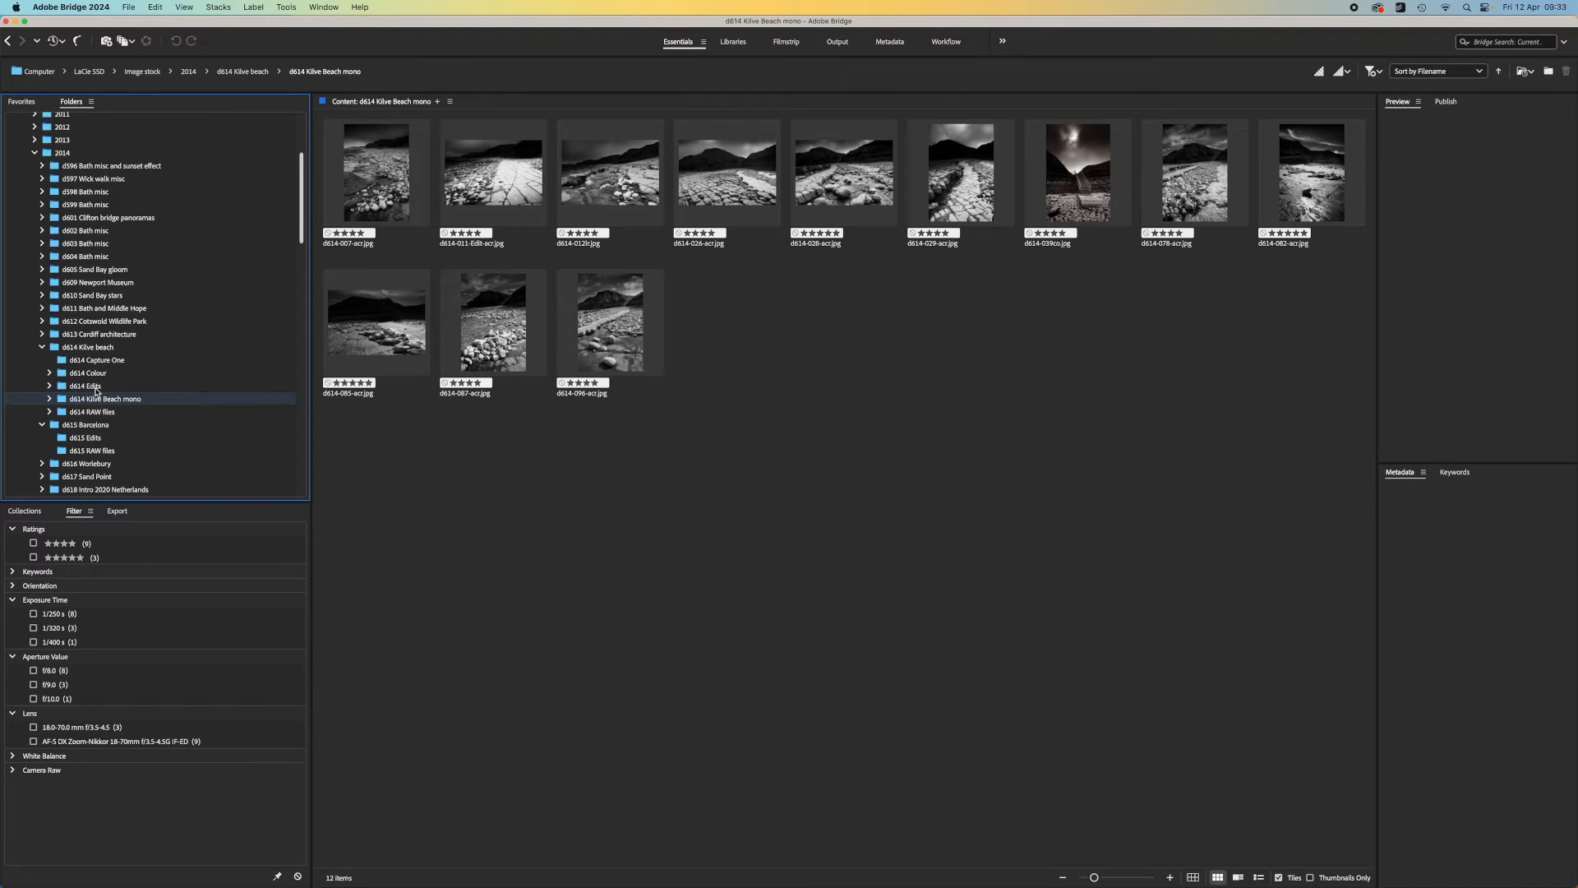
Add the four selected mono edits from d614 Edits to the Kilve Beach mono folder.
click(85, 384)
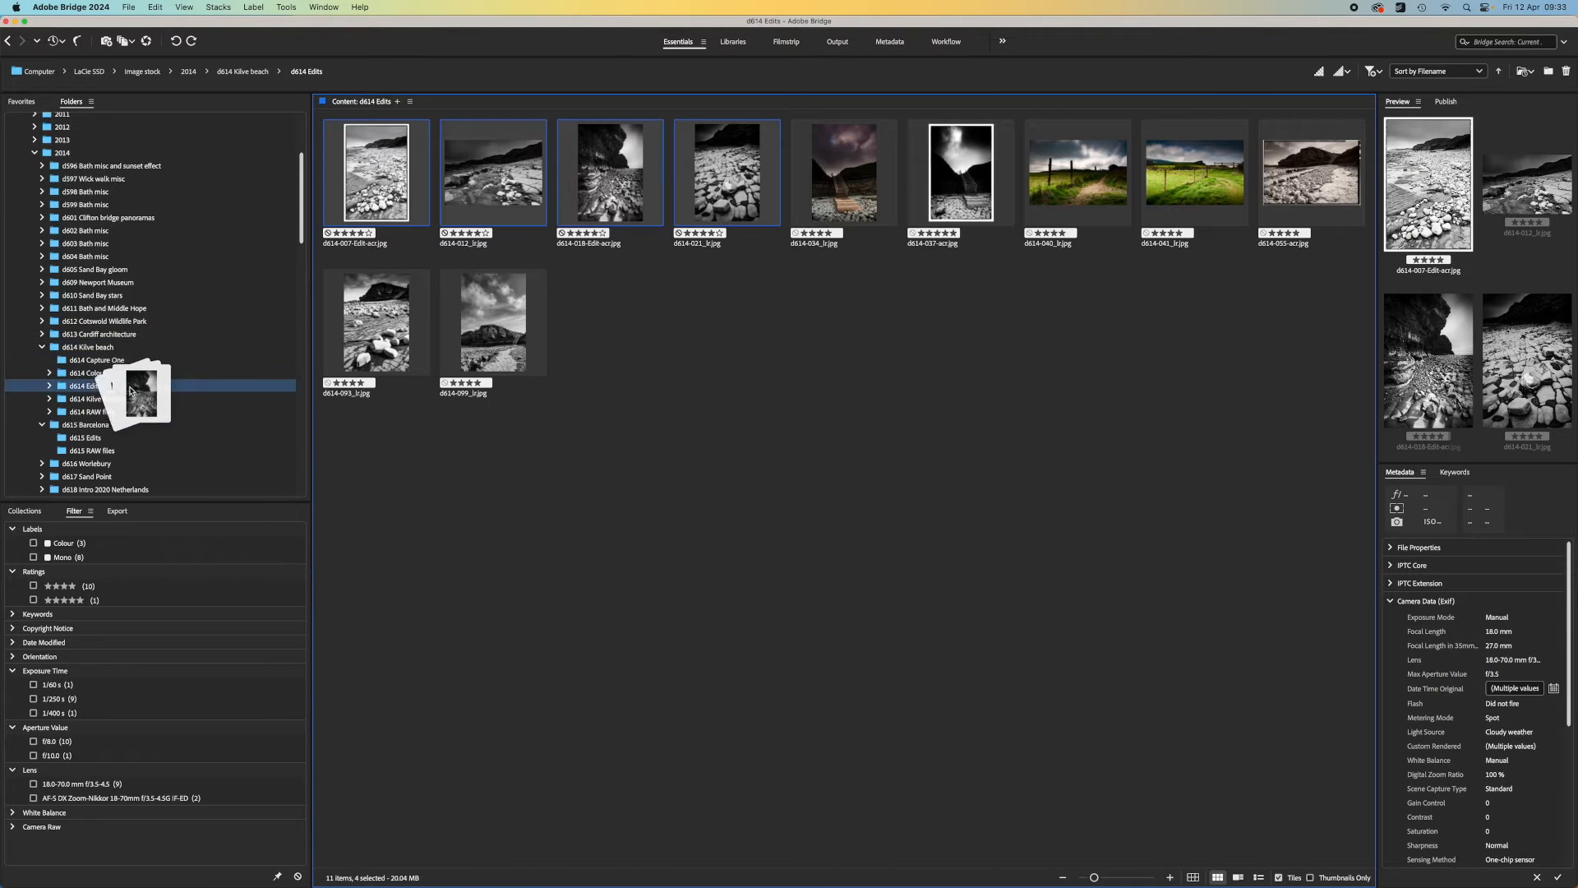
click(106, 398)
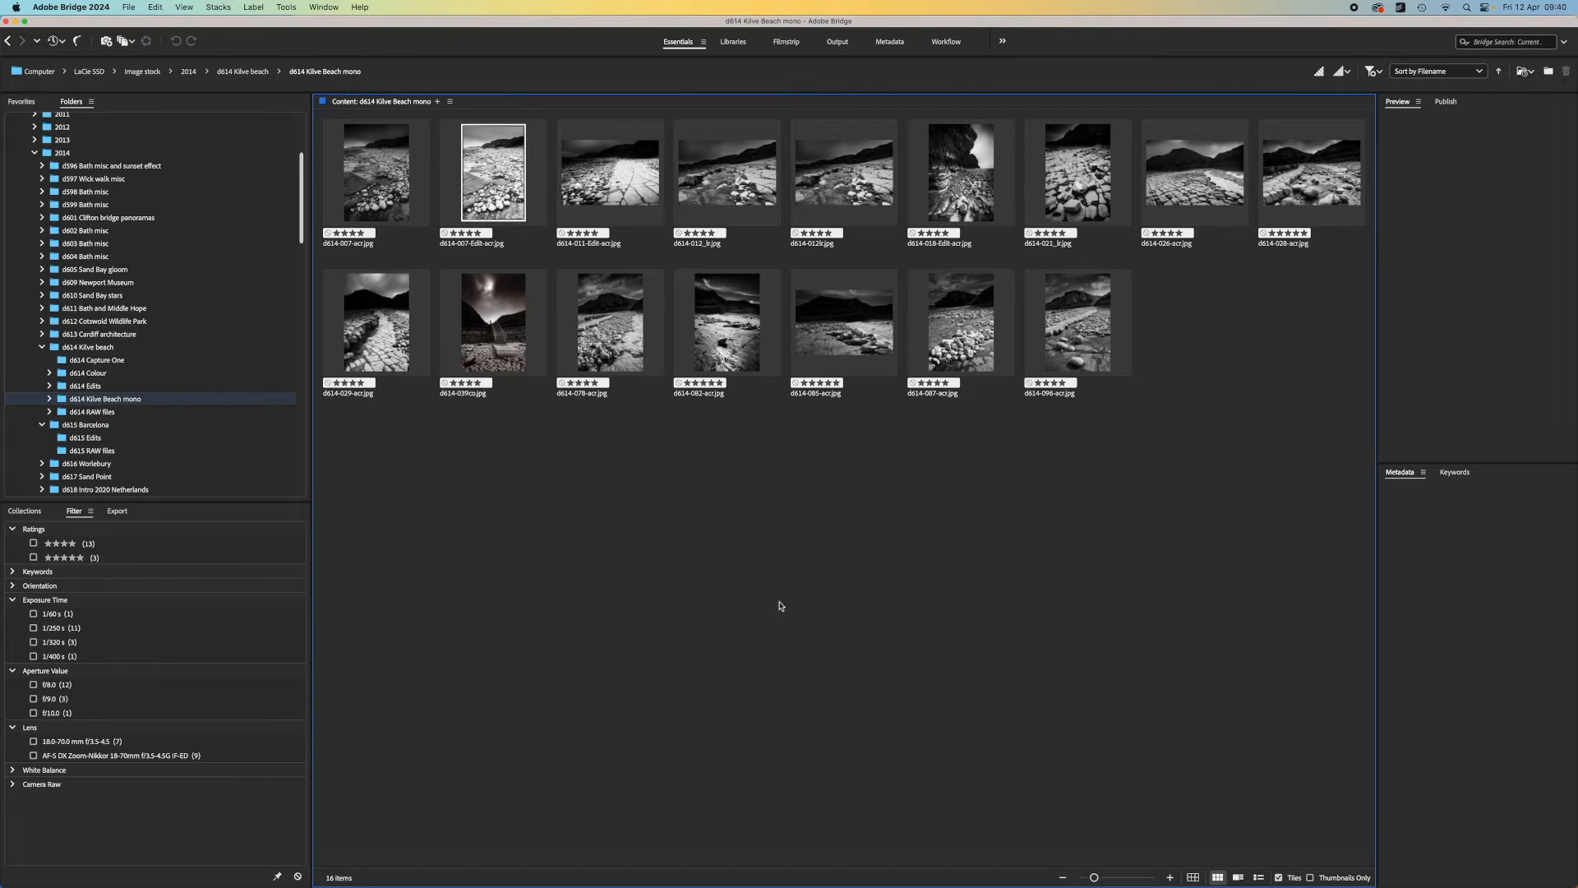
mouse_move(792, 145)
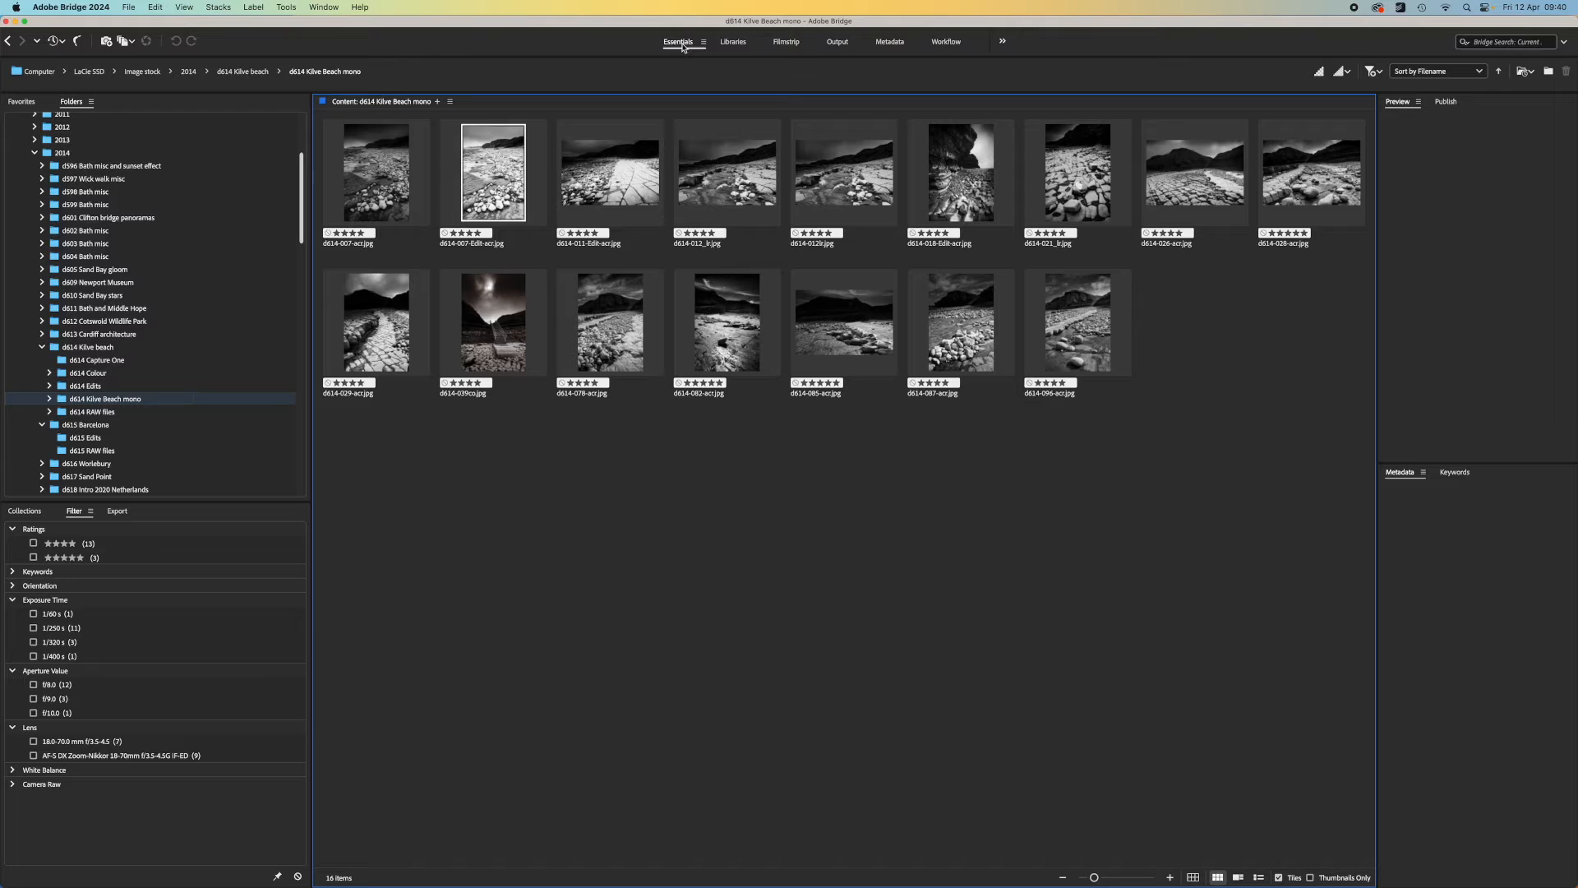
Try the Libraries workspace and return to the Essentials layout.
click(786, 41)
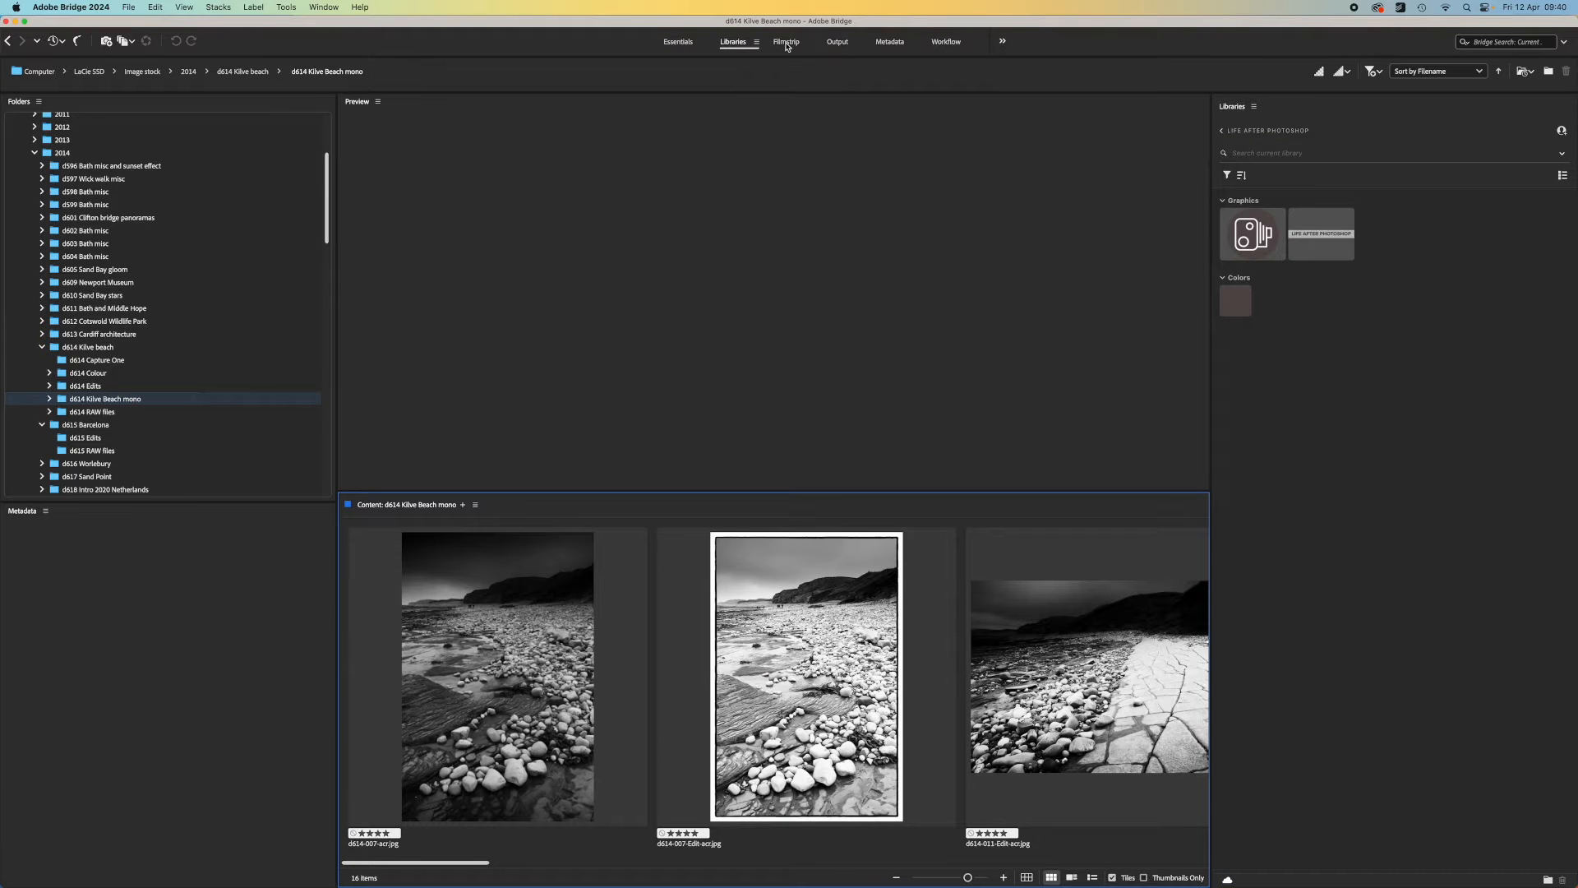
click(677, 41)
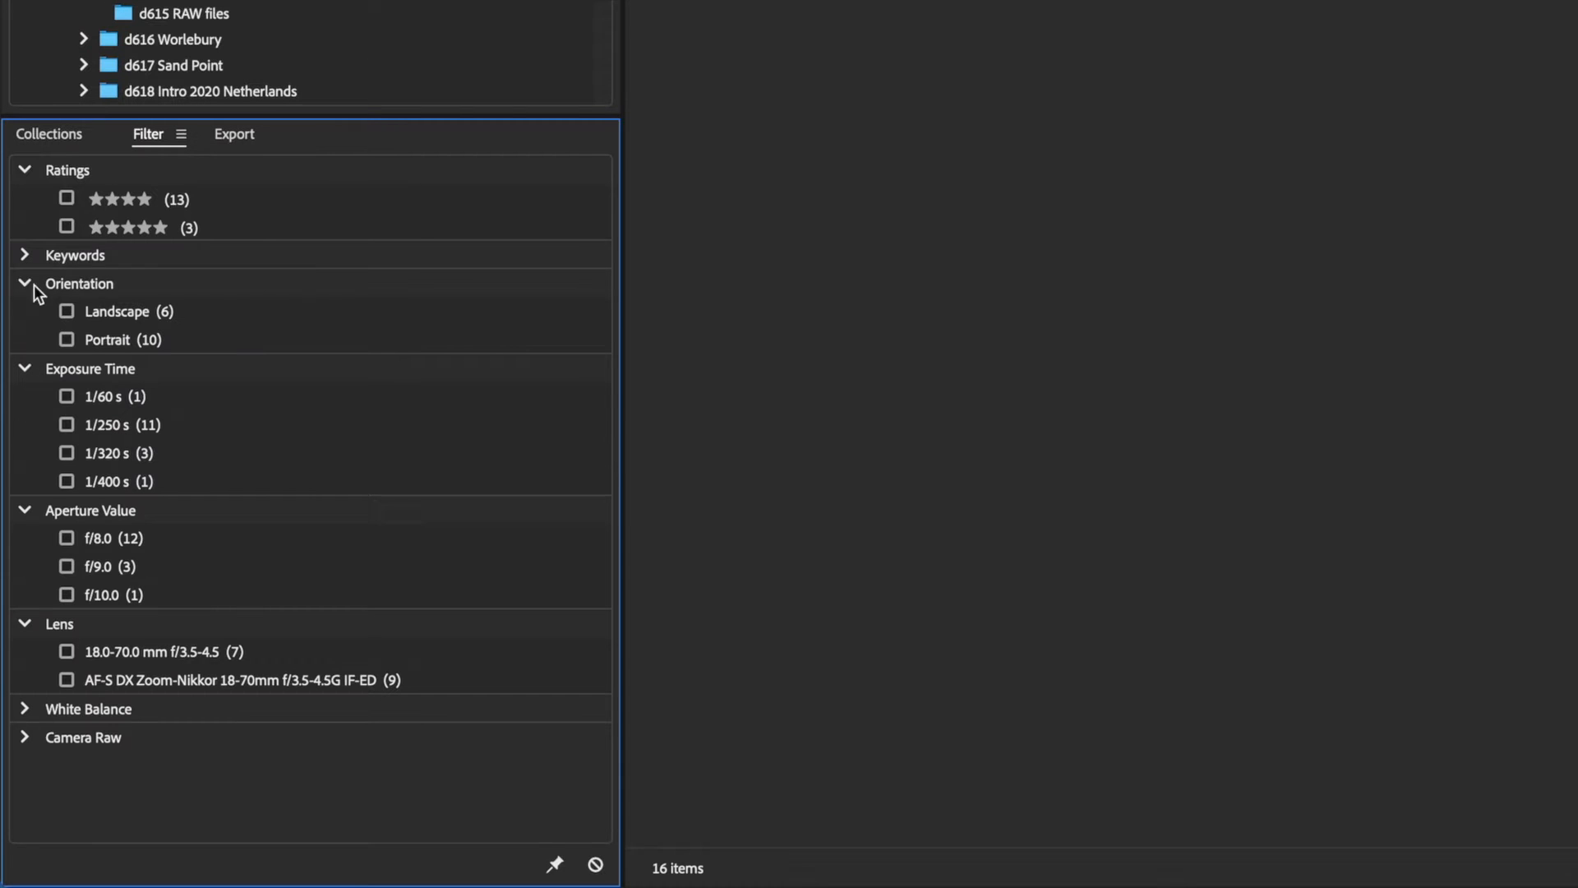
Filter the mono folder by orientation, Landscape then Portrait only.
click(66, 310)
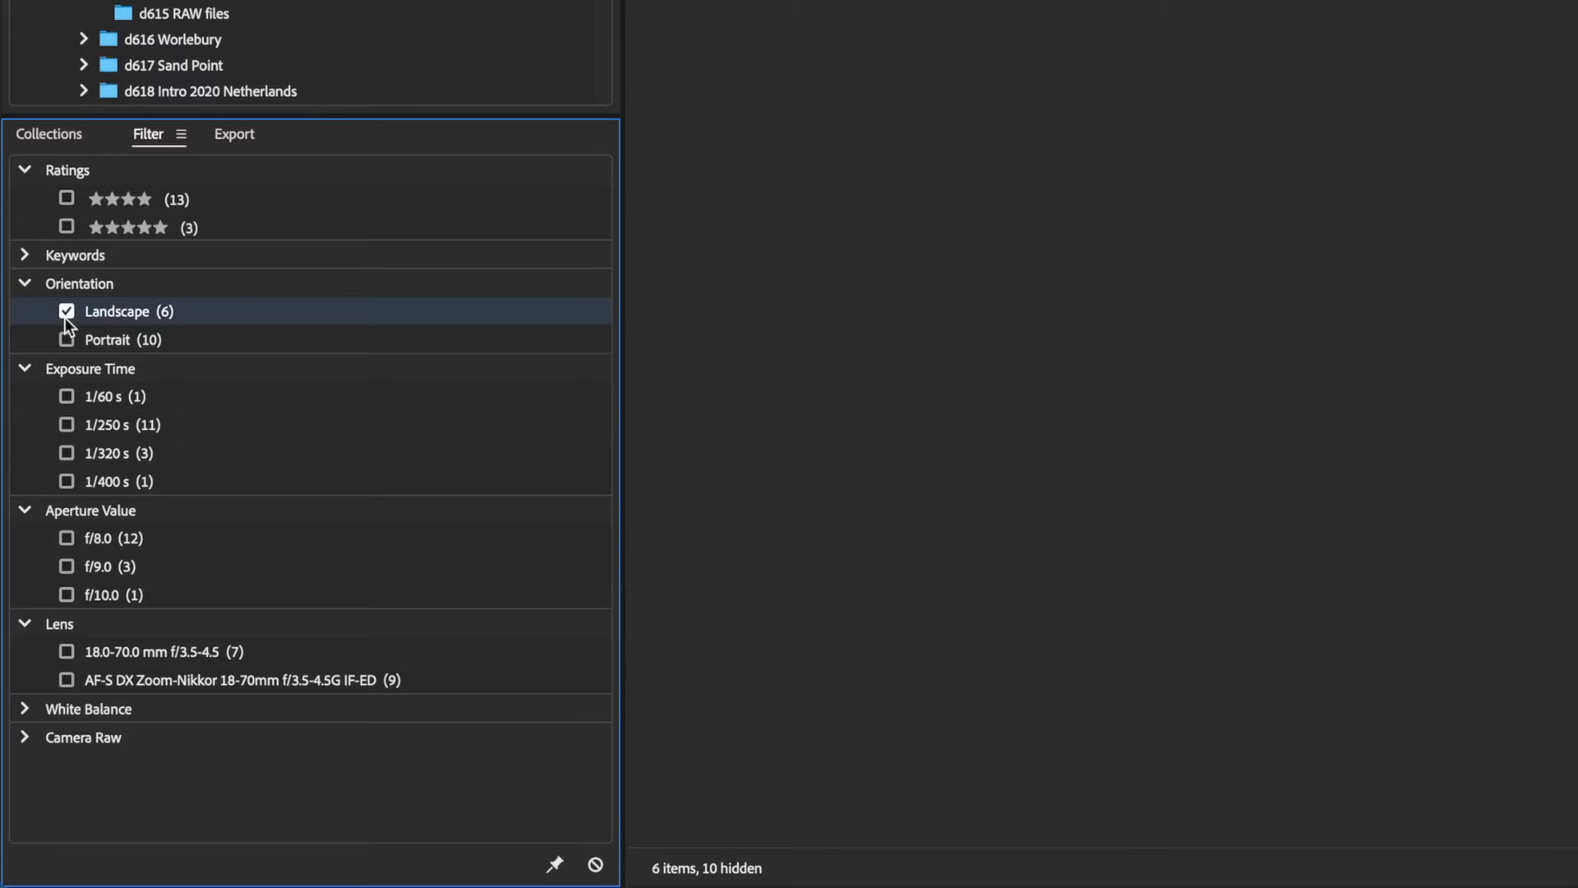
click(66, 339)
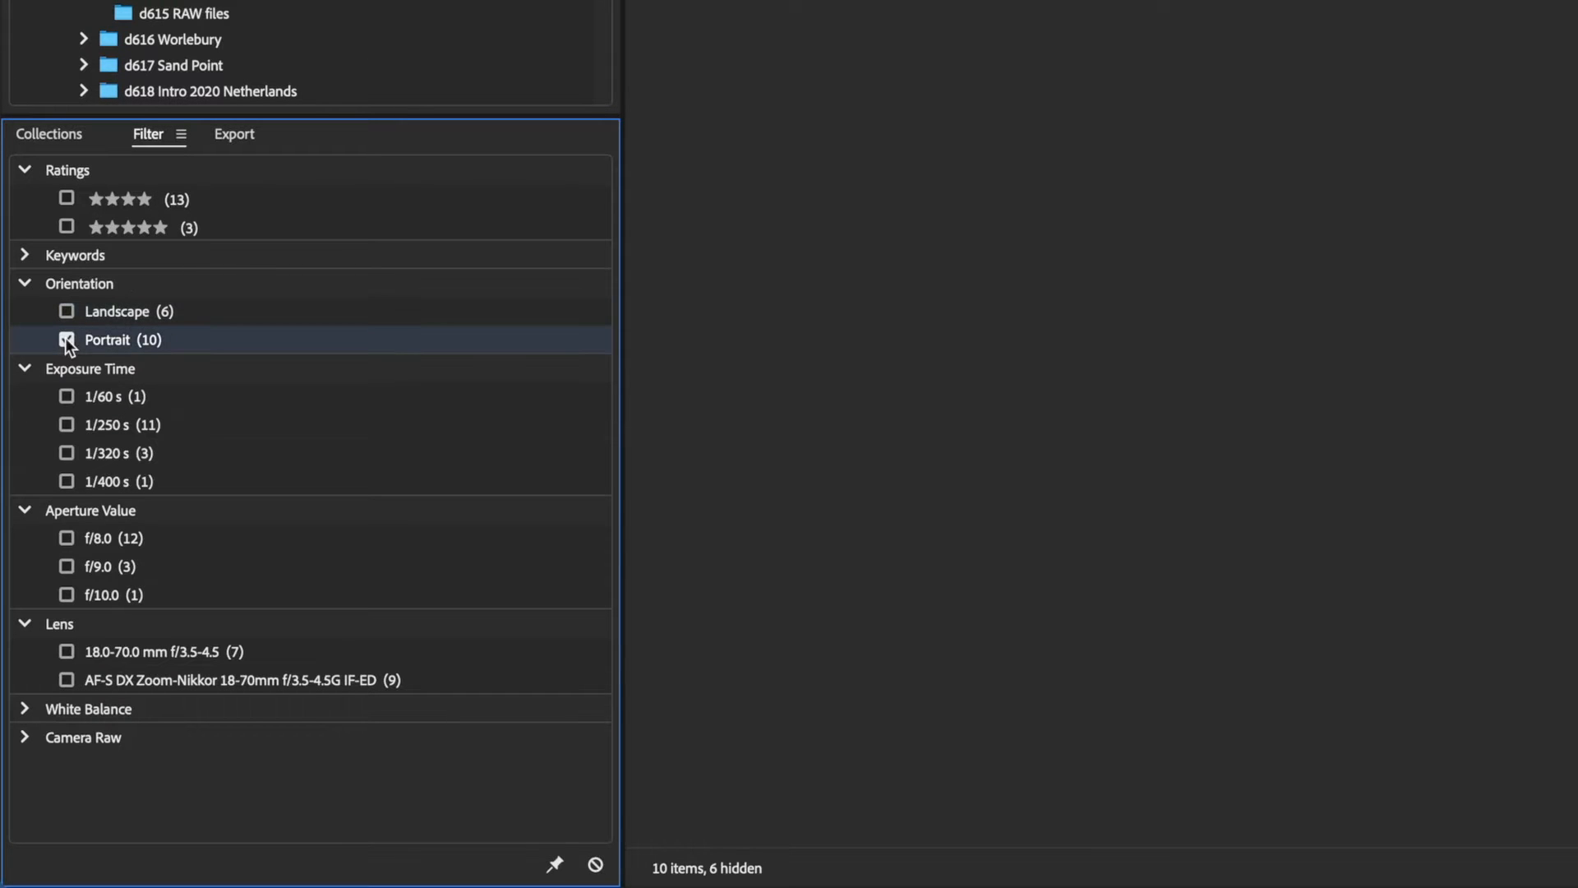
click(65, 339)
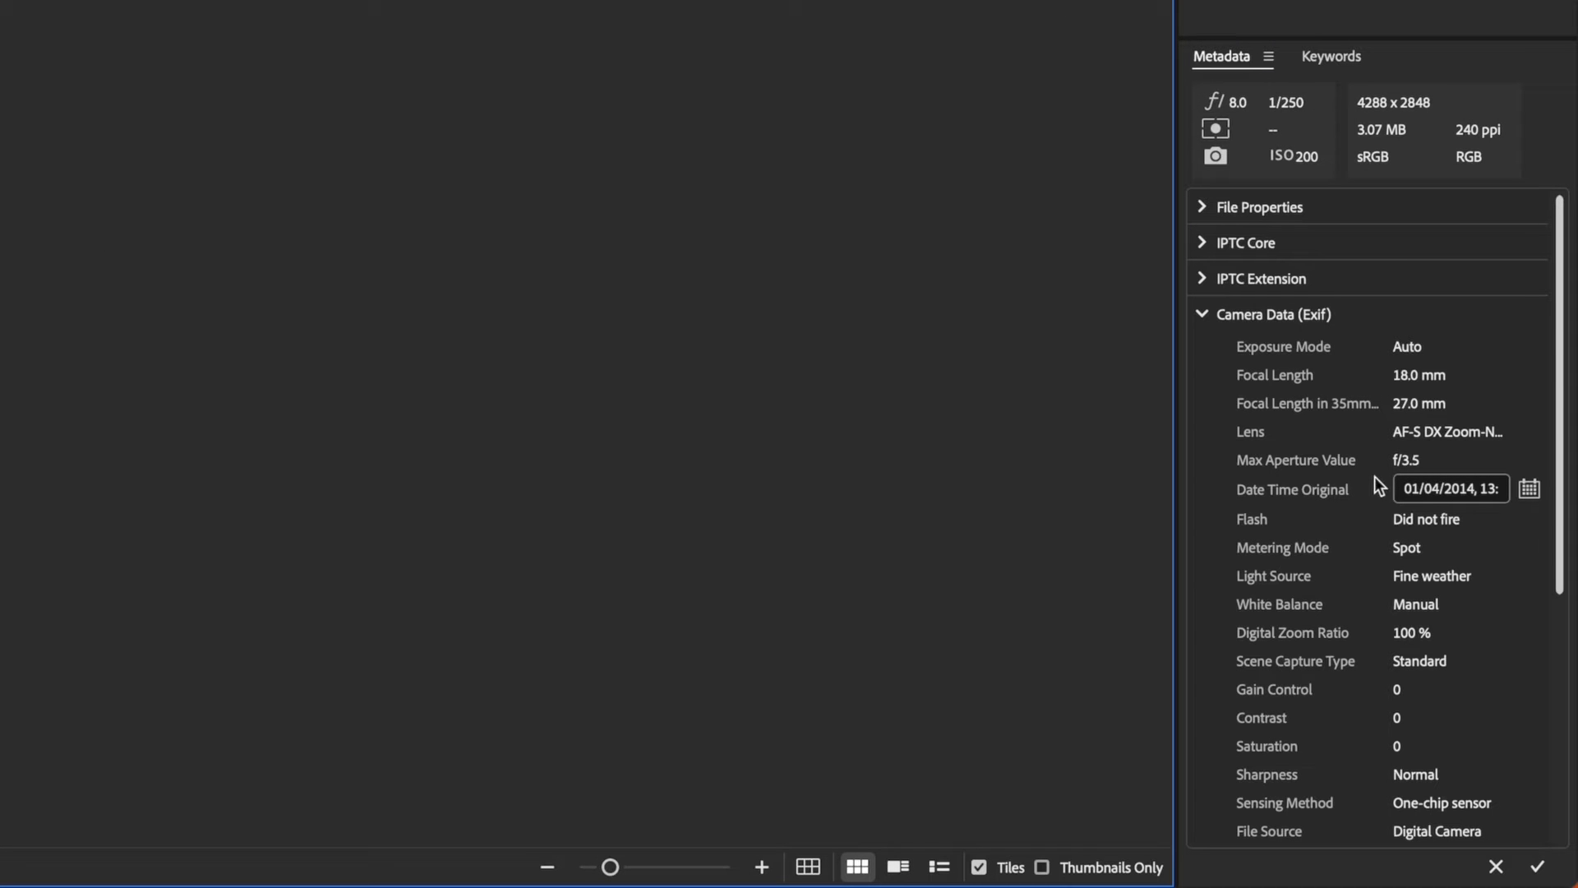
mouse_move(1476, 142)
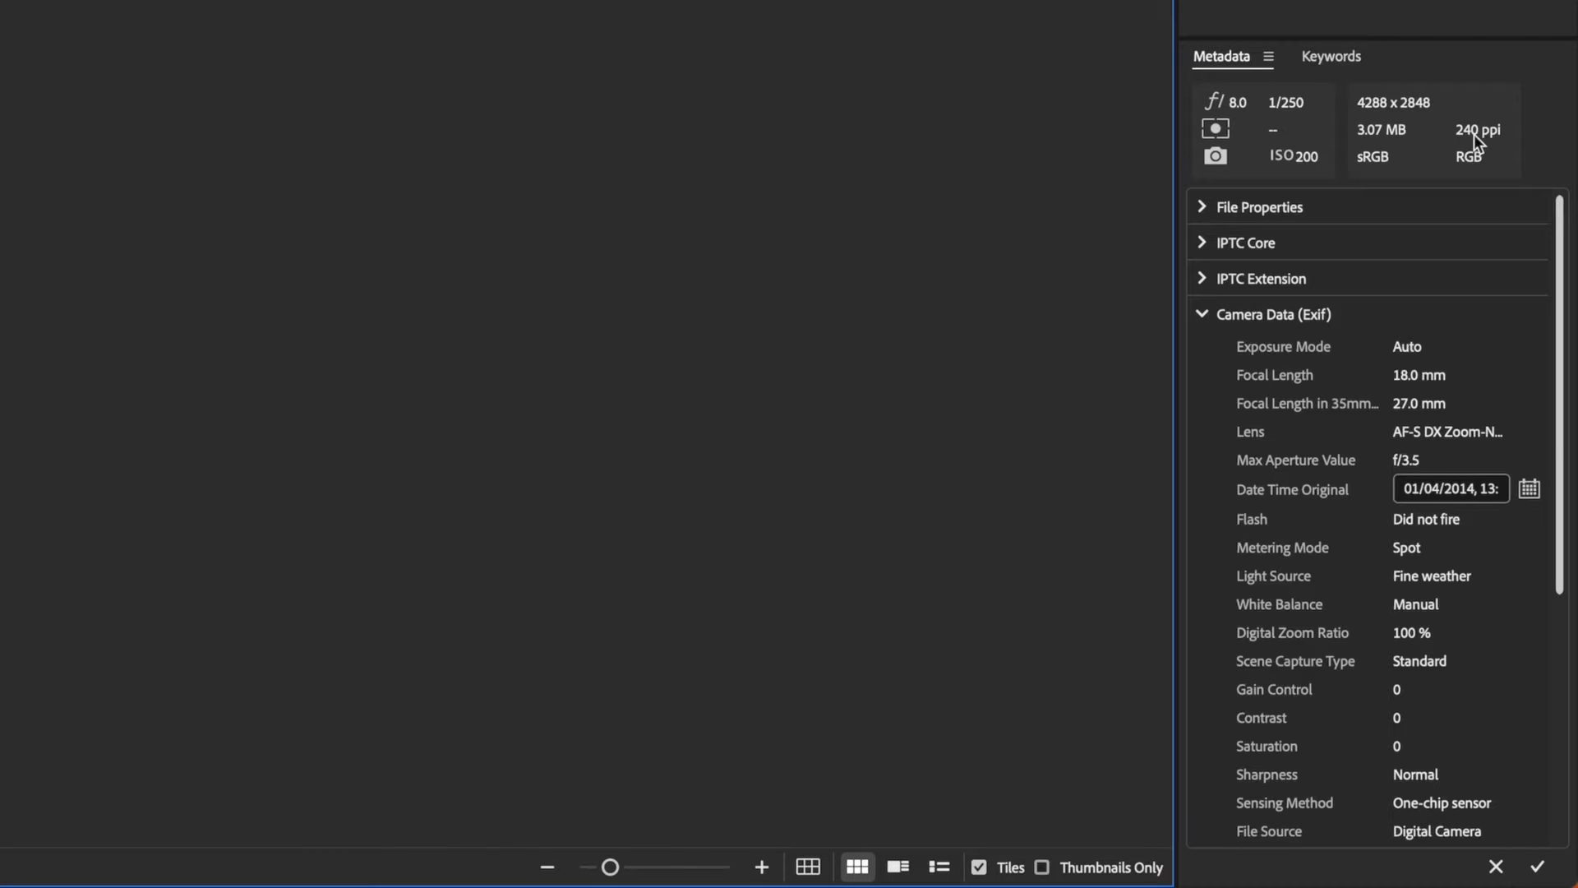
Show the photo's assigned keywords (Kilve, Kilve beach, Mono, Future, Used) in the Keywords panel.
click(1329, 56)
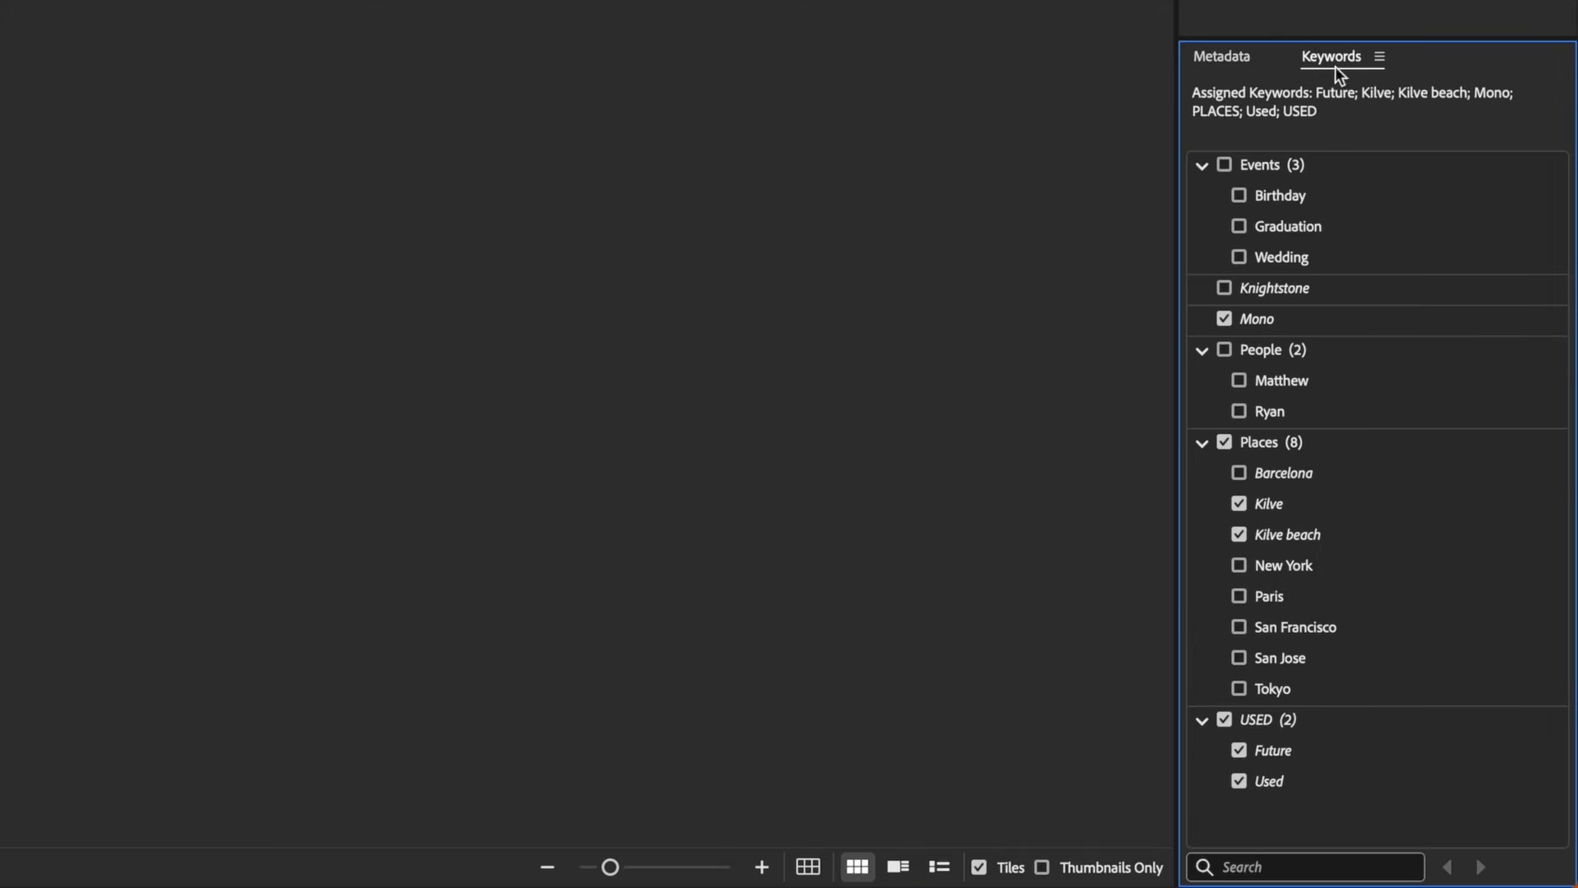
mouse_move(1337, 553)
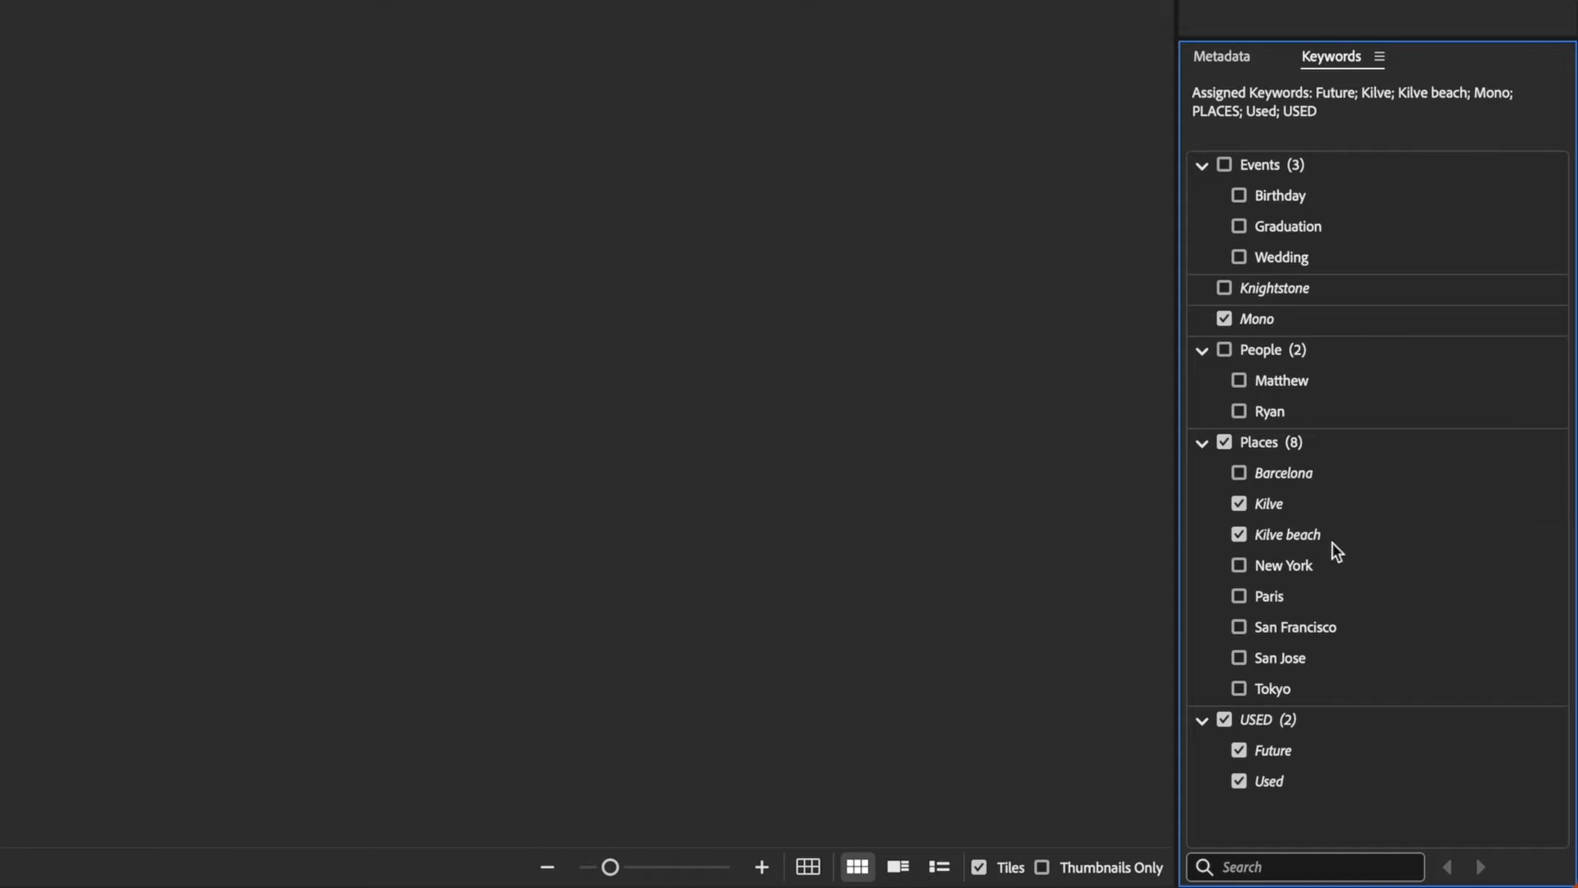
click(788, 41)
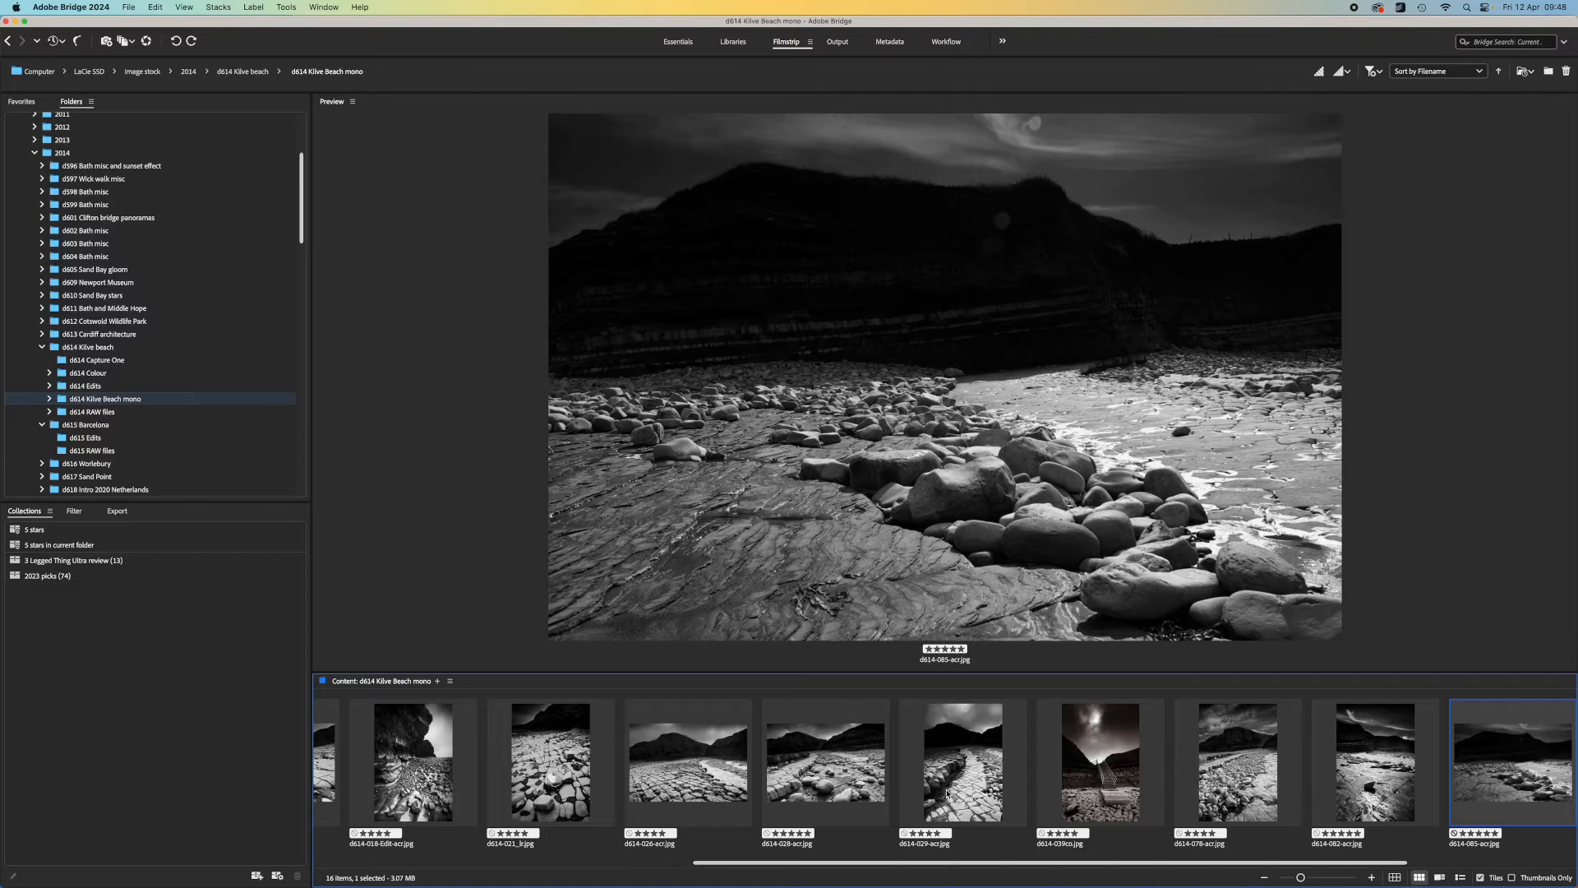
Preview the staircase image and the rocky foreshore portrait shot large.
click(1100, 761)
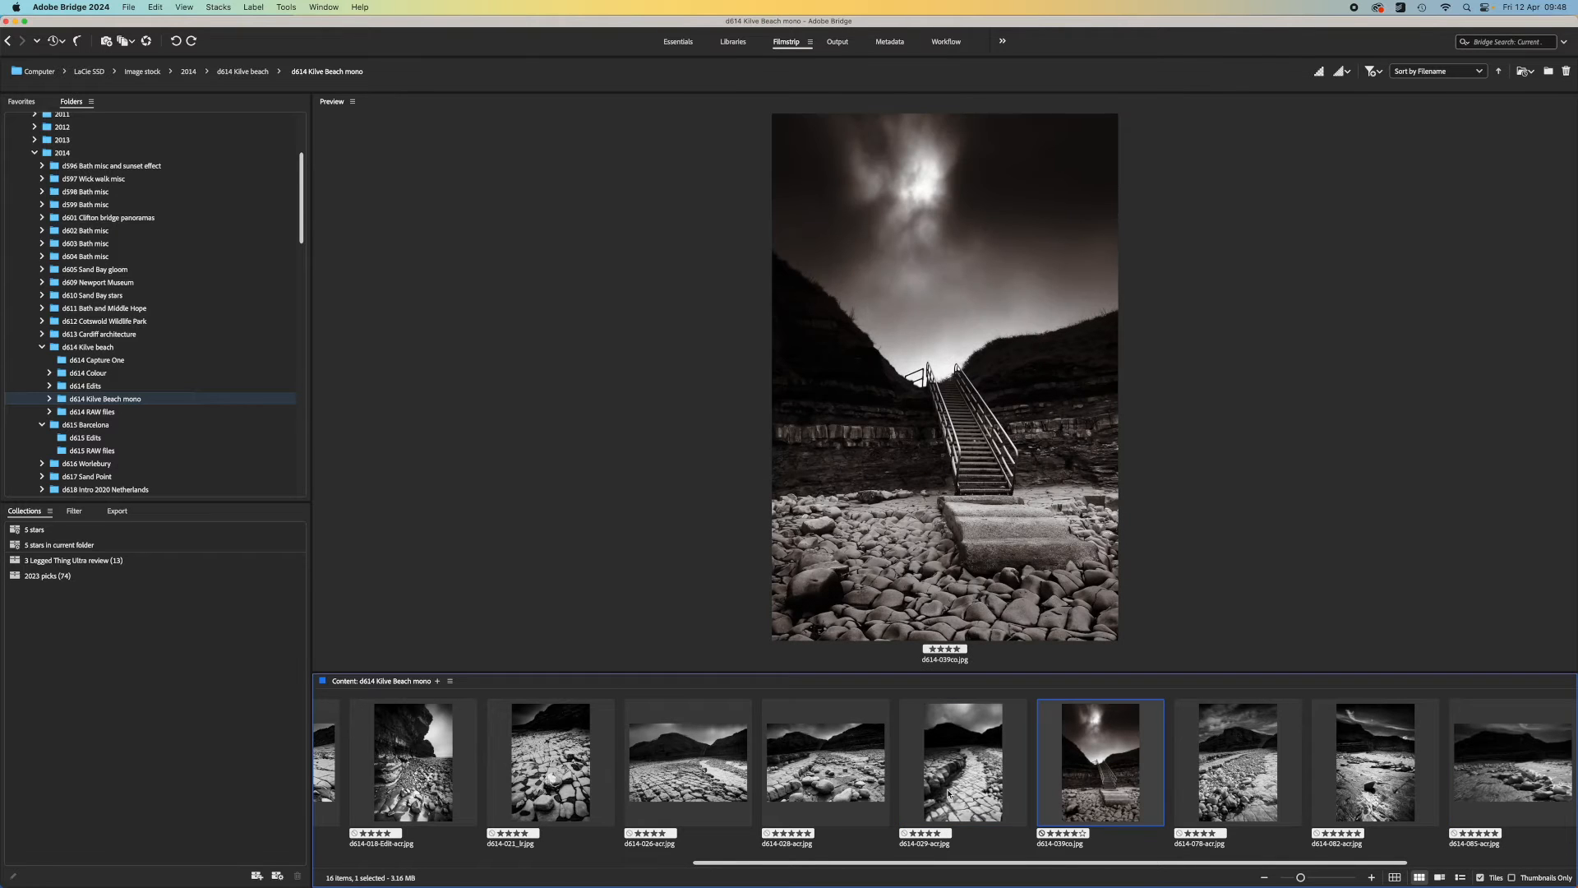
click(1374, 761)
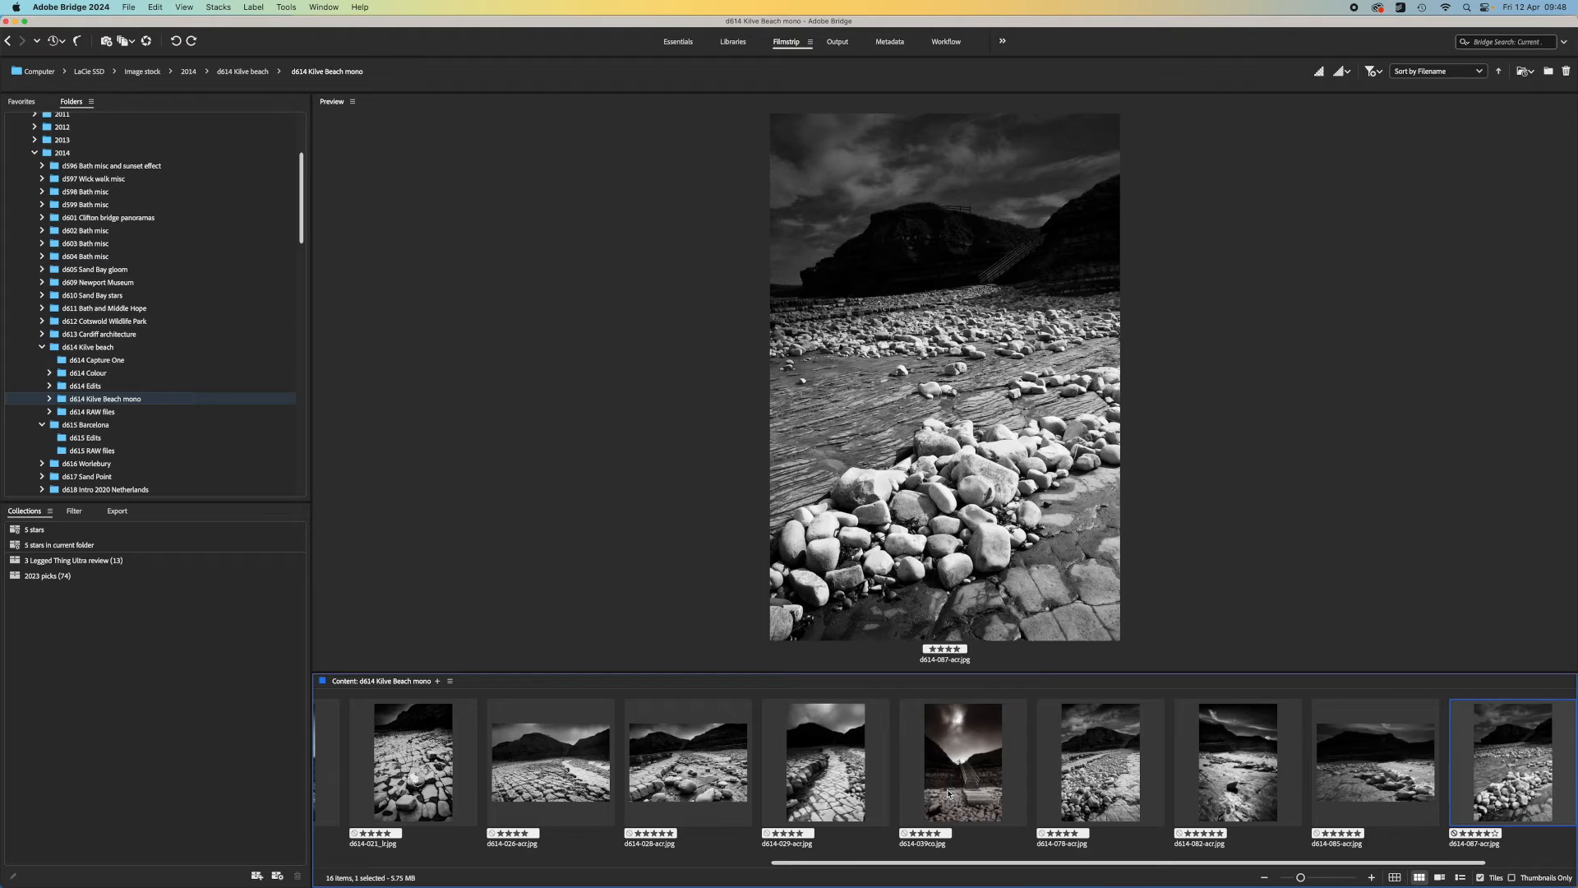
Cycle through Libraries, Metadata and Workflow workspaces, then switch to Light Table.
click(733, 41)
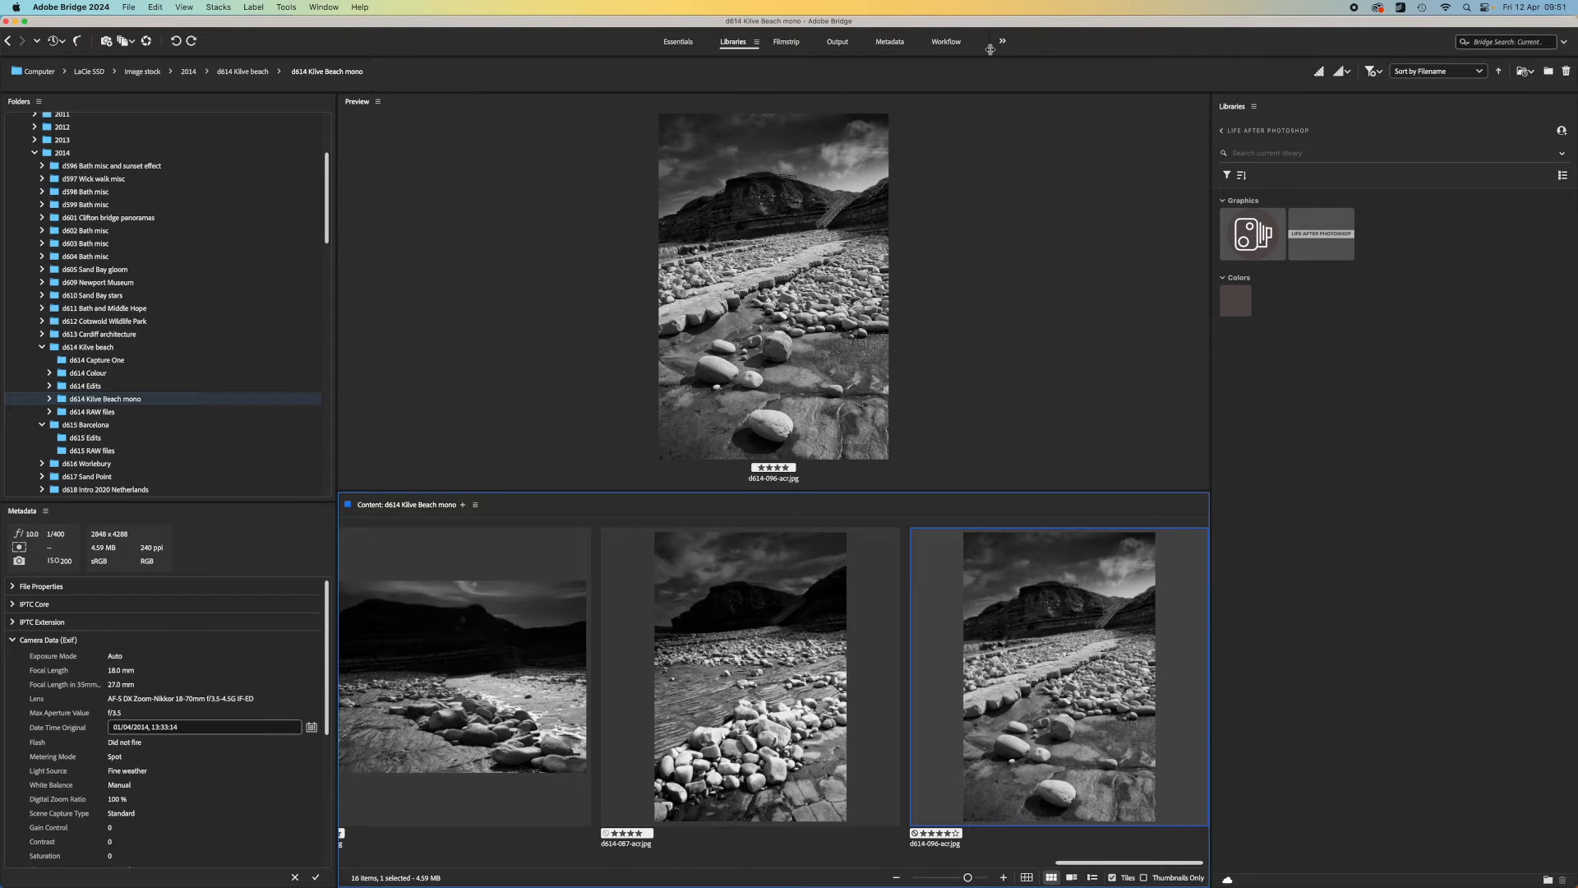
click(889, 41)
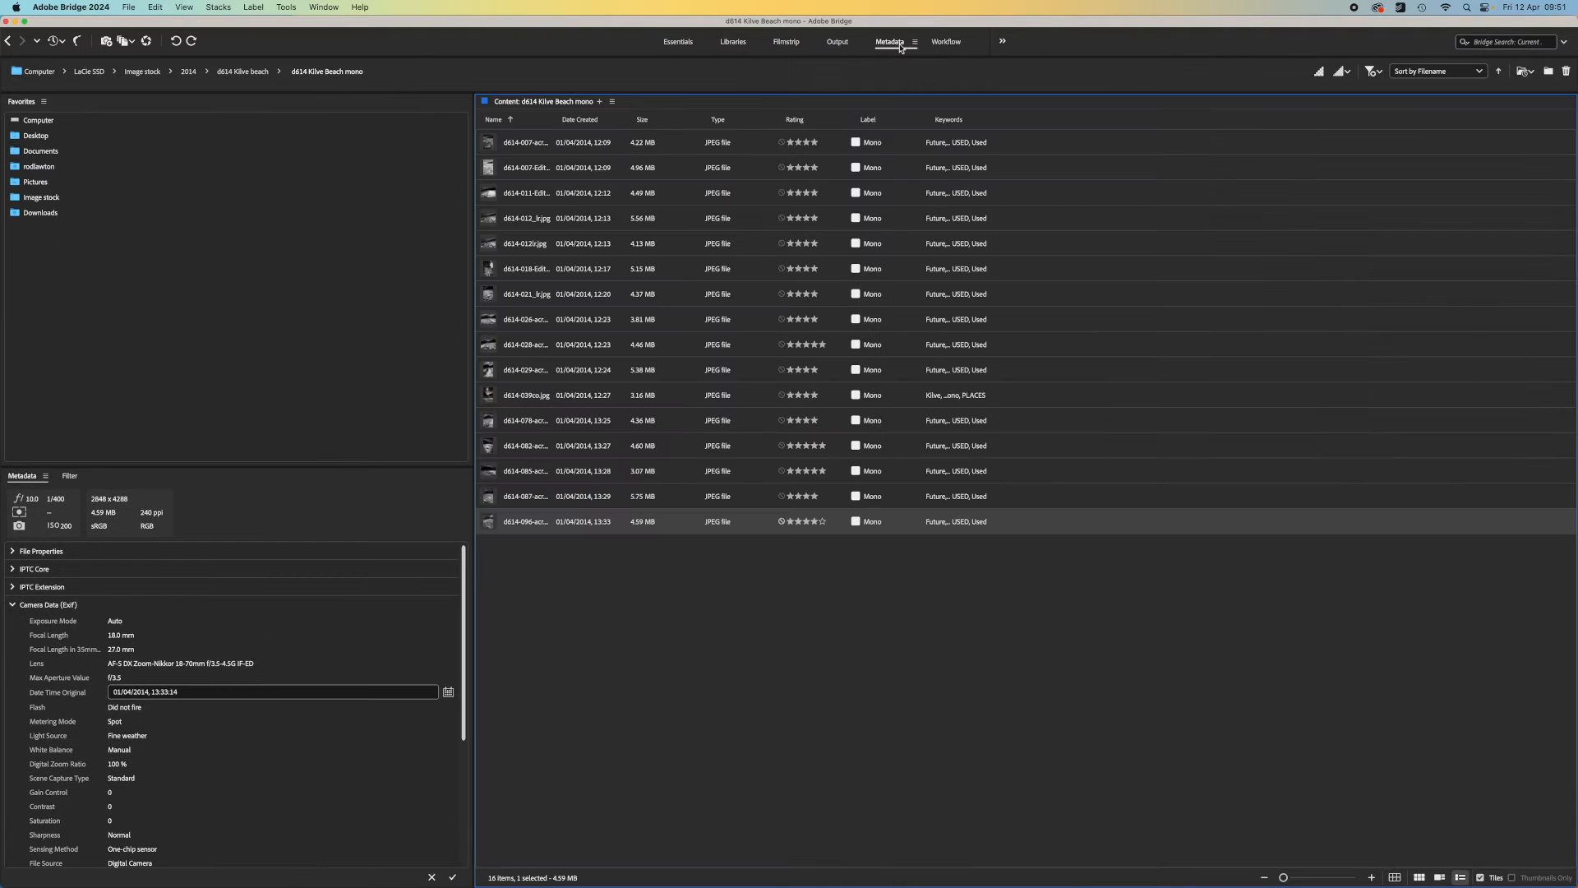
click(946, 41)
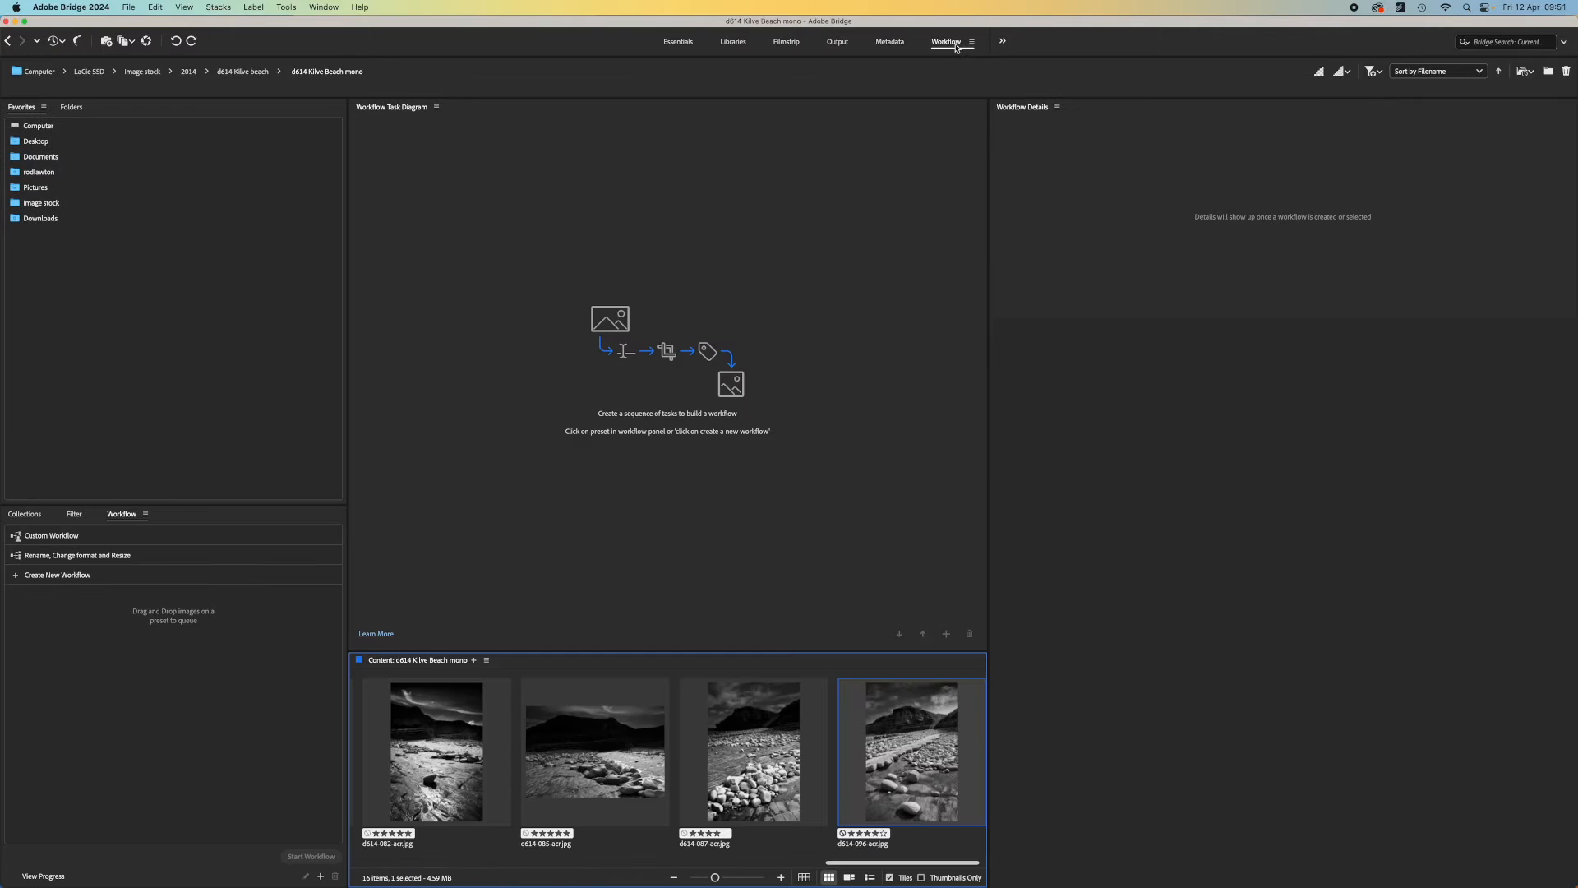
click(1003, 41)
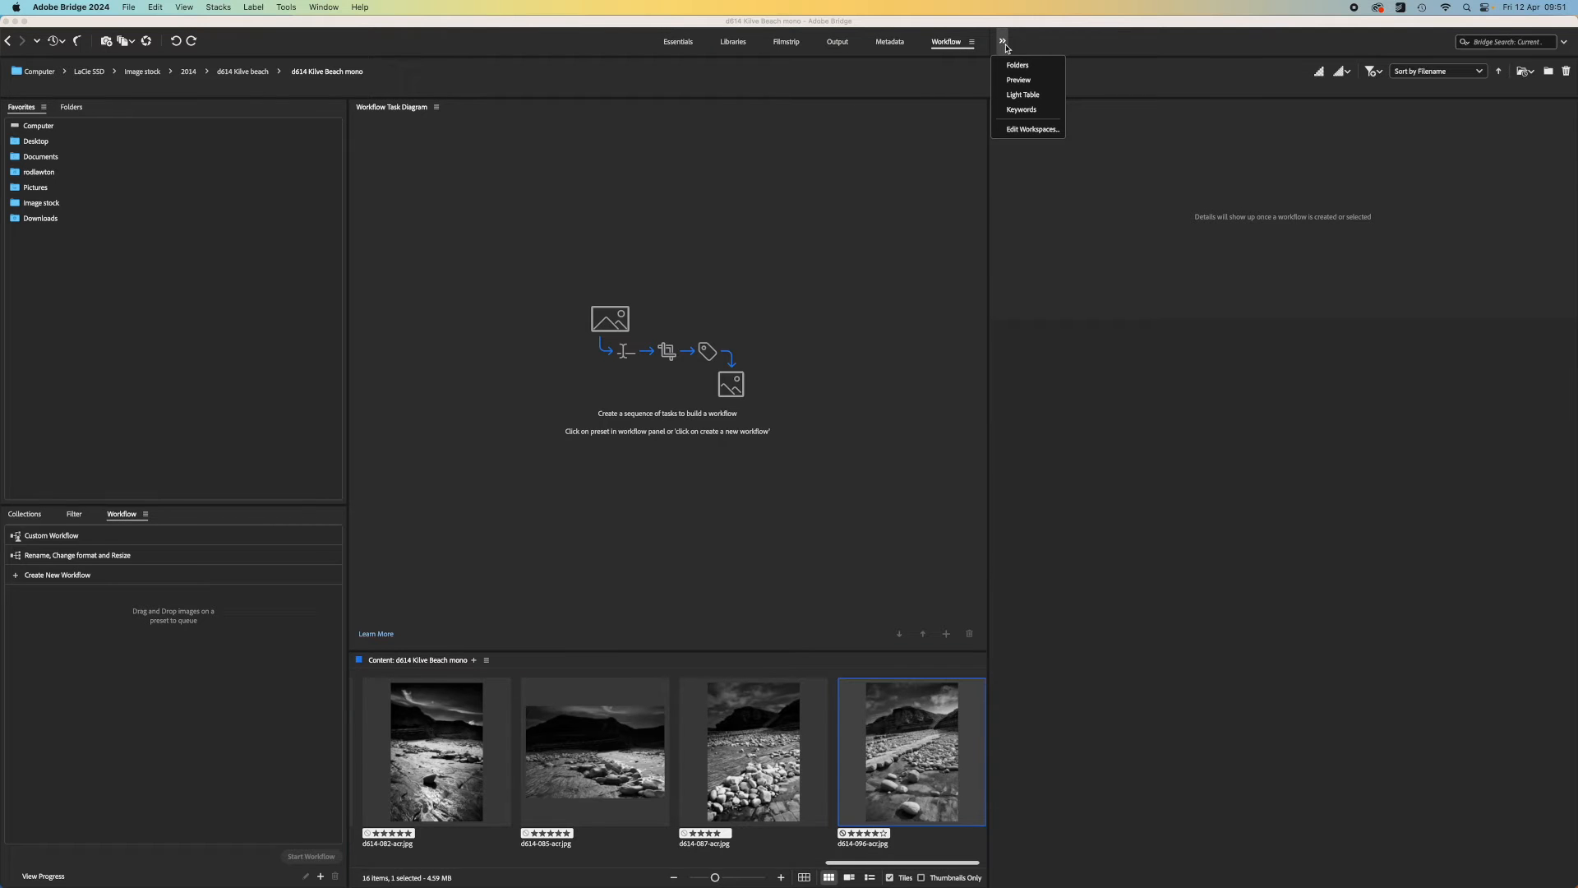
click(1023, 94)
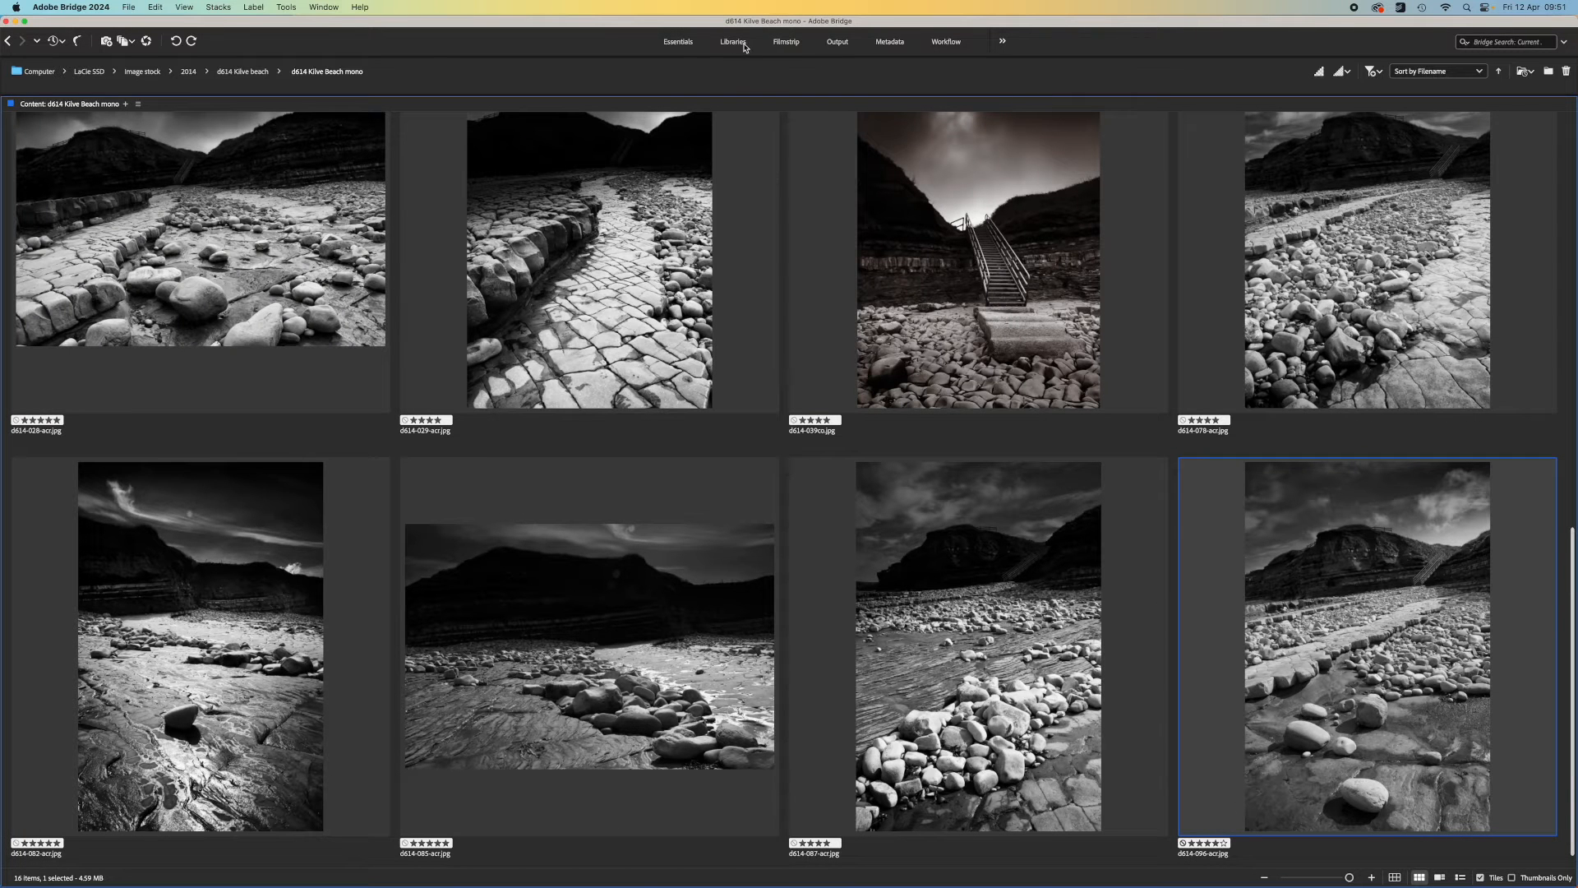
Create a new collection named Barcelona from the selected d615 Edits images.
click(786, 41)
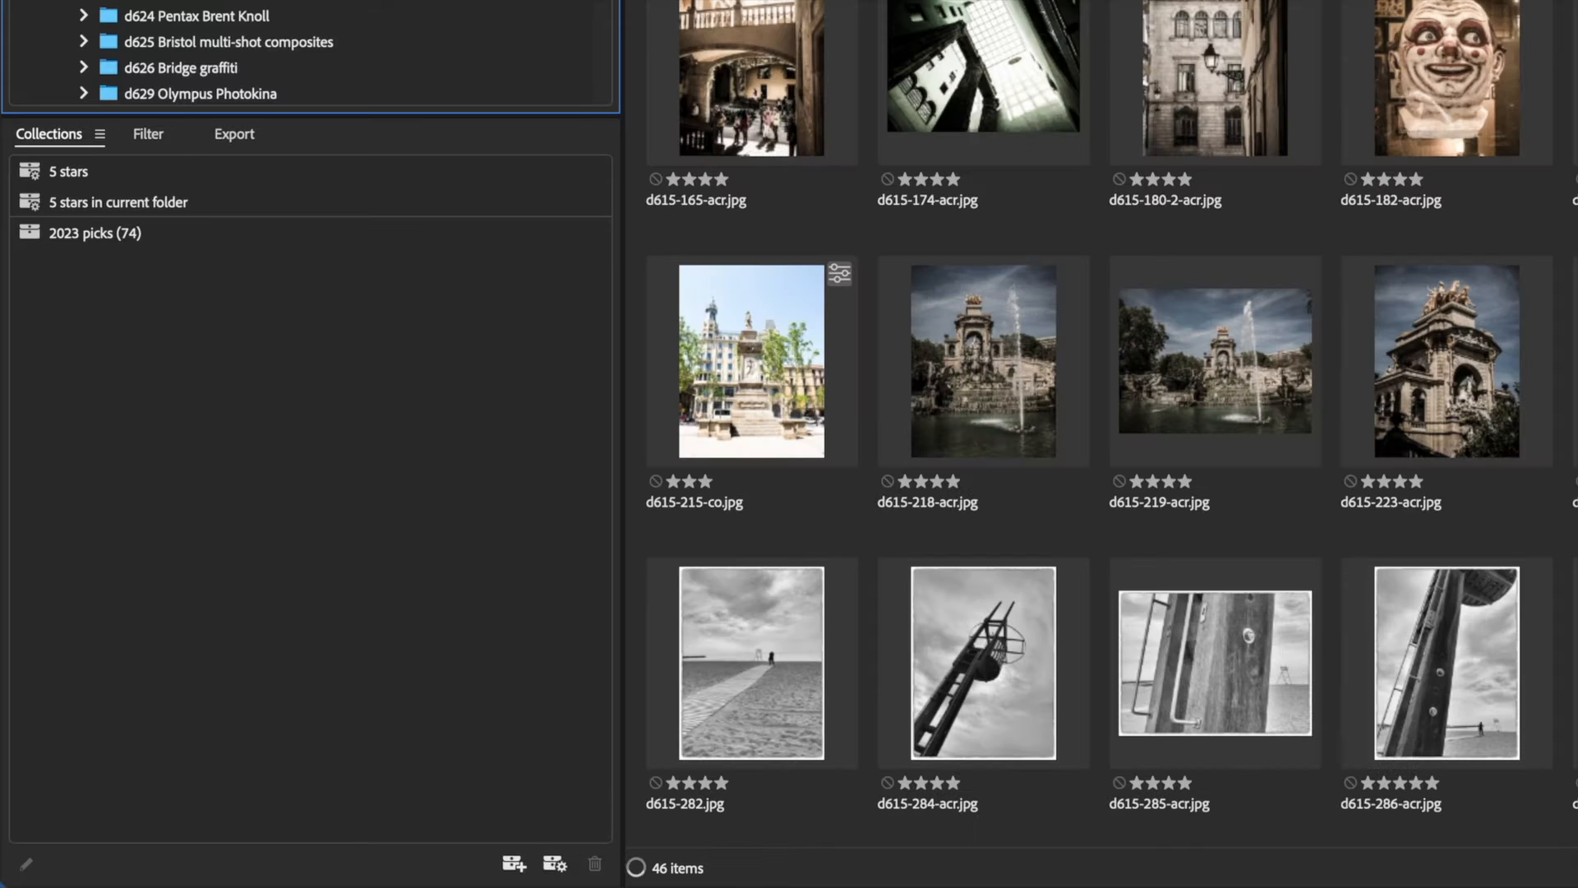
mouse_move(423, 439)
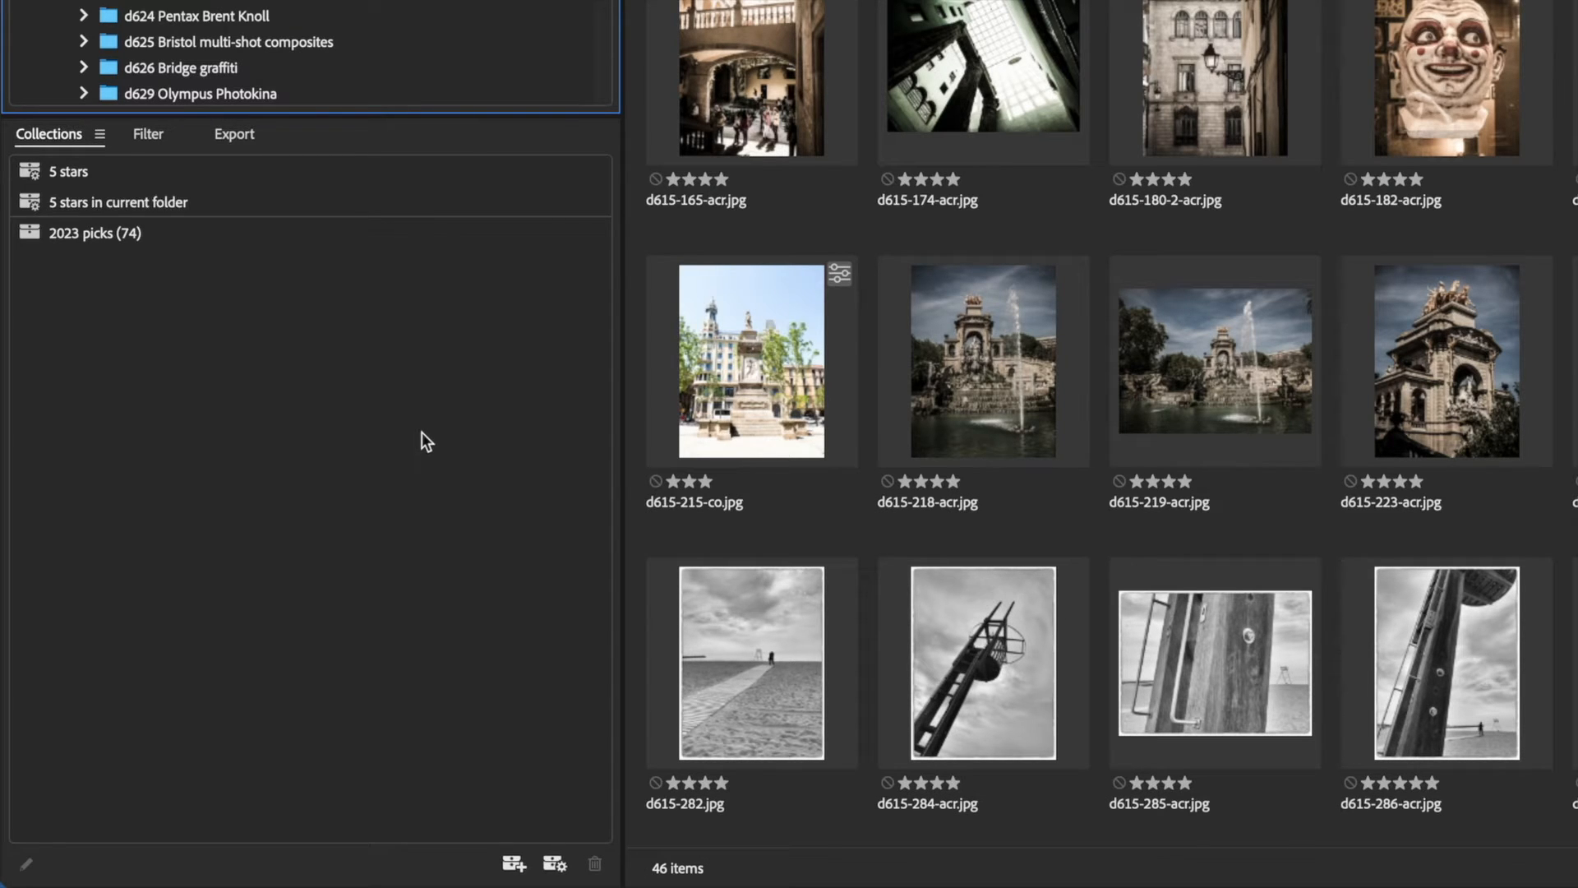
click(514, 863)
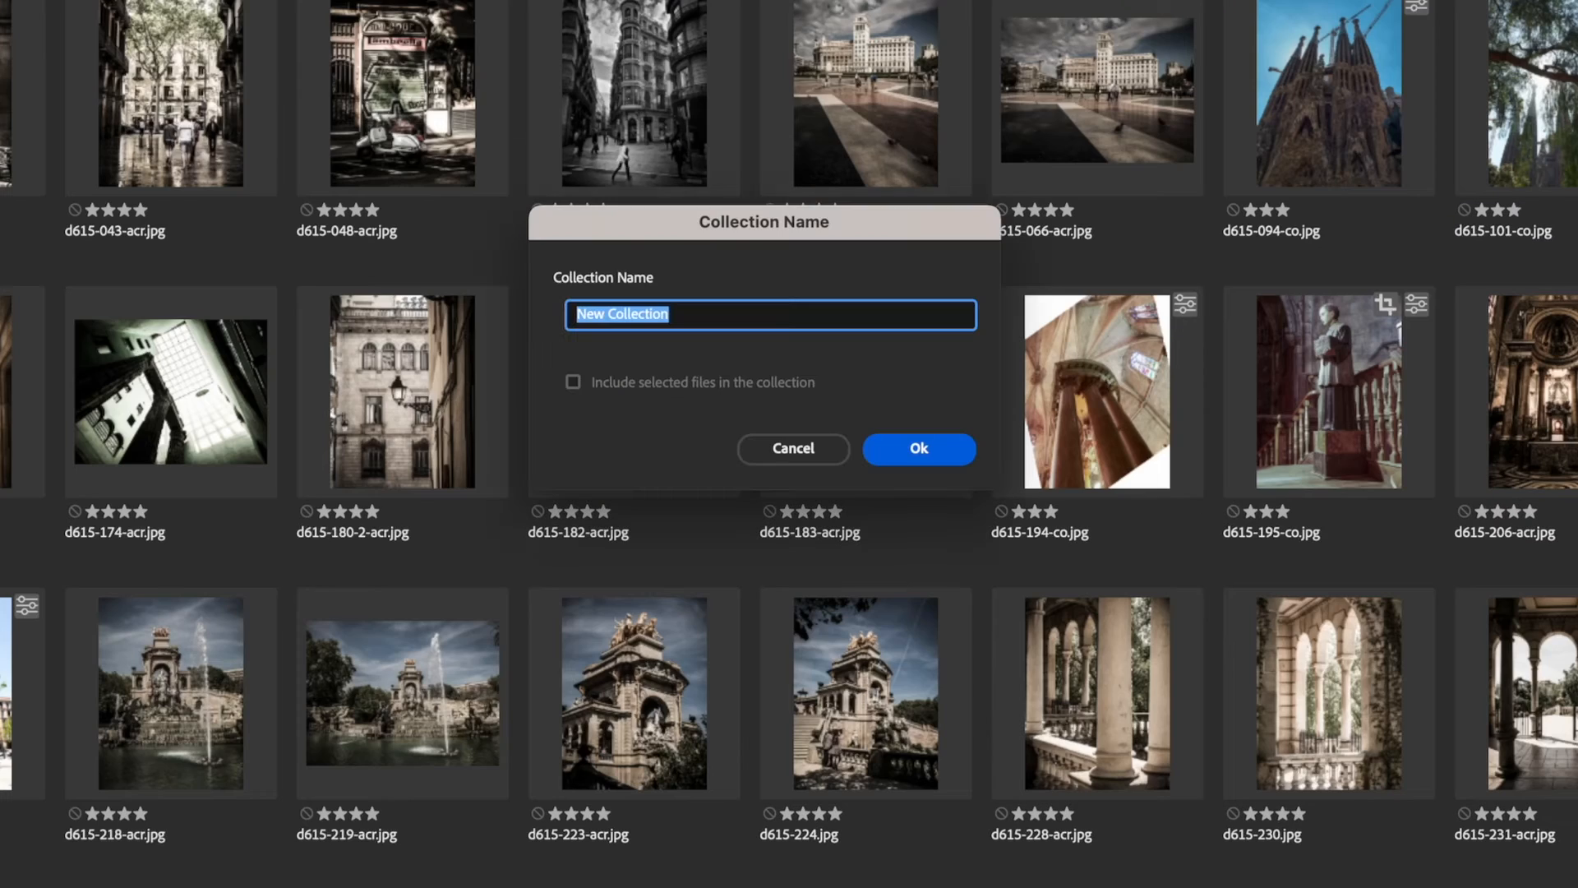
text(Barcelona)
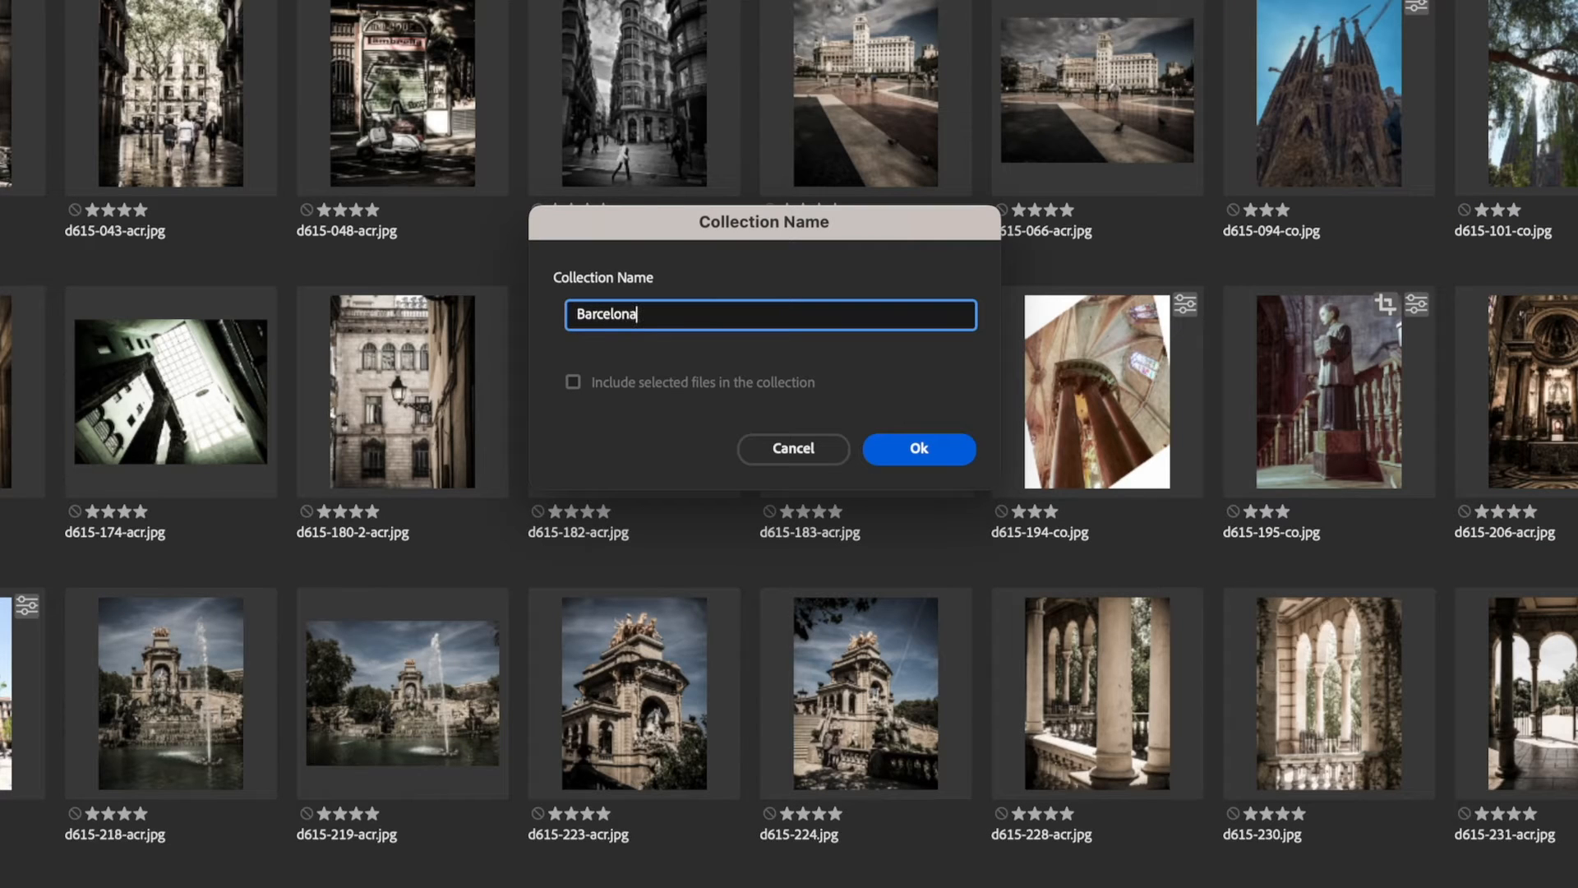
click(917, 448)
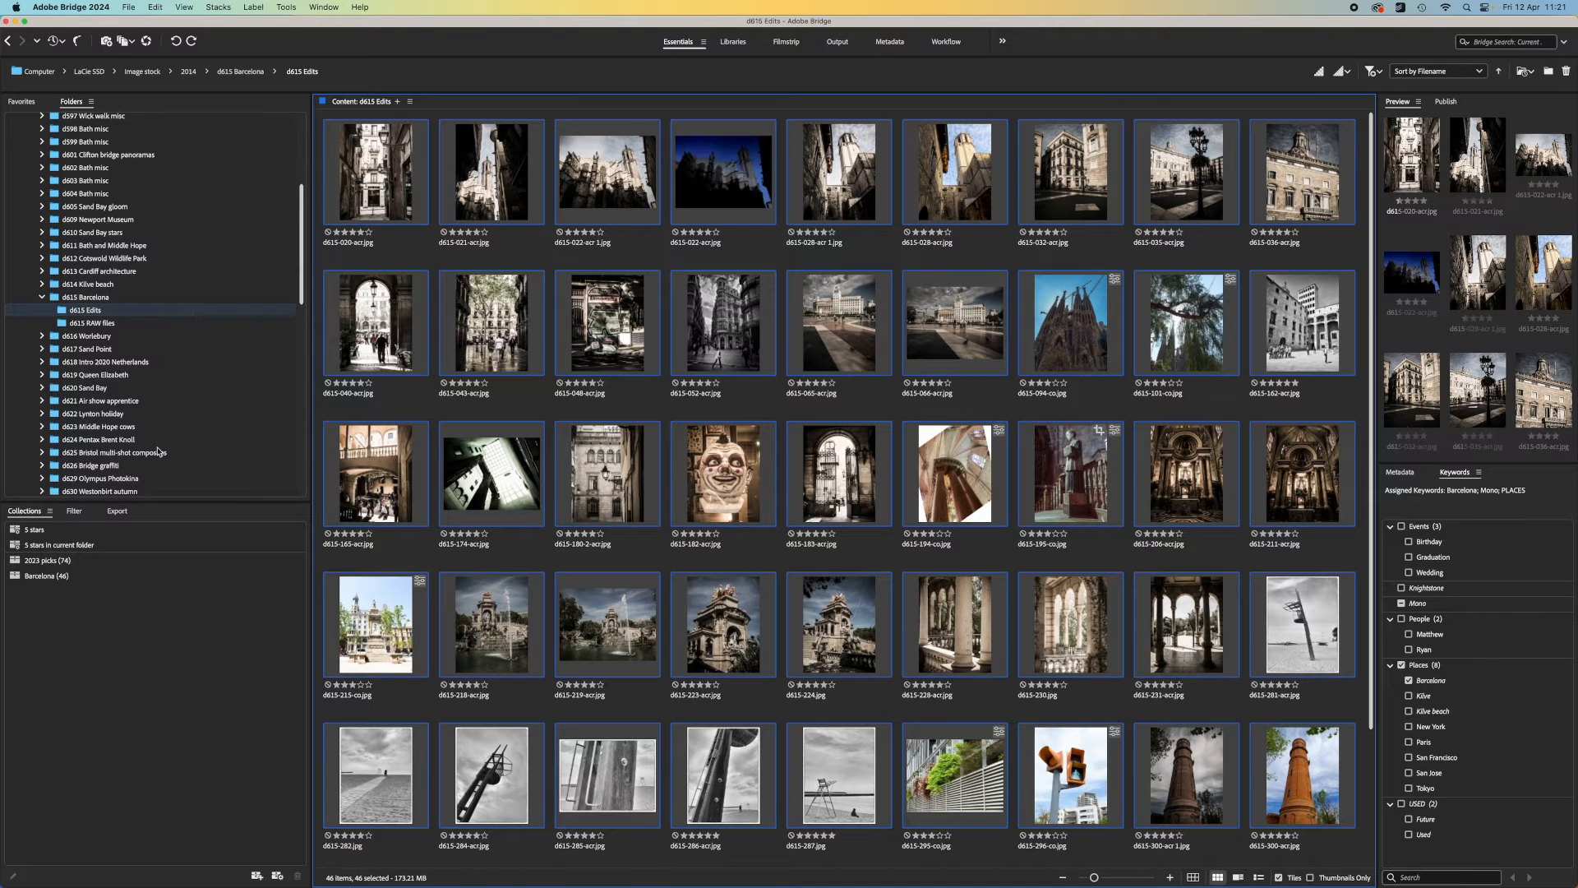
Add the d615 RAW files to the Barcelona collection and show its 191 items.
click(92, 324)
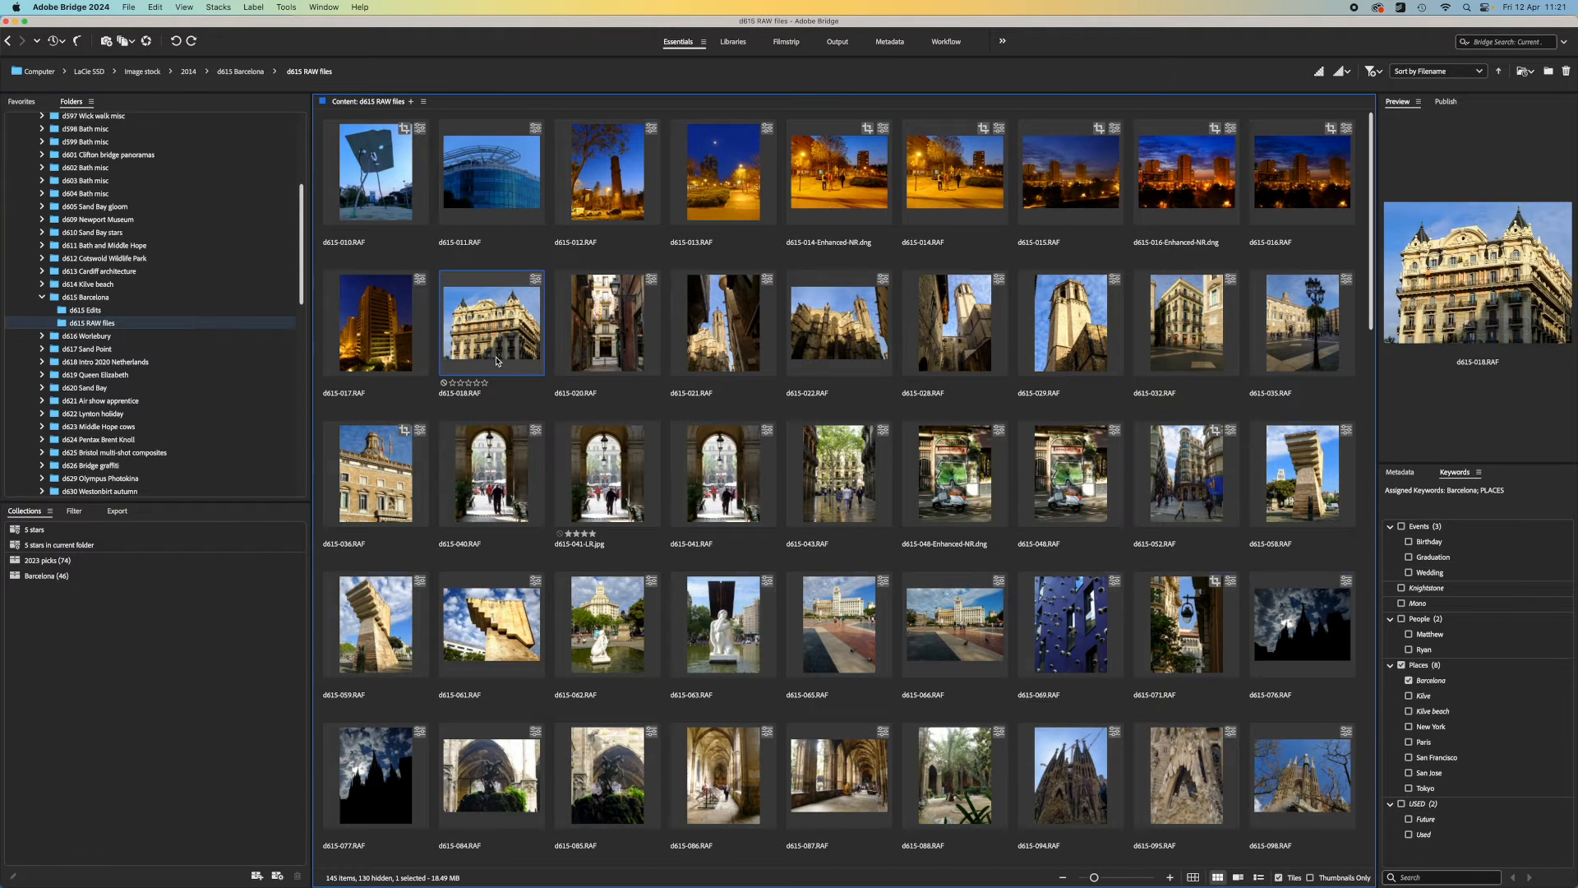
click(86, 576)
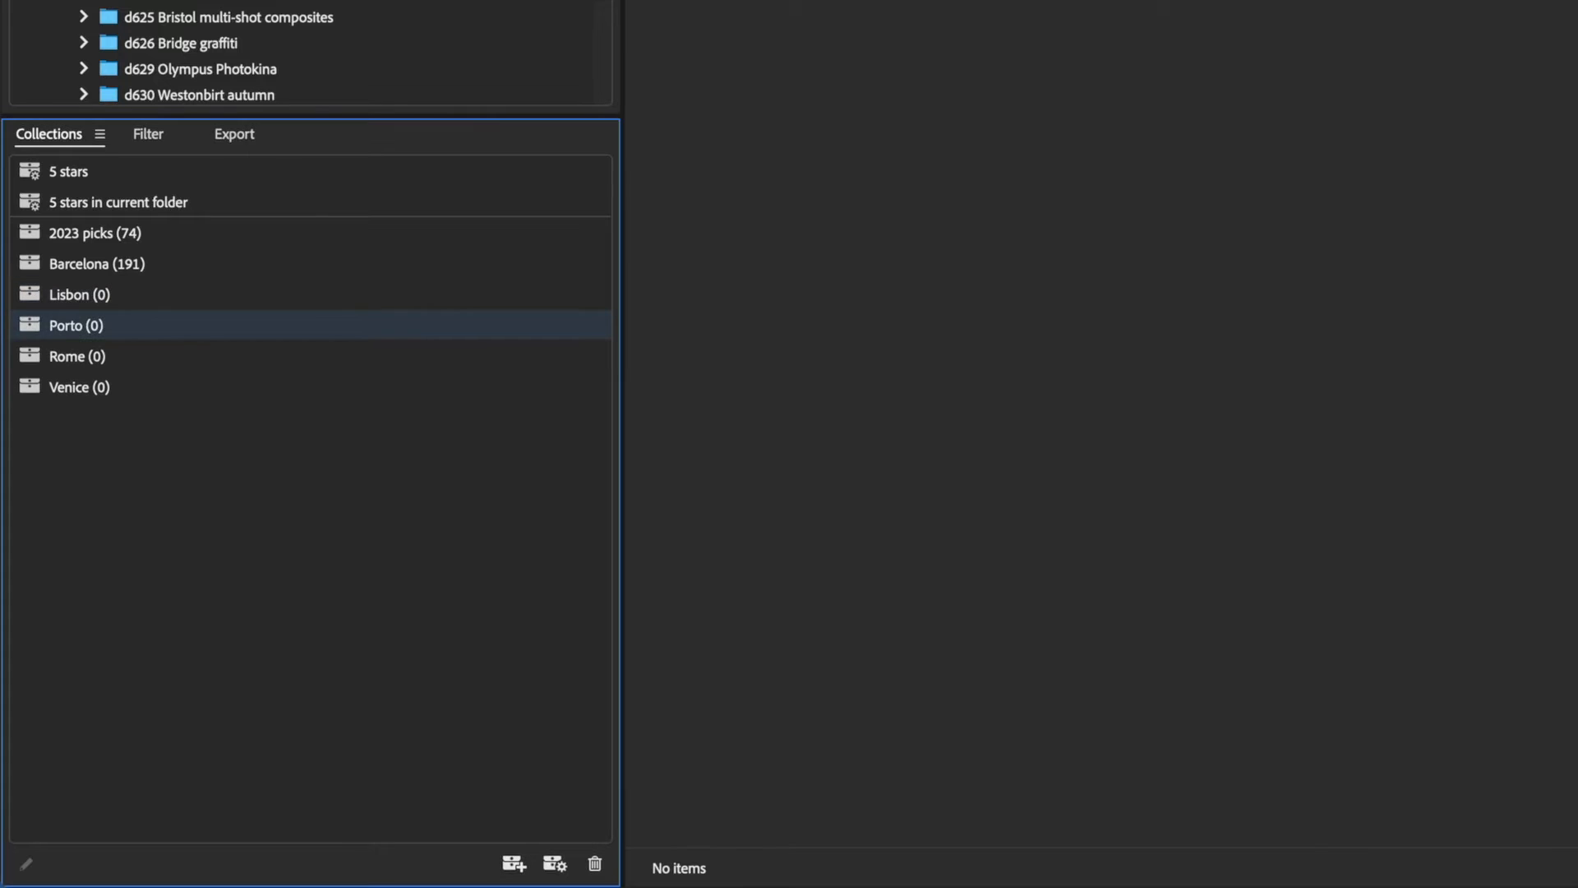
click(97, 263)
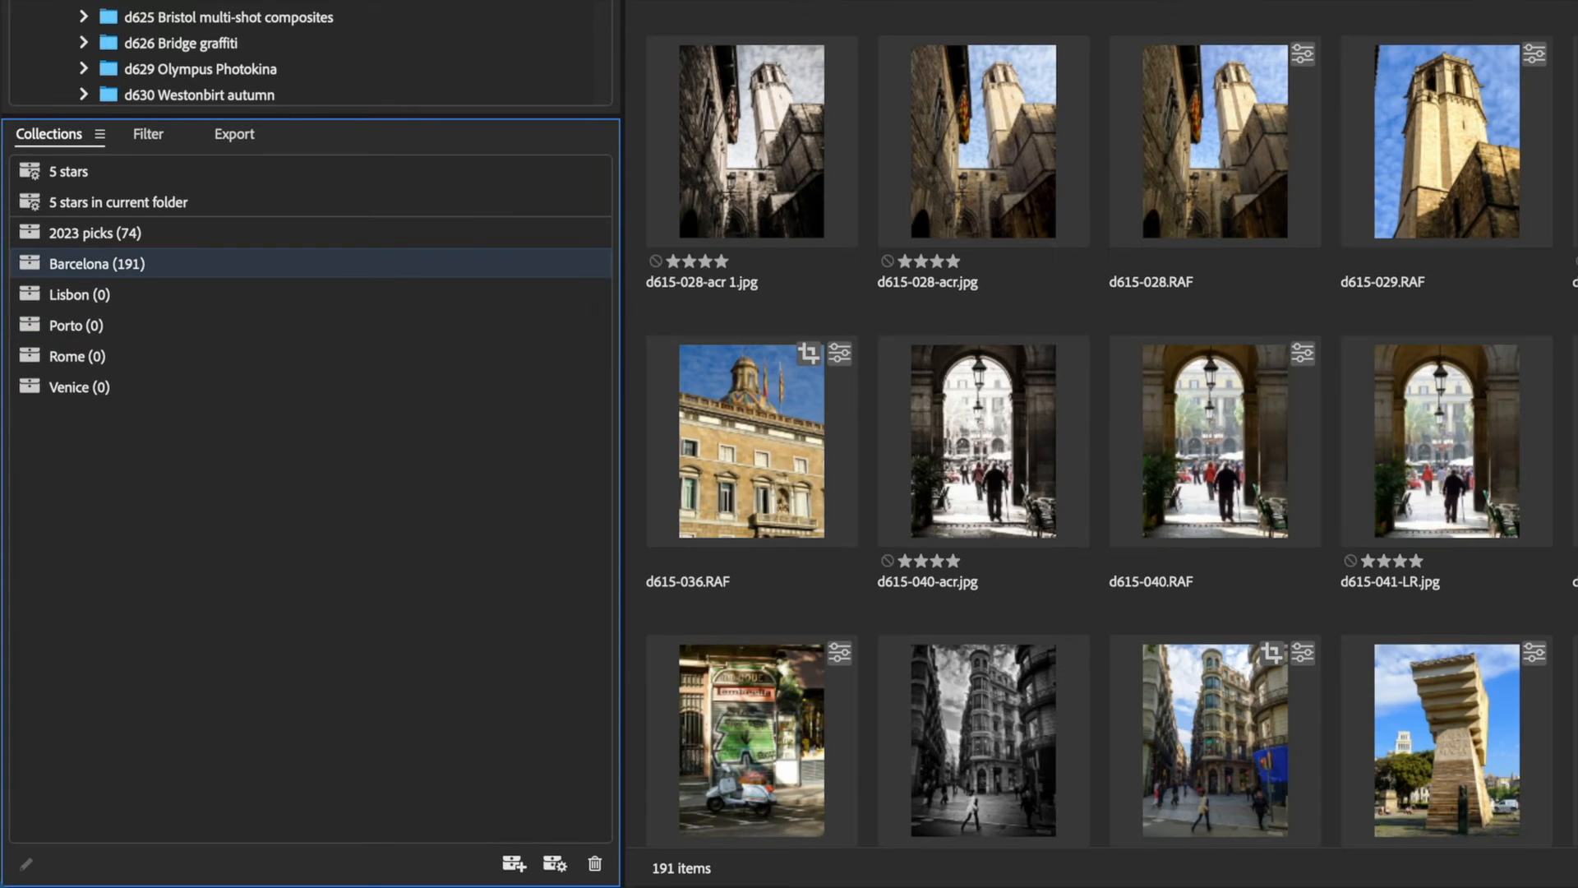
click(276, 878)
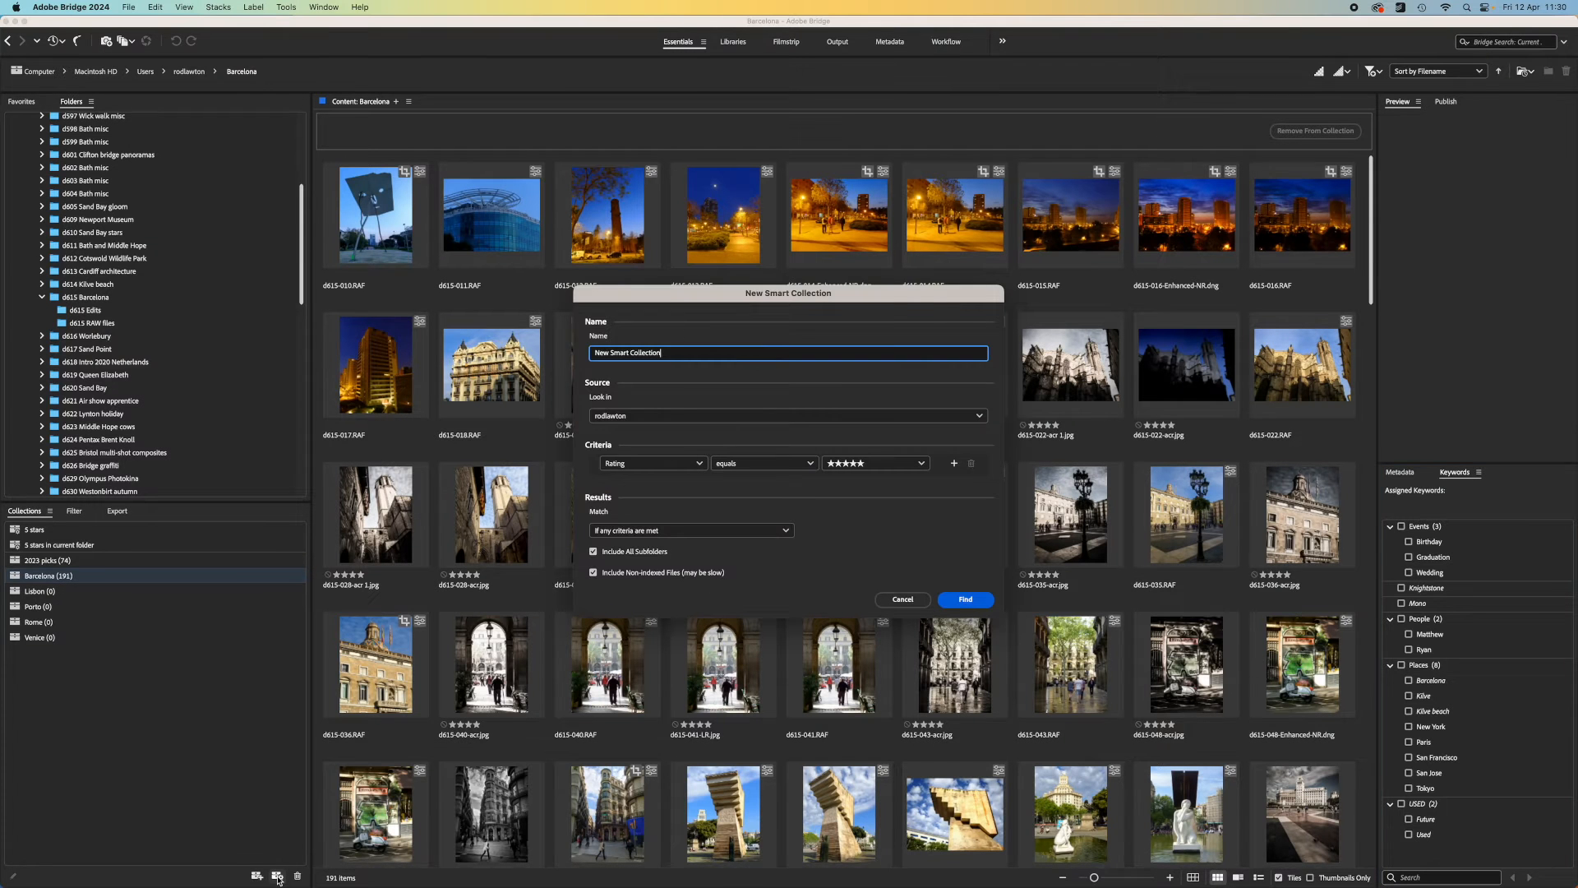
mouse_move(674, 367)
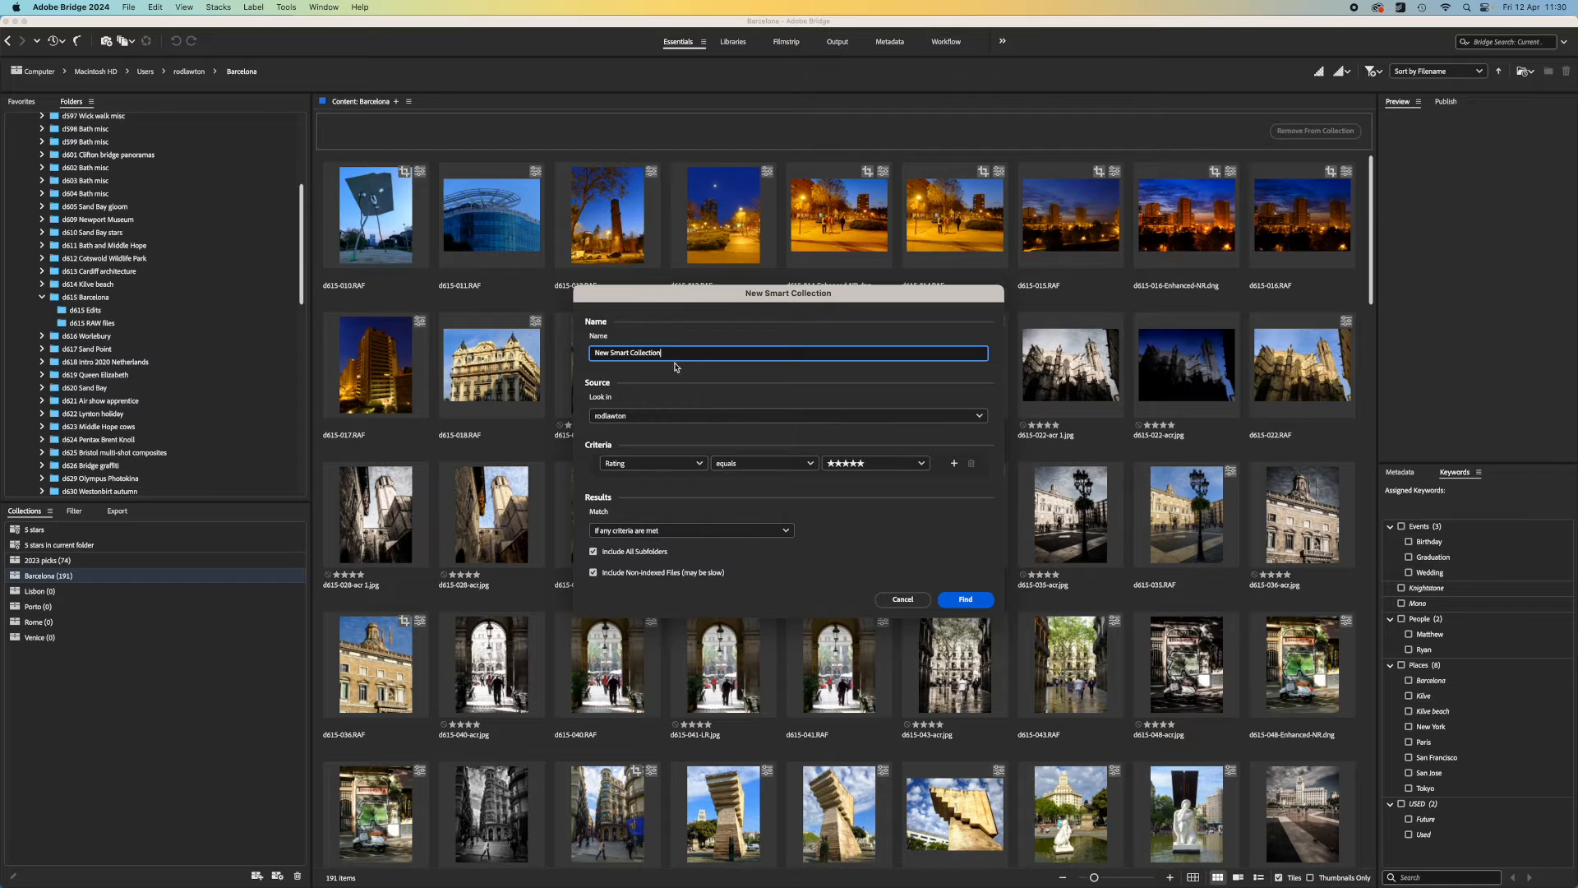
triple_click(788, 352)
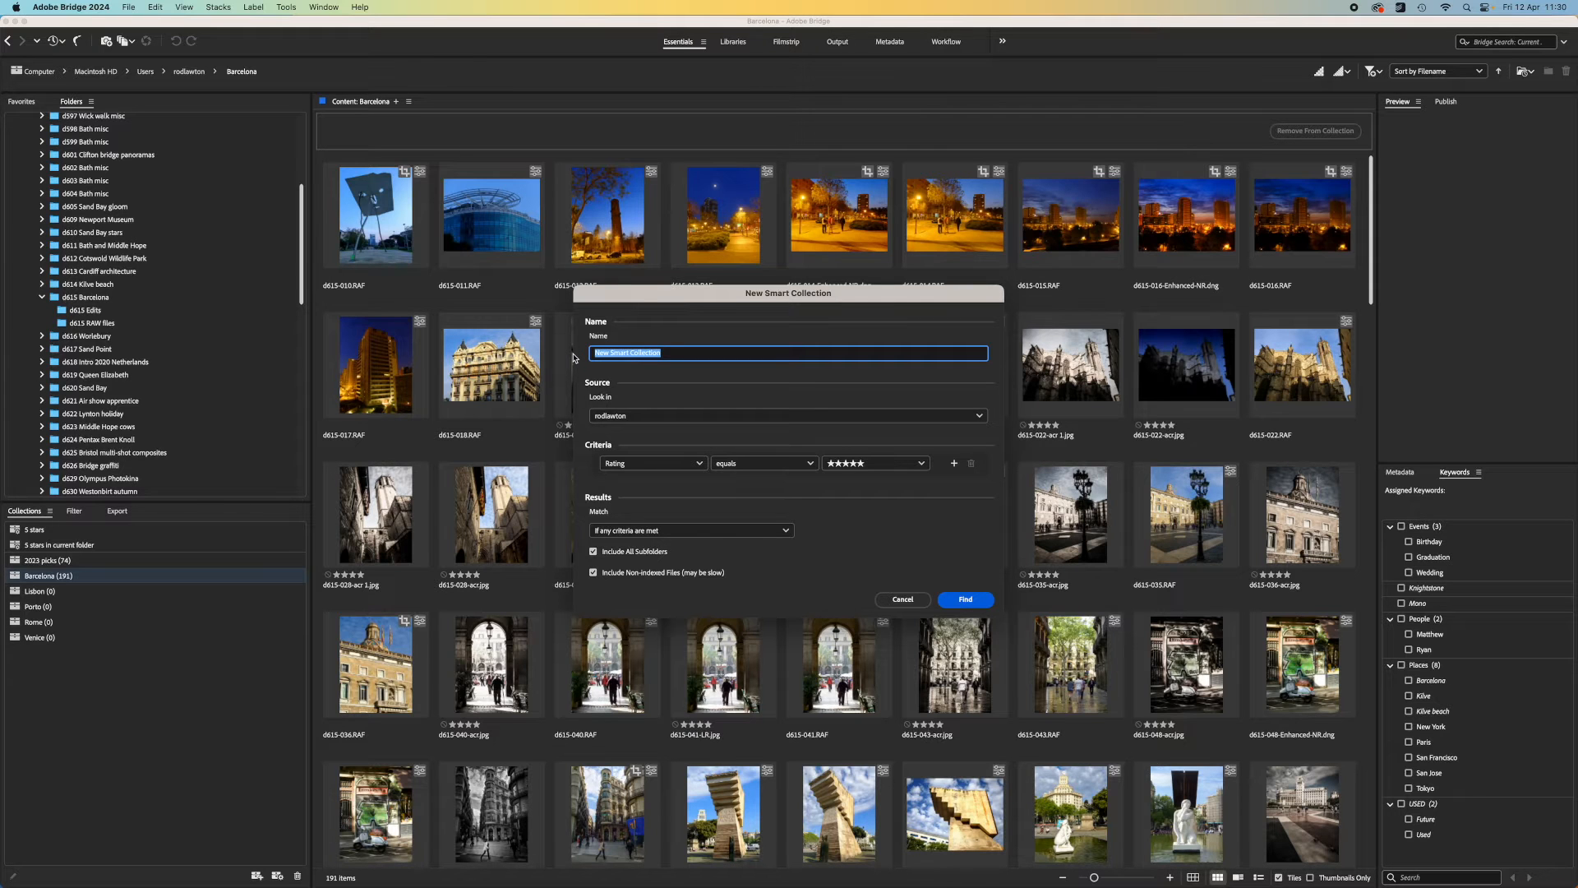
text(5 star)
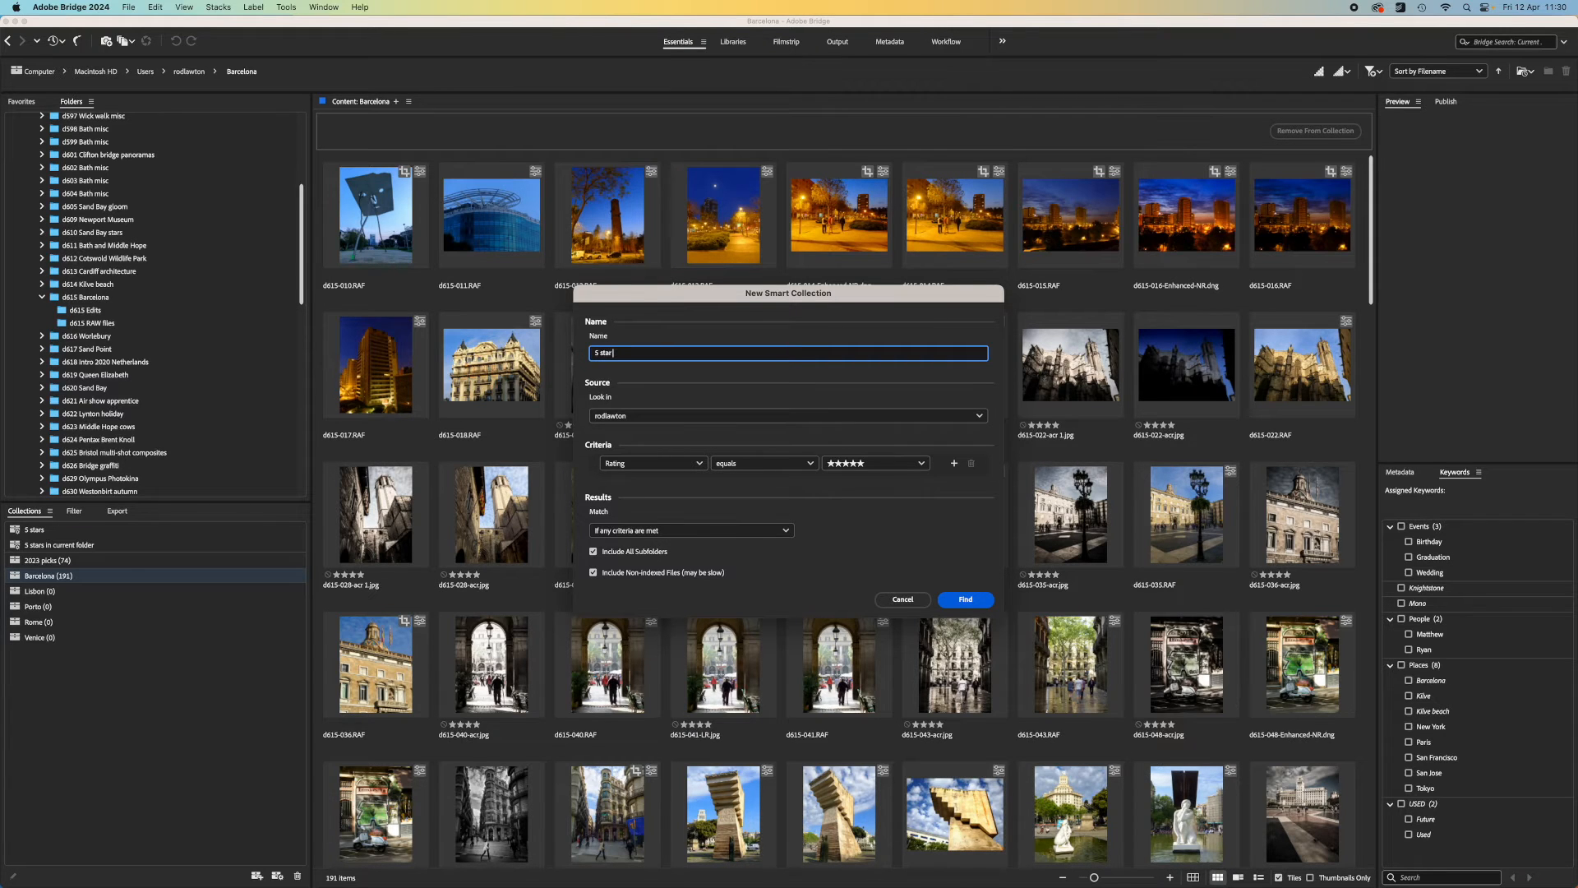
text(J)
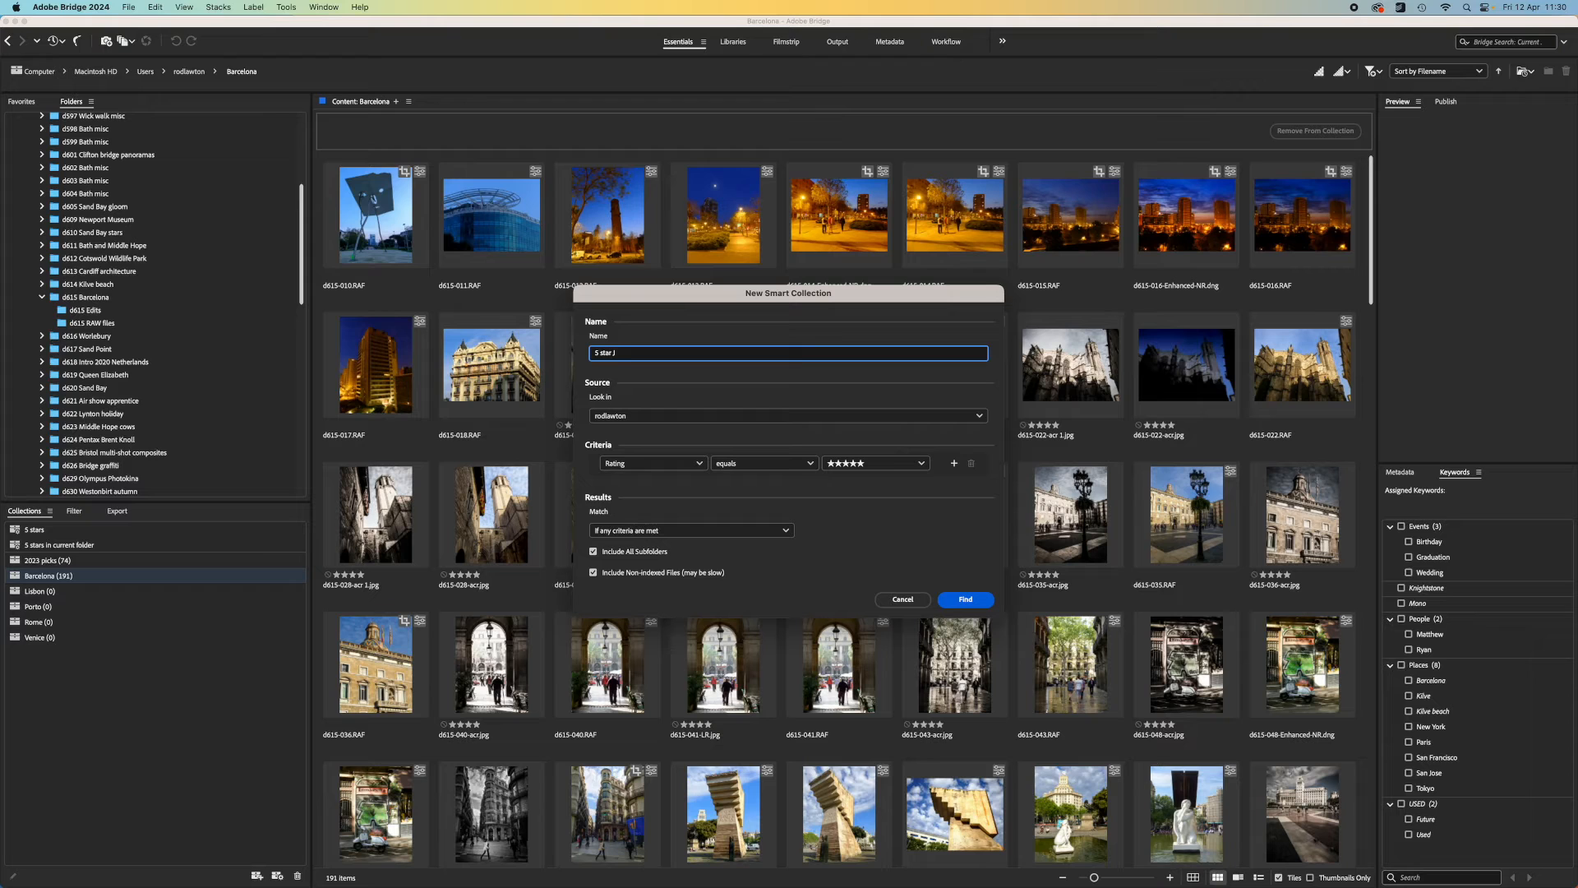
text(PEGs)
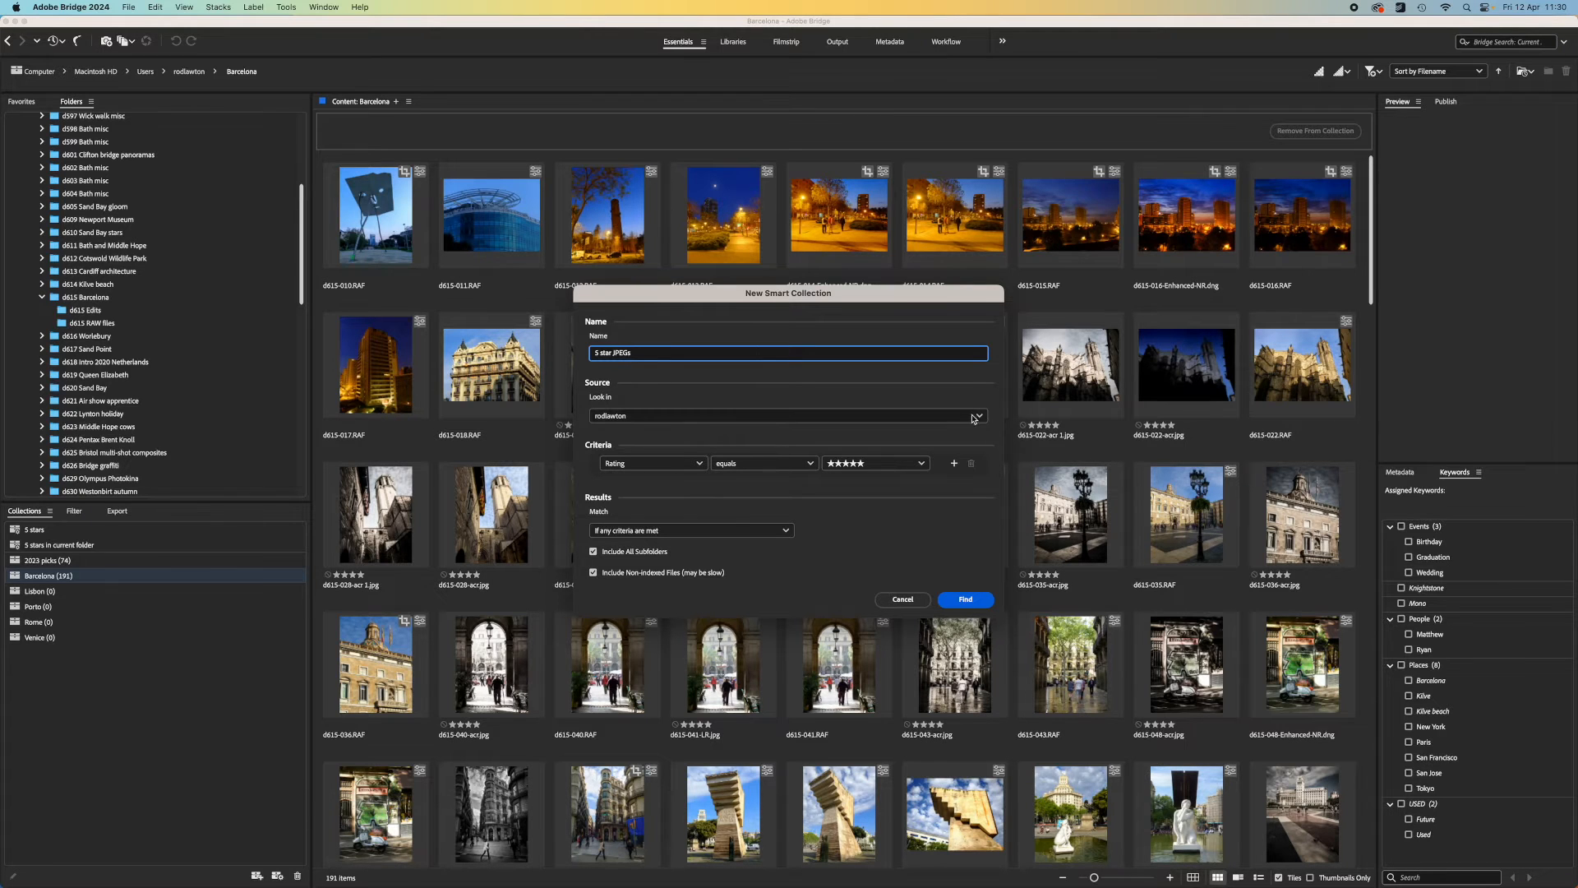
click(975, 416)
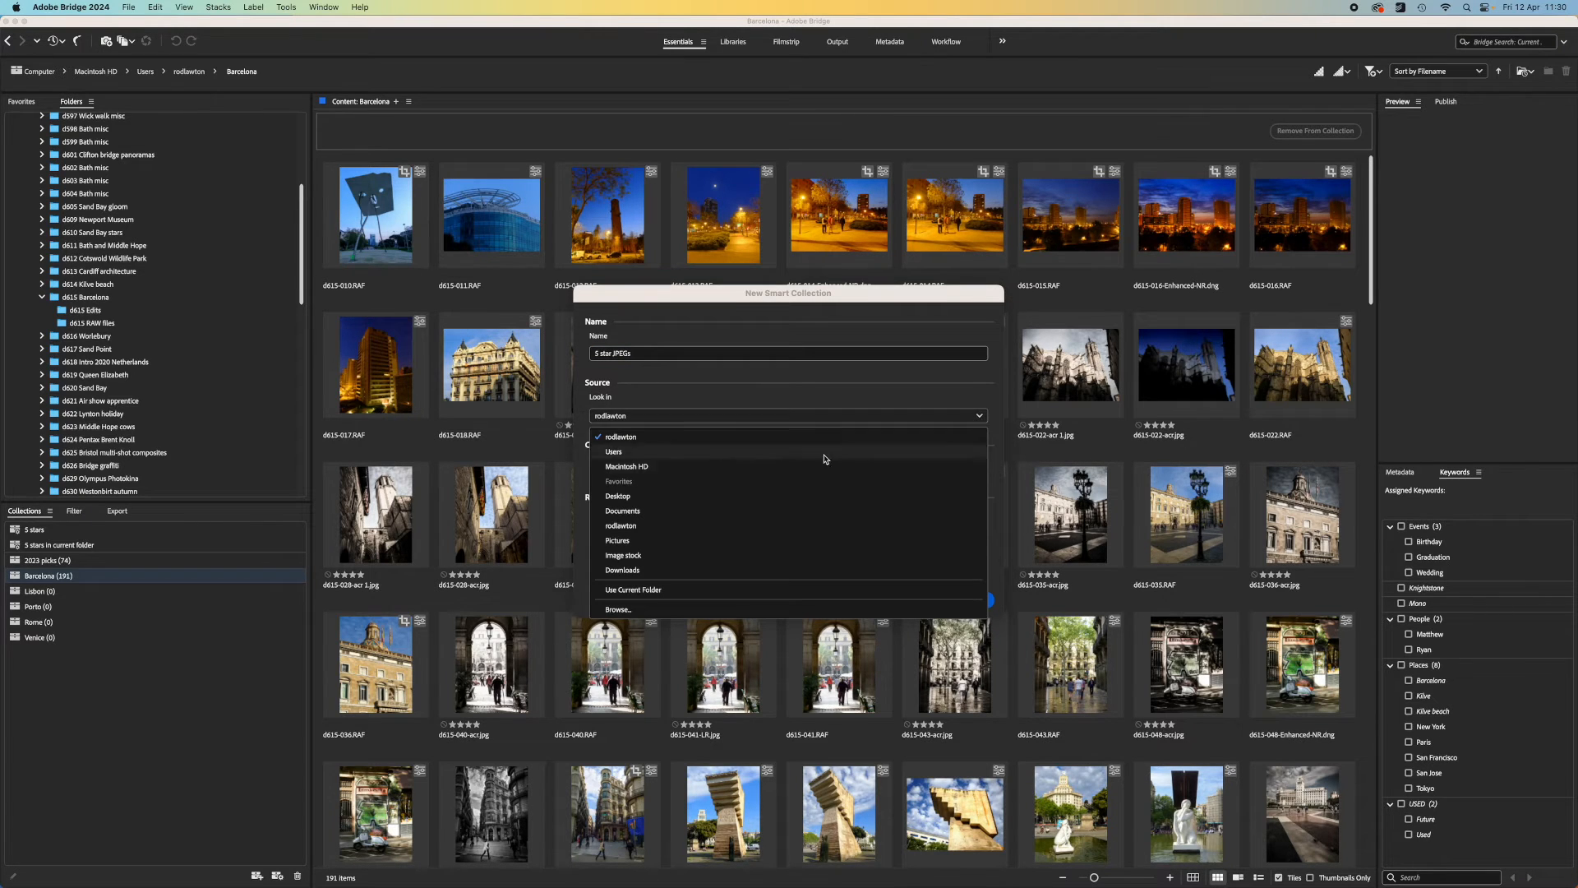
click(621, 554)
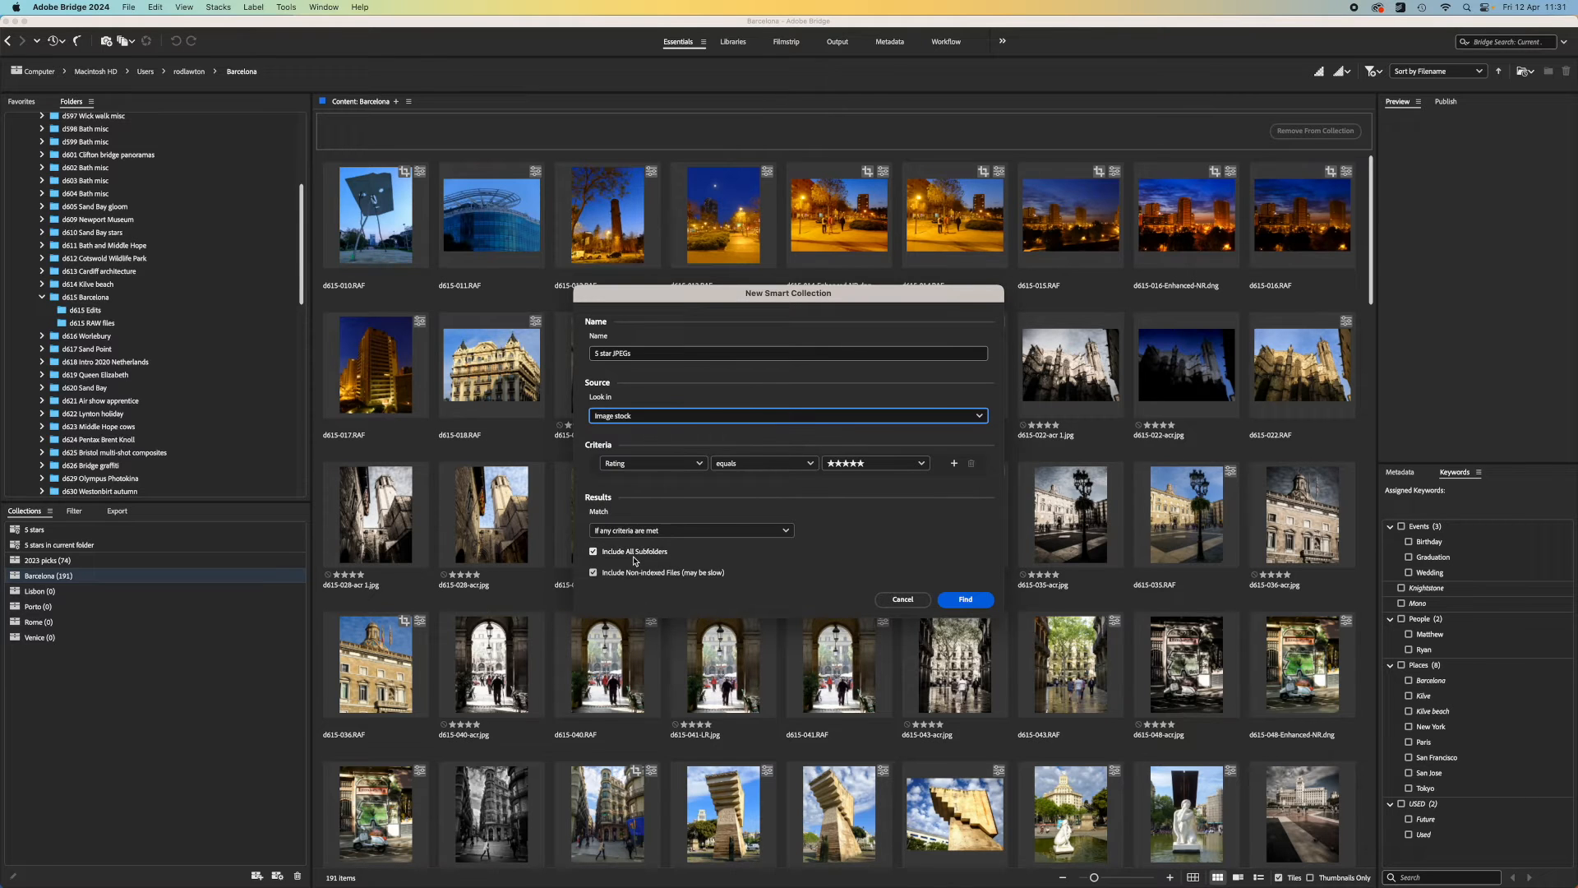
click(903, 598)
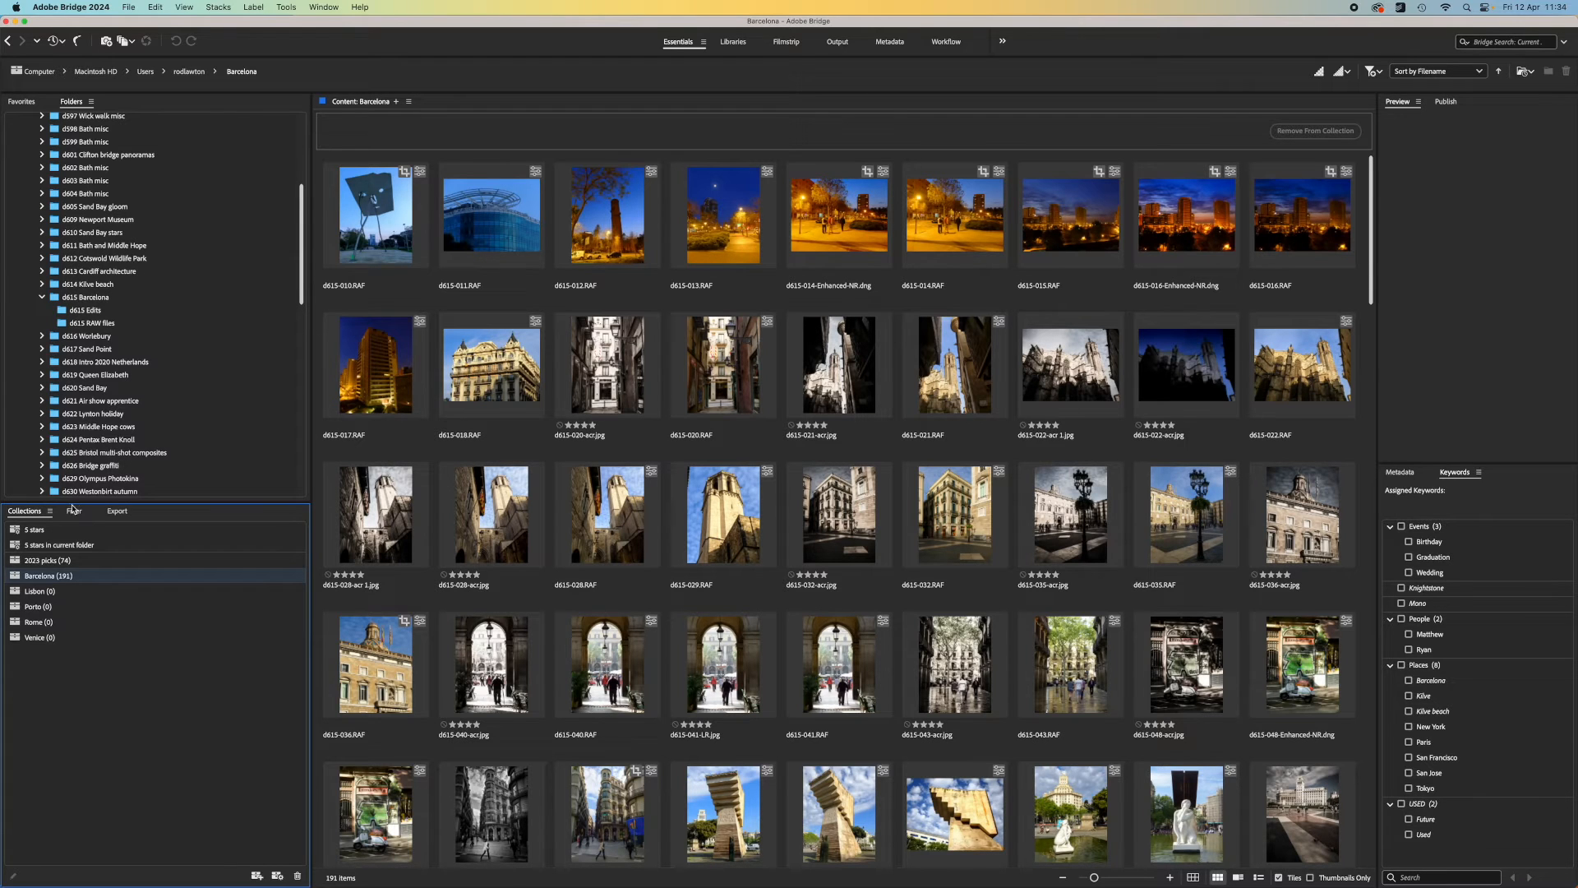
Filter the Barcelona collection to Camera Raw images in Landscape orientation.
click(71, 510)
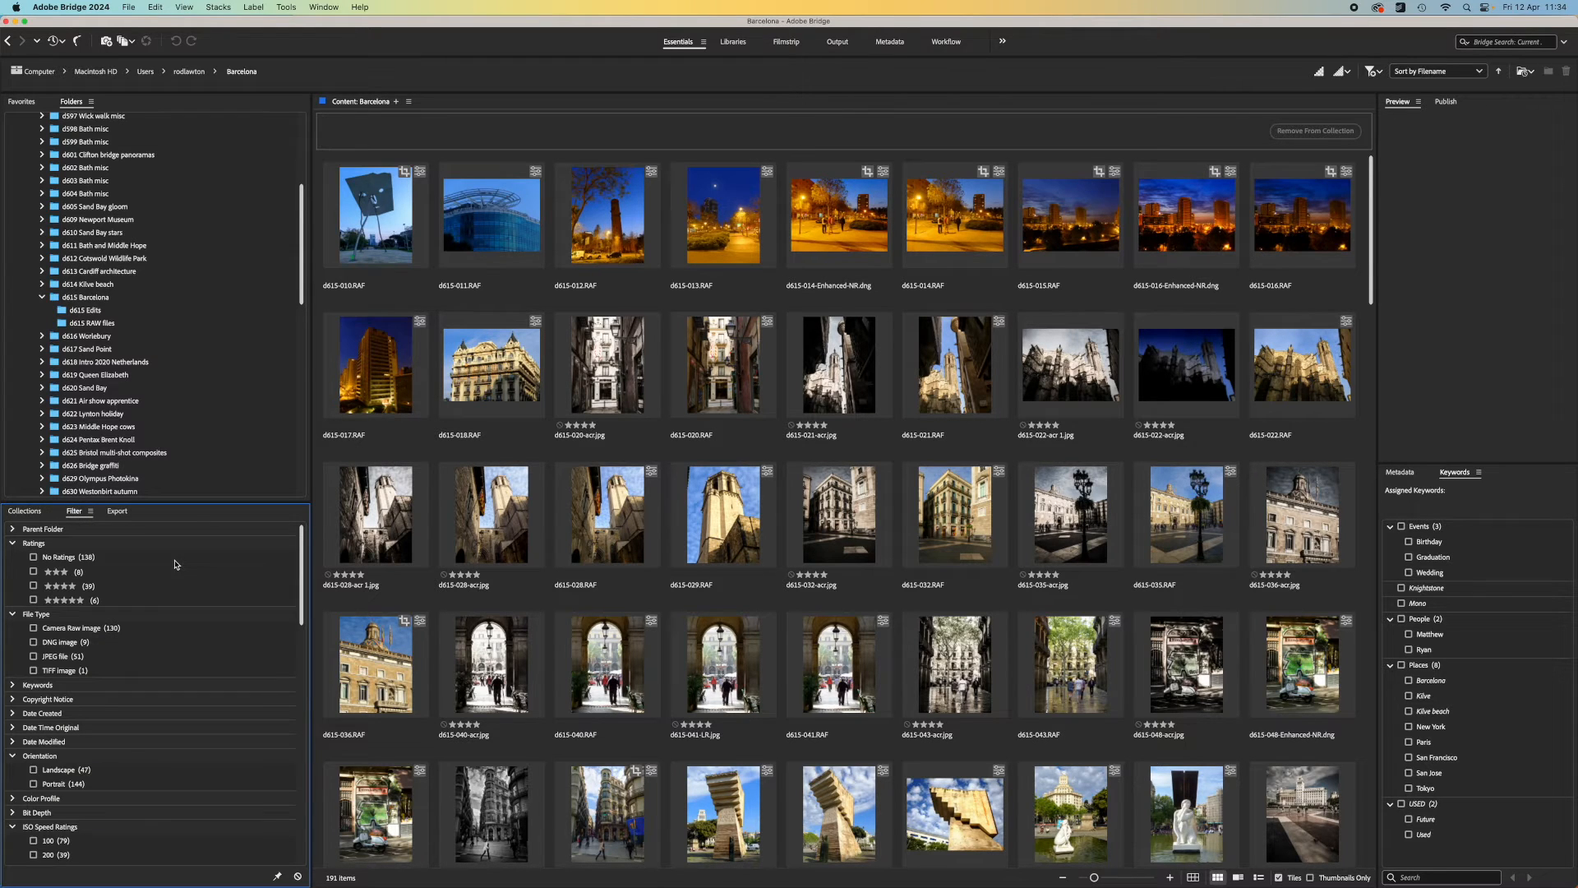
mouse_move(166, 635)
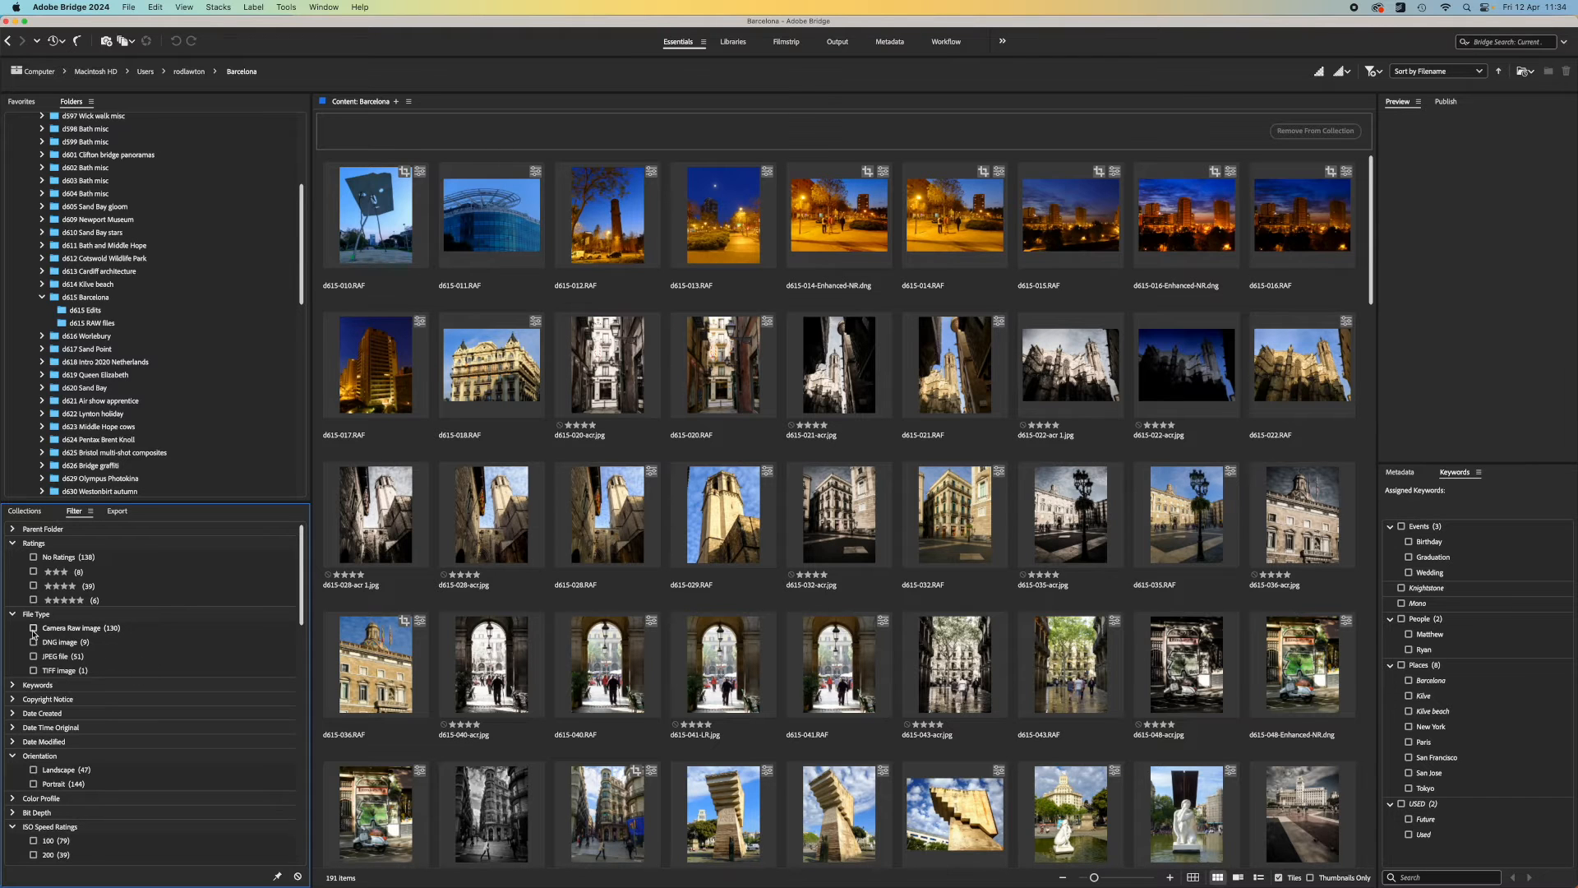
click(33, 626)
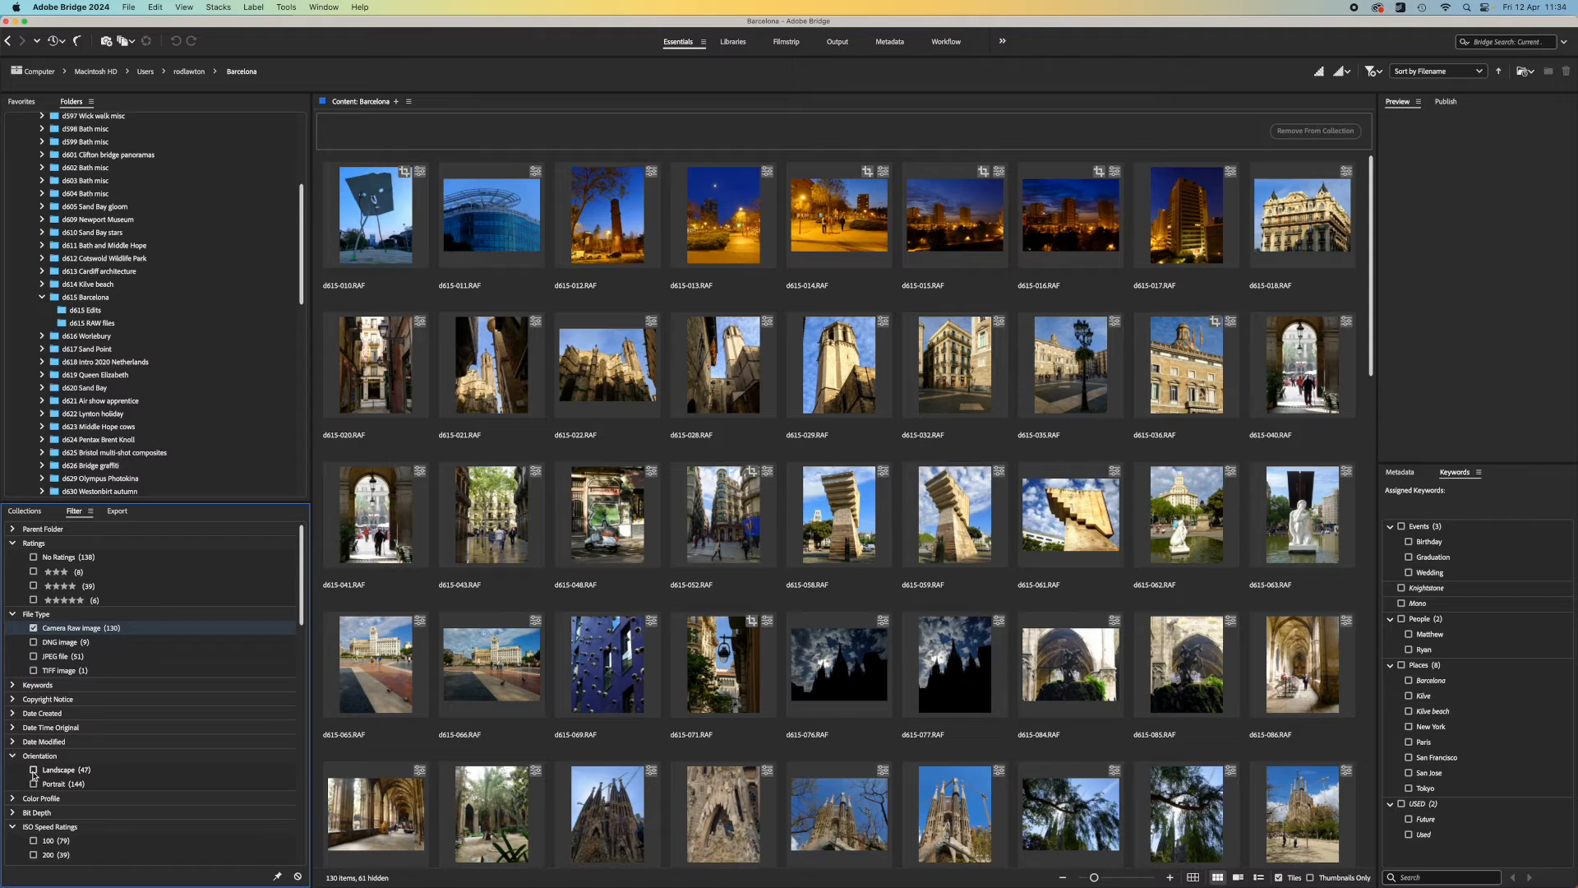
click(33, 769)
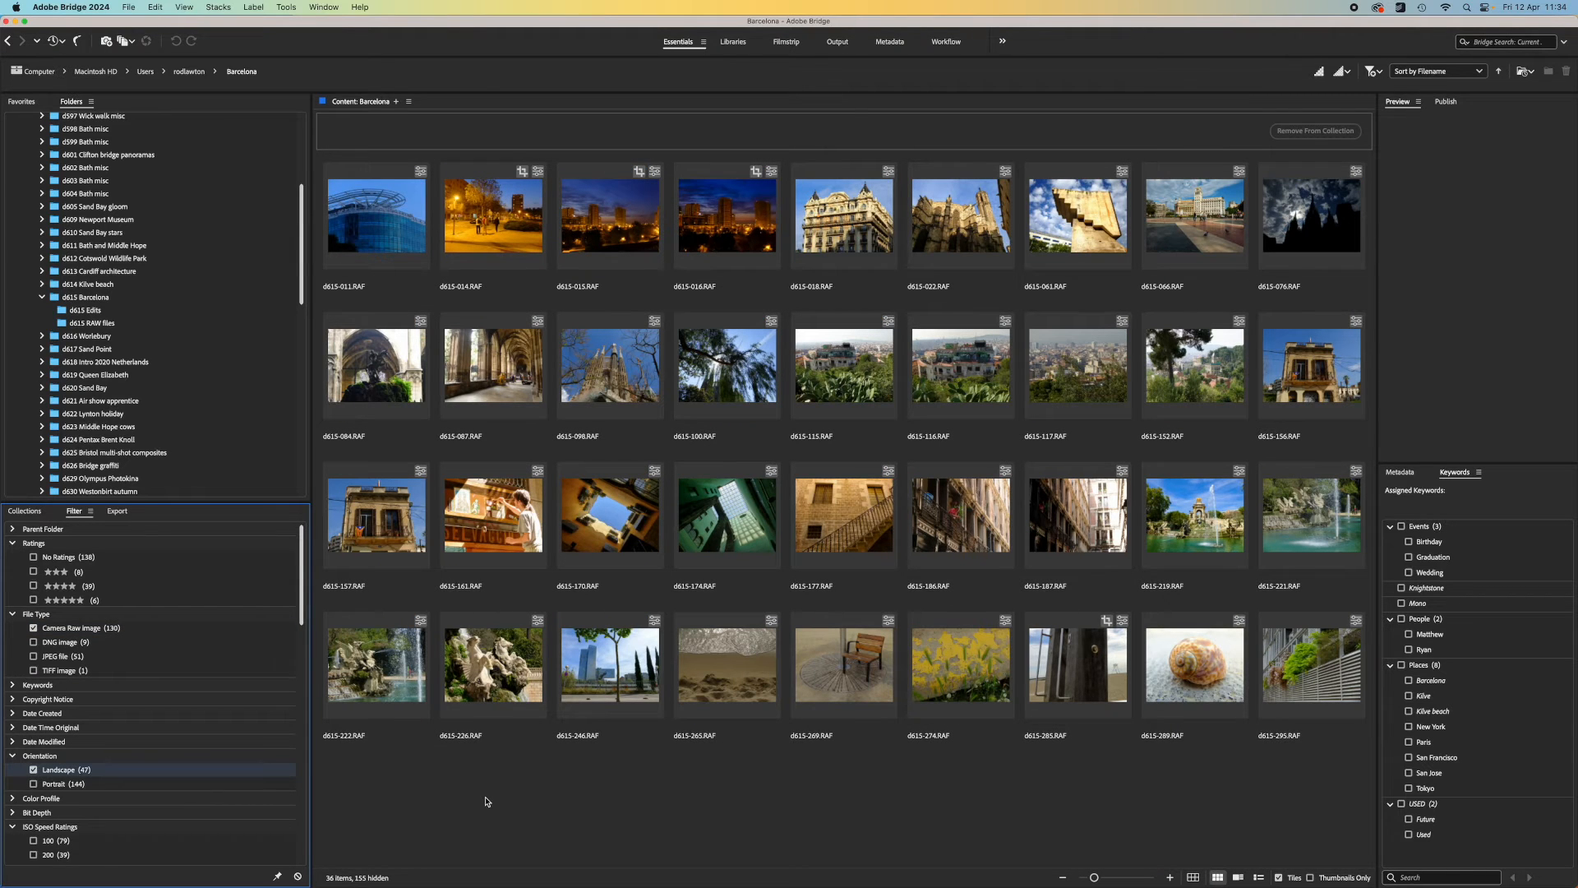
mouse_move(782, 607)
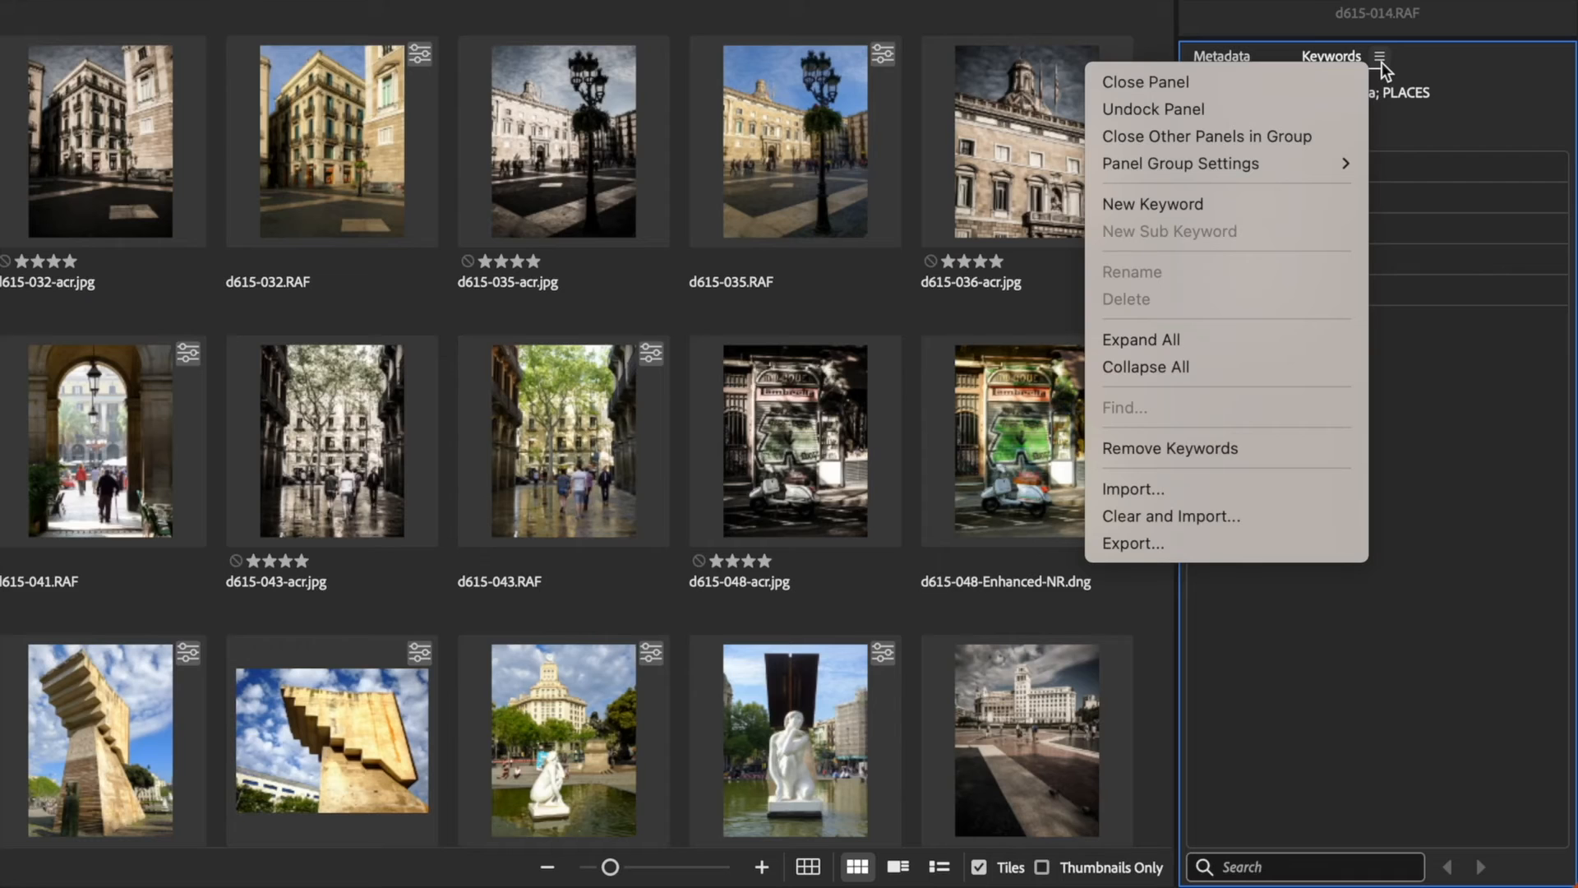
Create a new keyword named Night in the Keywords panel.
click(1152, 204)
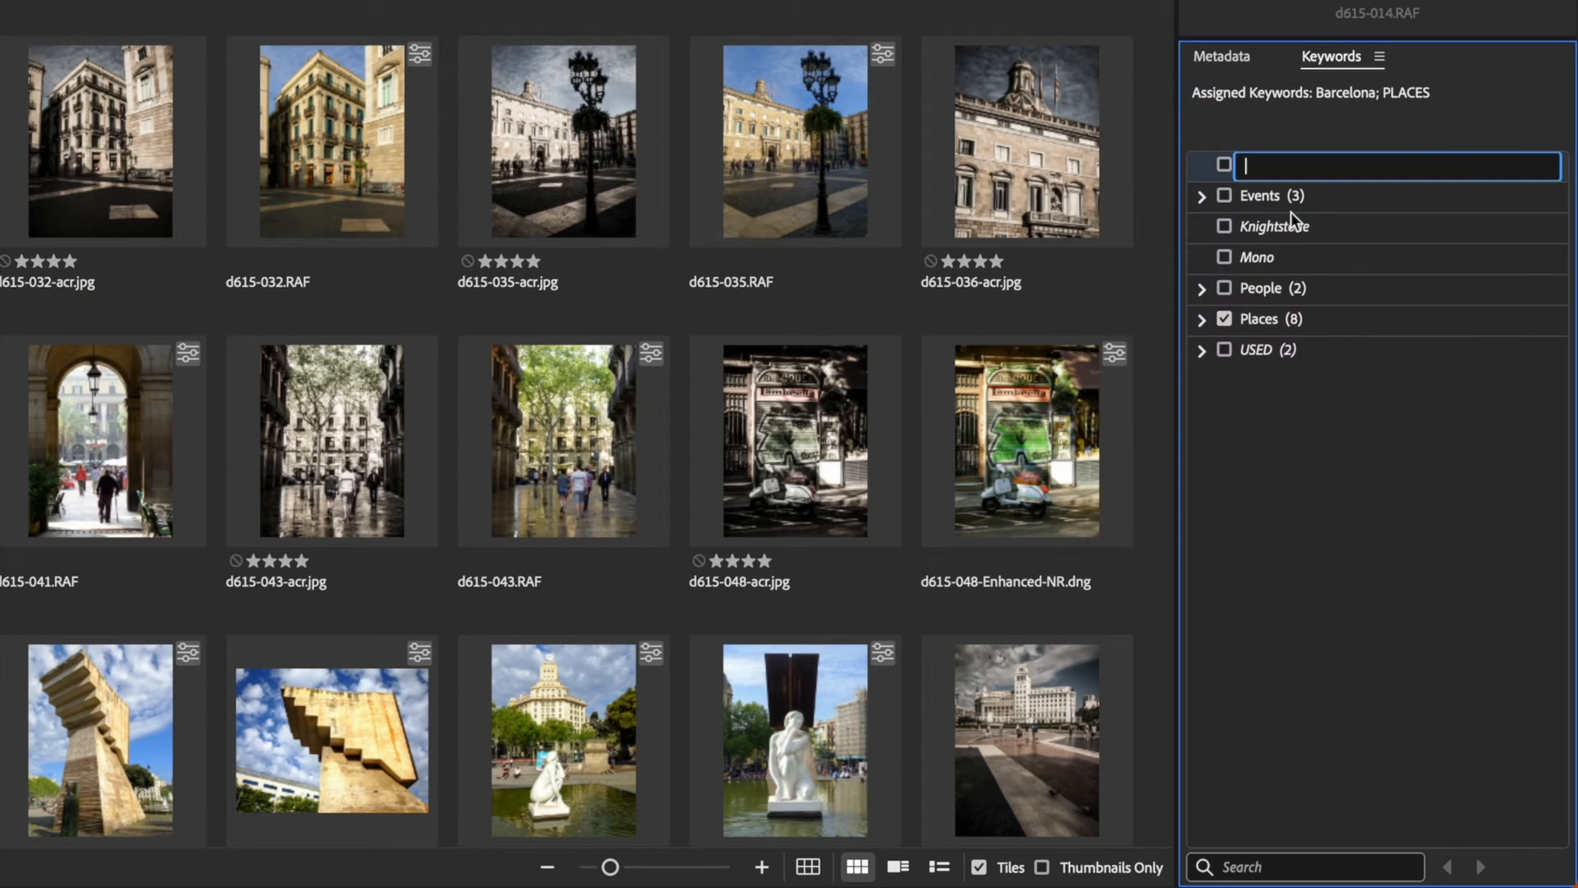
text(Night)
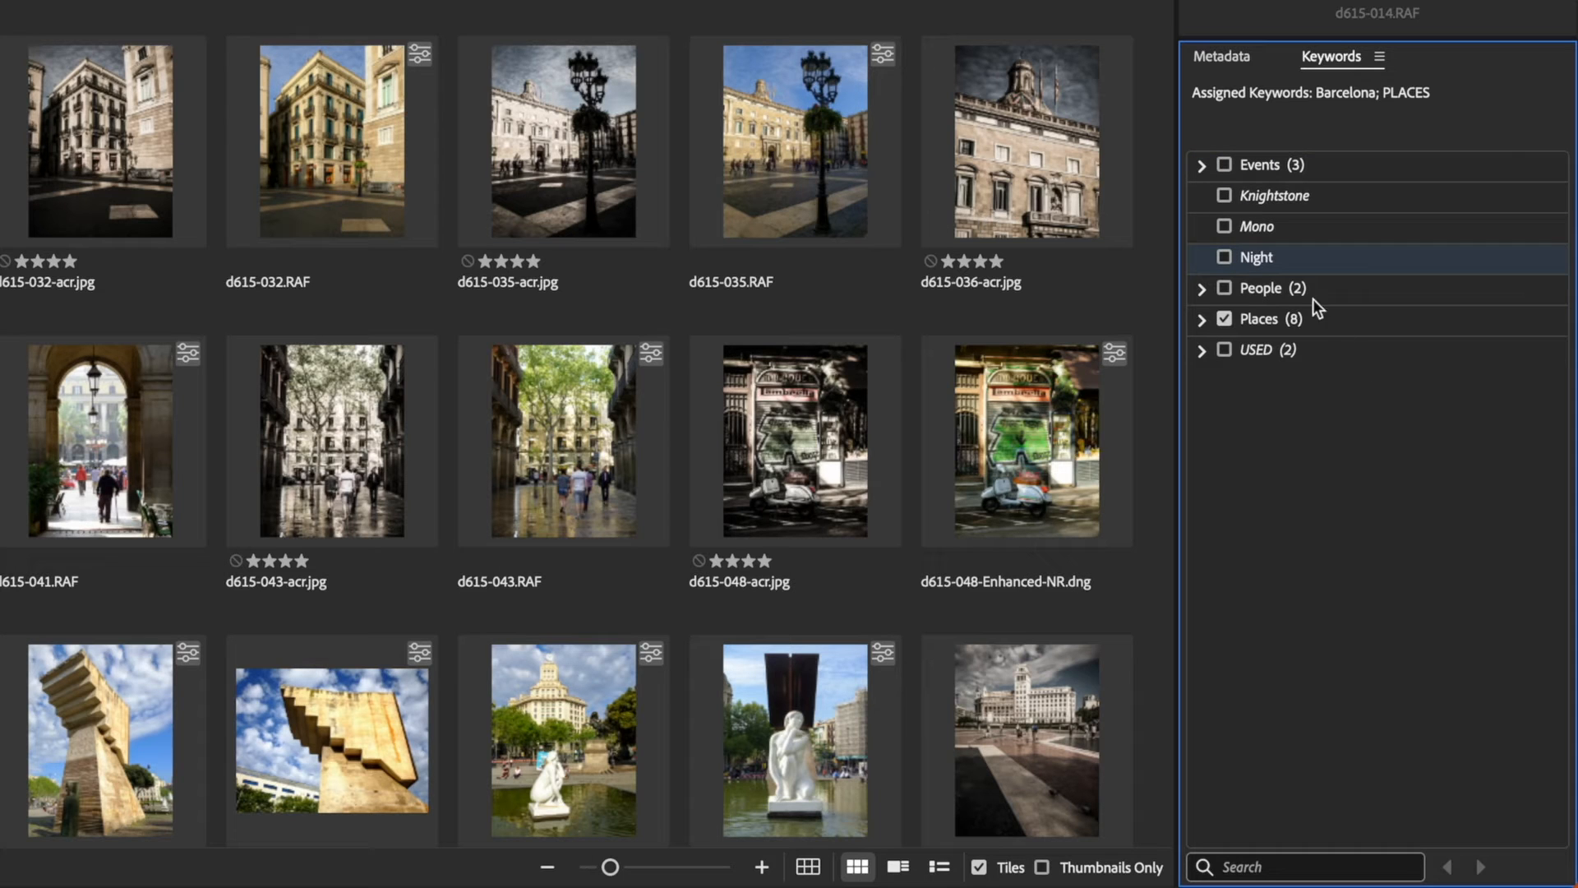
click(1223, 257)
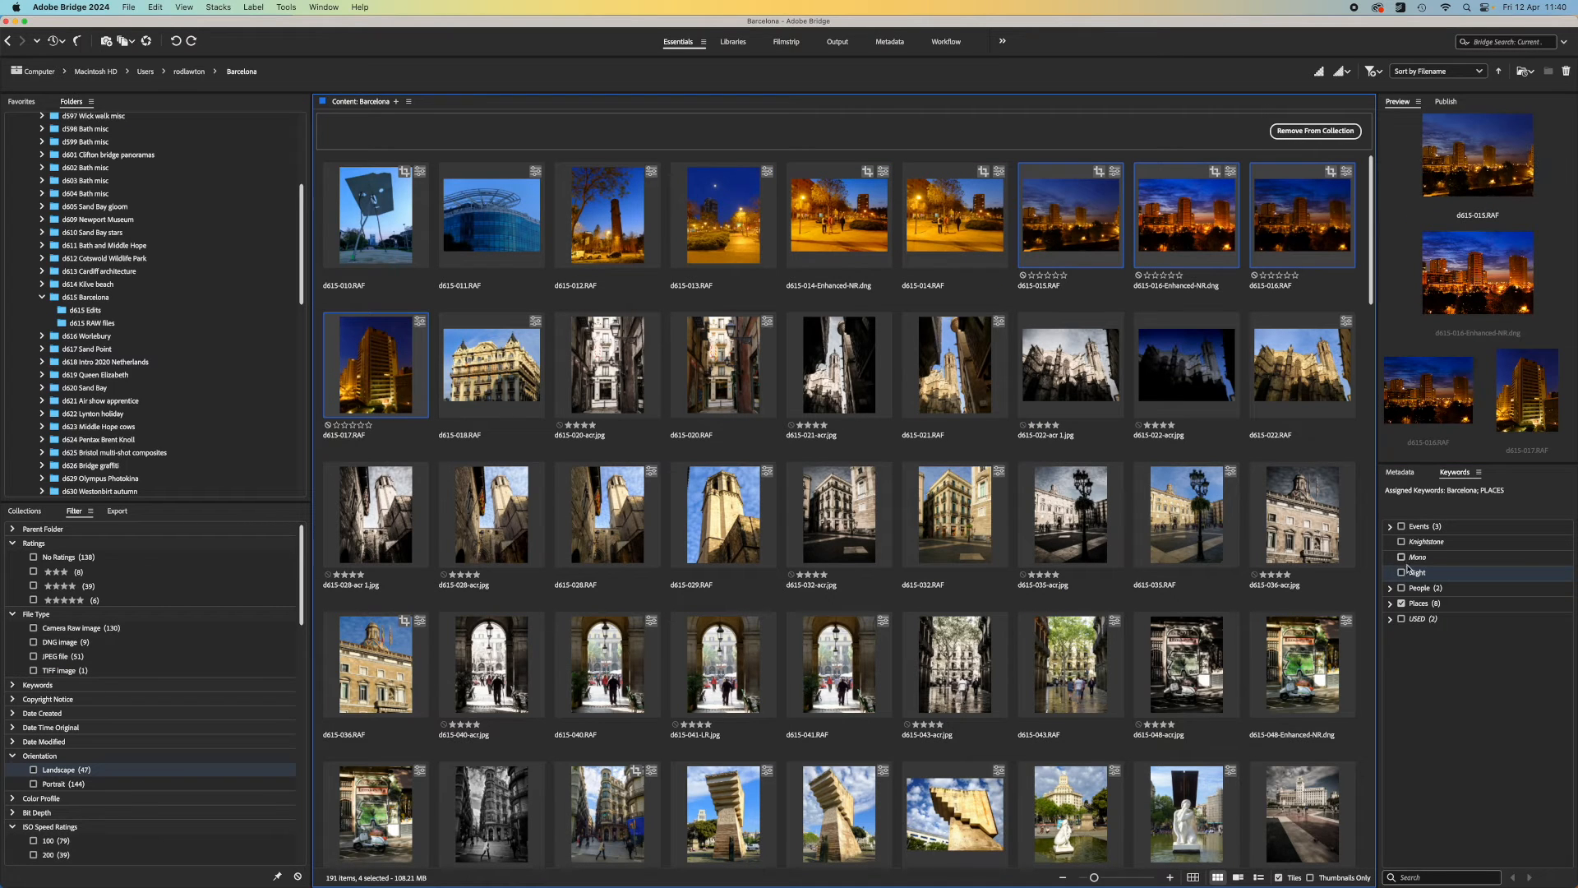
Tag the four selected night cityscape photos with the Night keyword.
click(1400, 572)
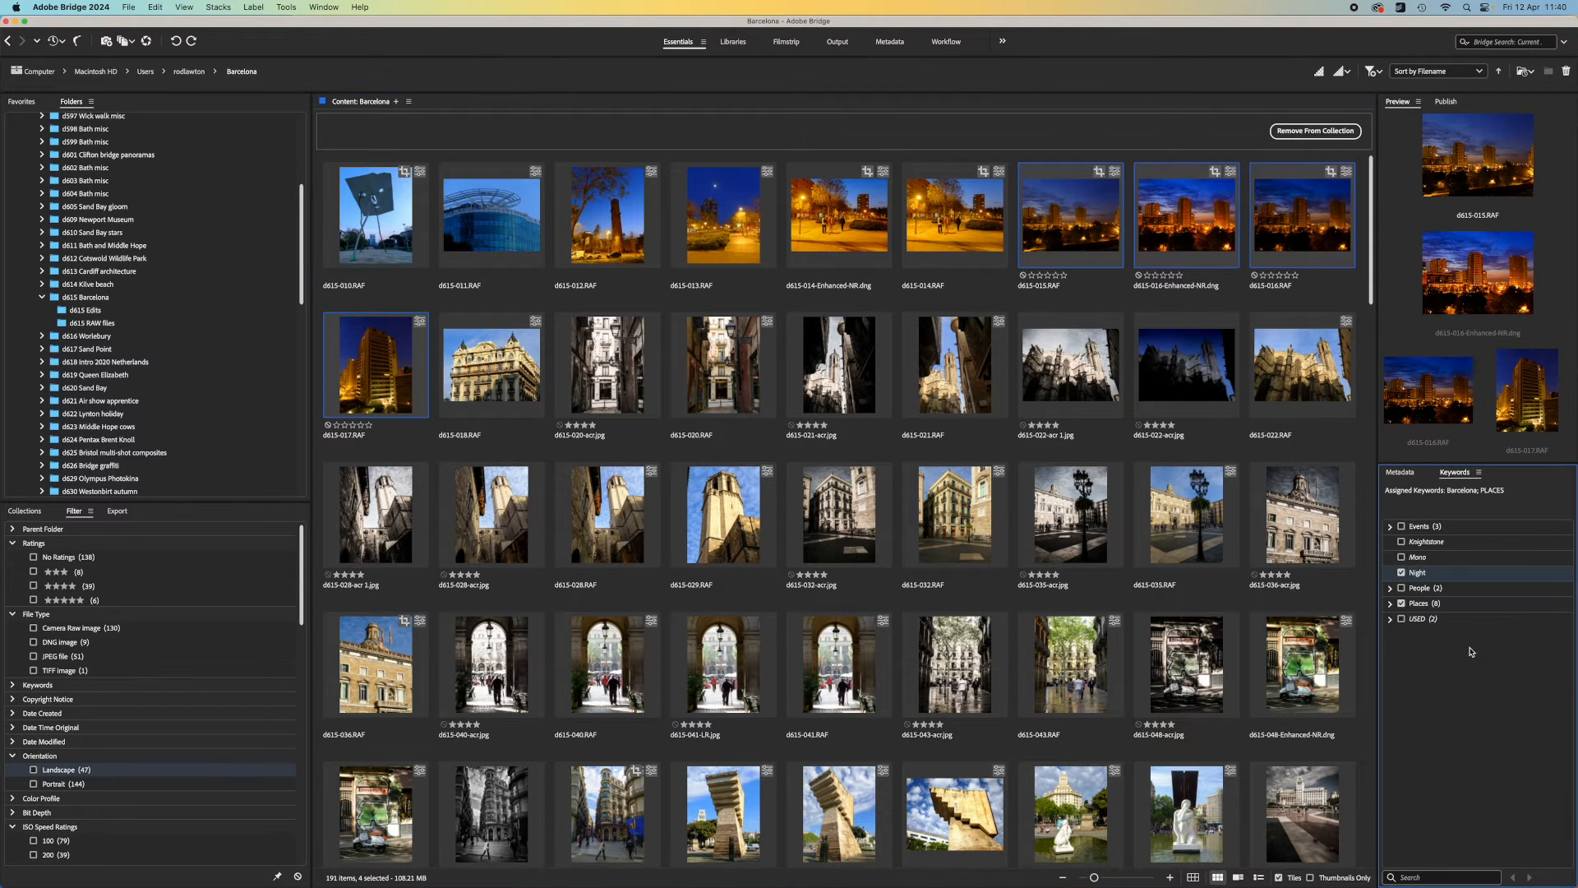
click(1401, 572)
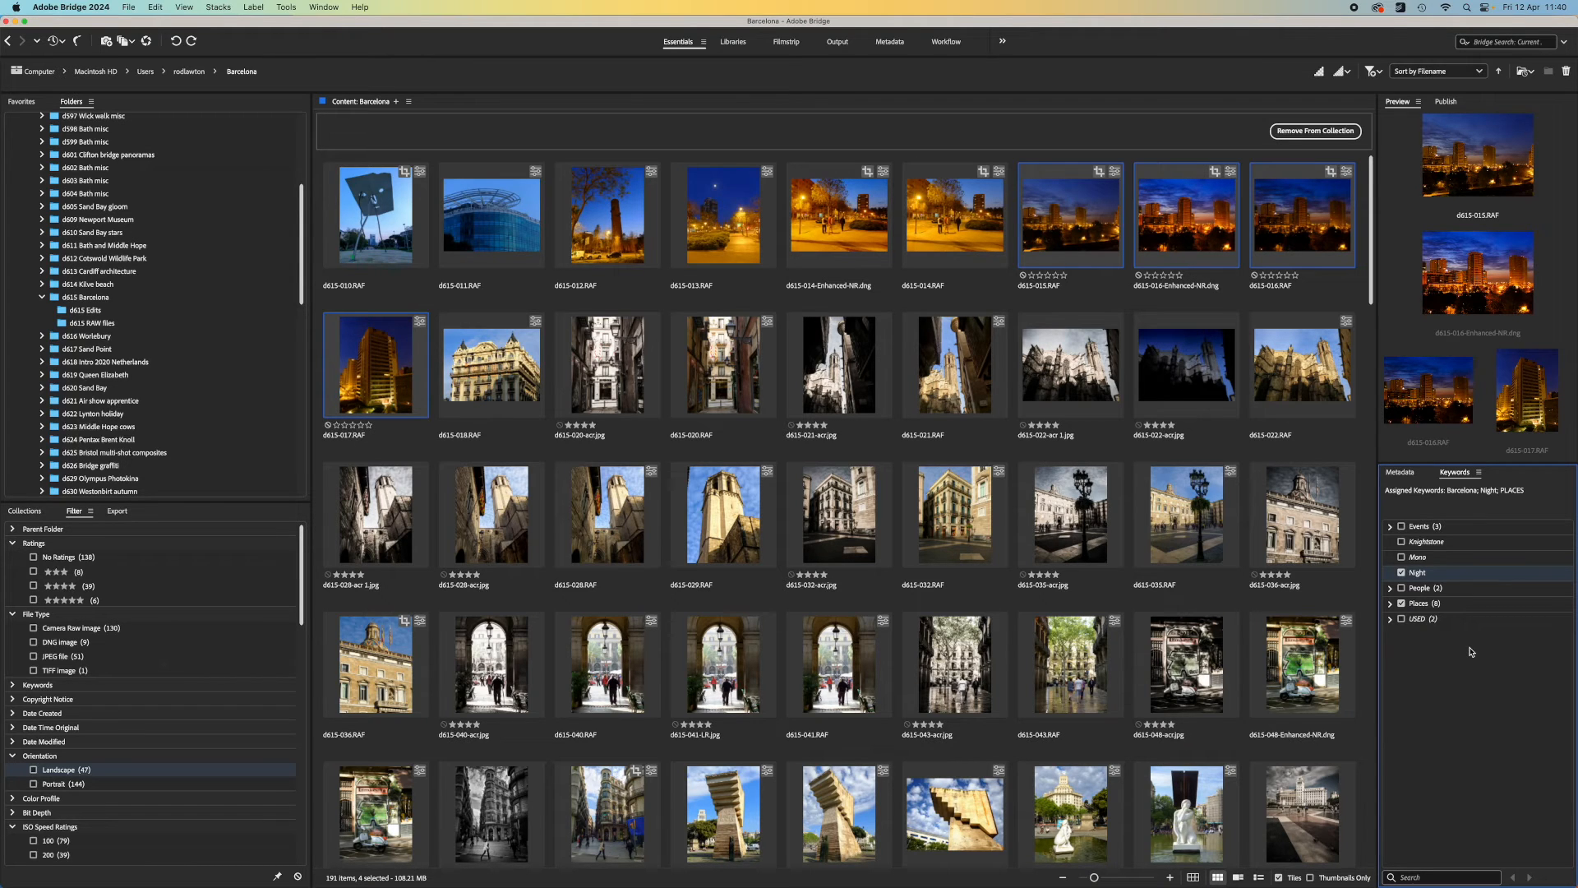
mouse_move(1368, 30)
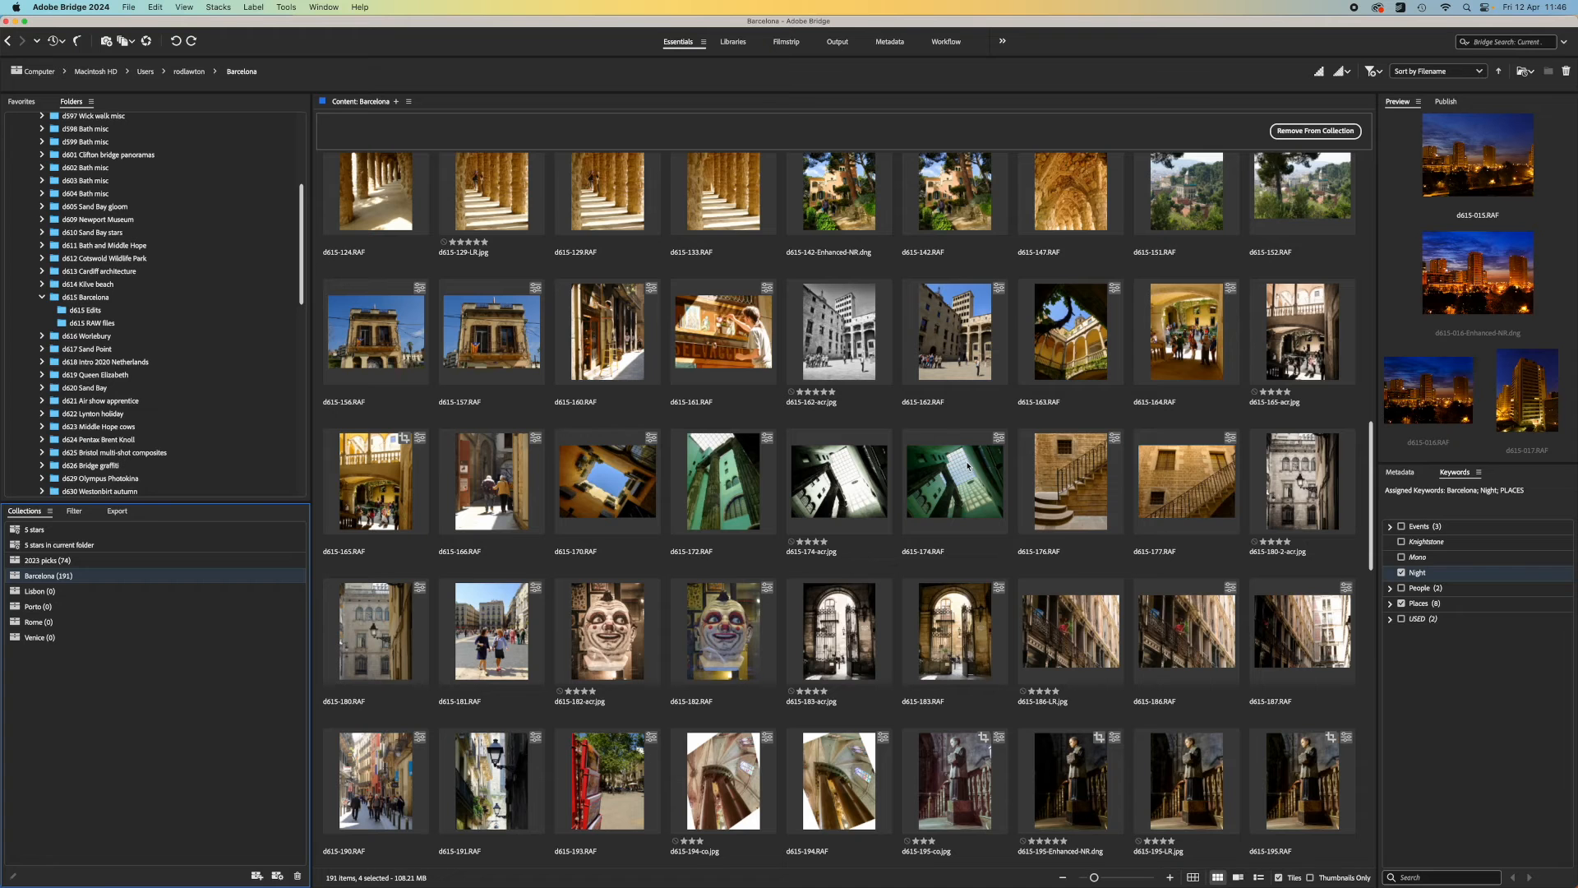
Open the courtyard RAW photo d615-174.RAF in Camera Raw via its context menu.
click(951, 481)
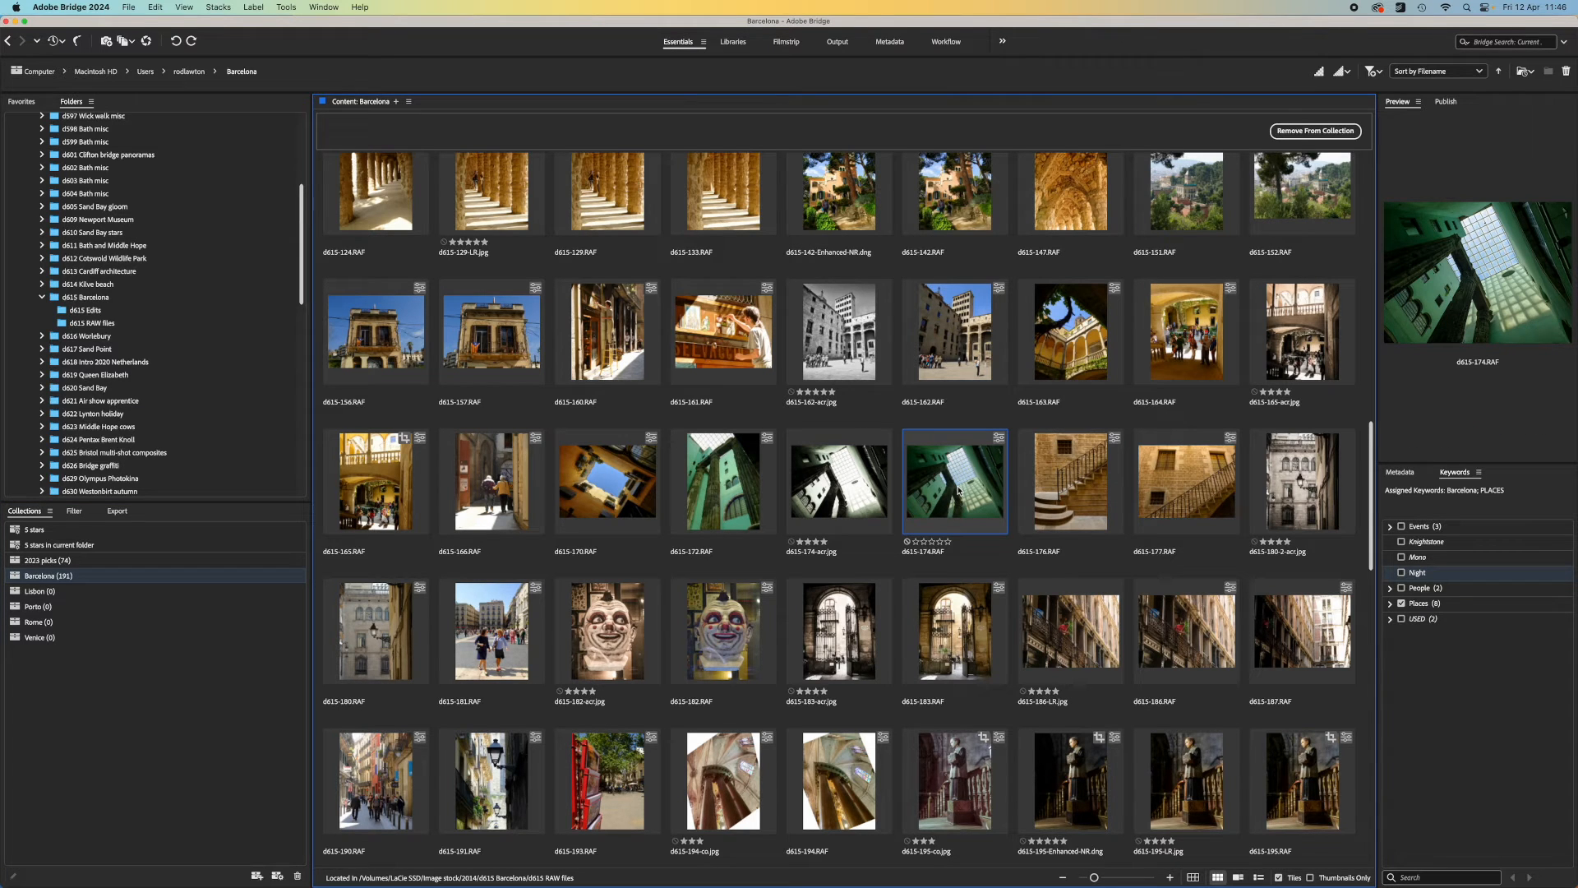
right_click(953, 482)
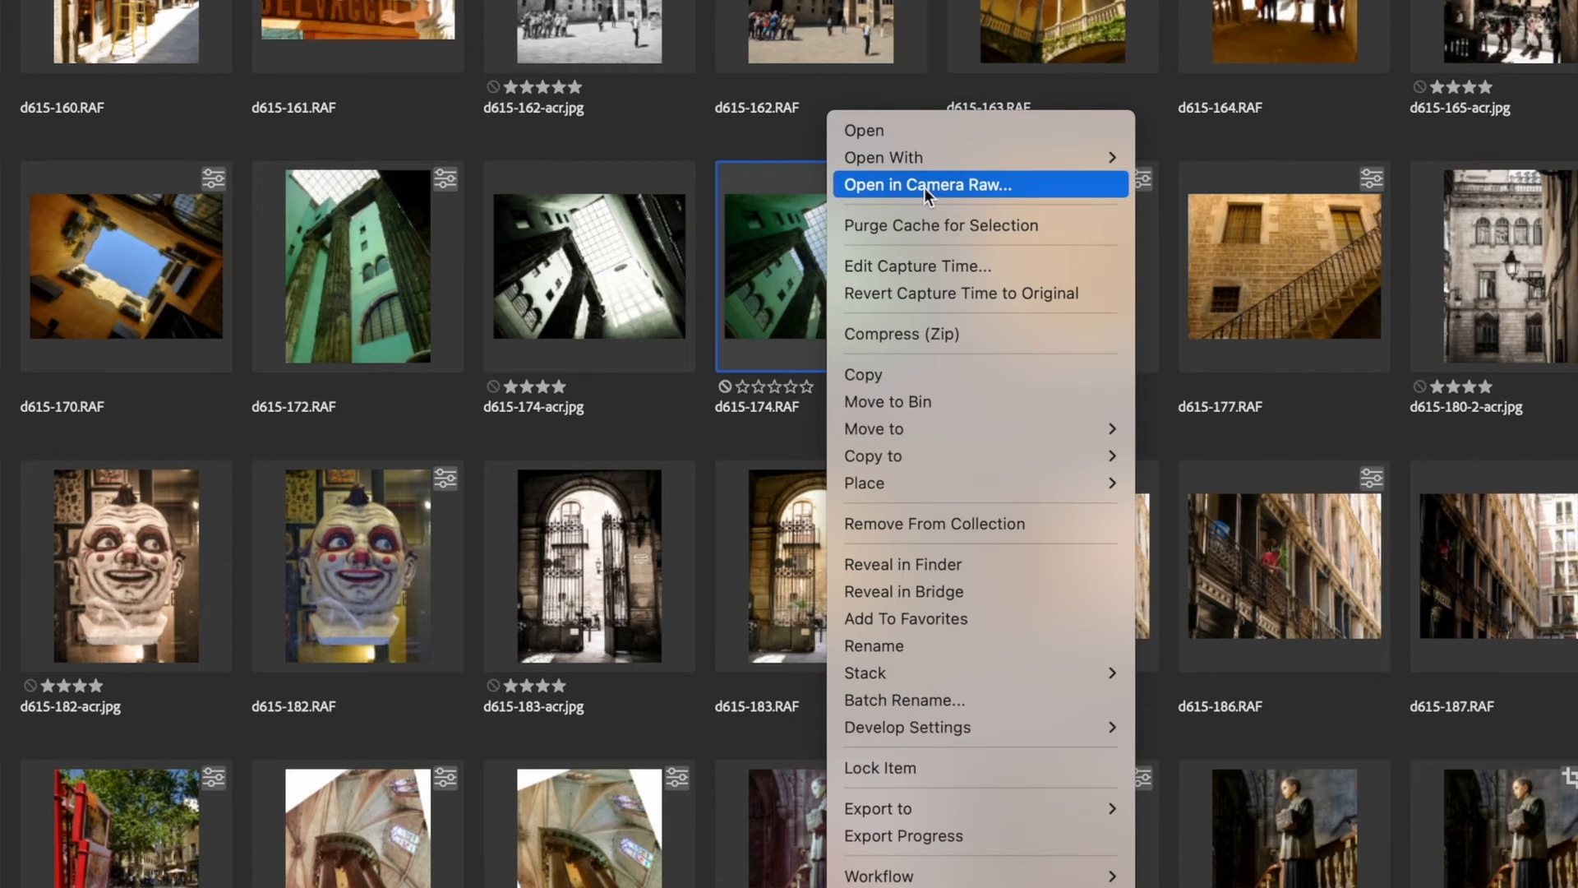
click(926, 184)
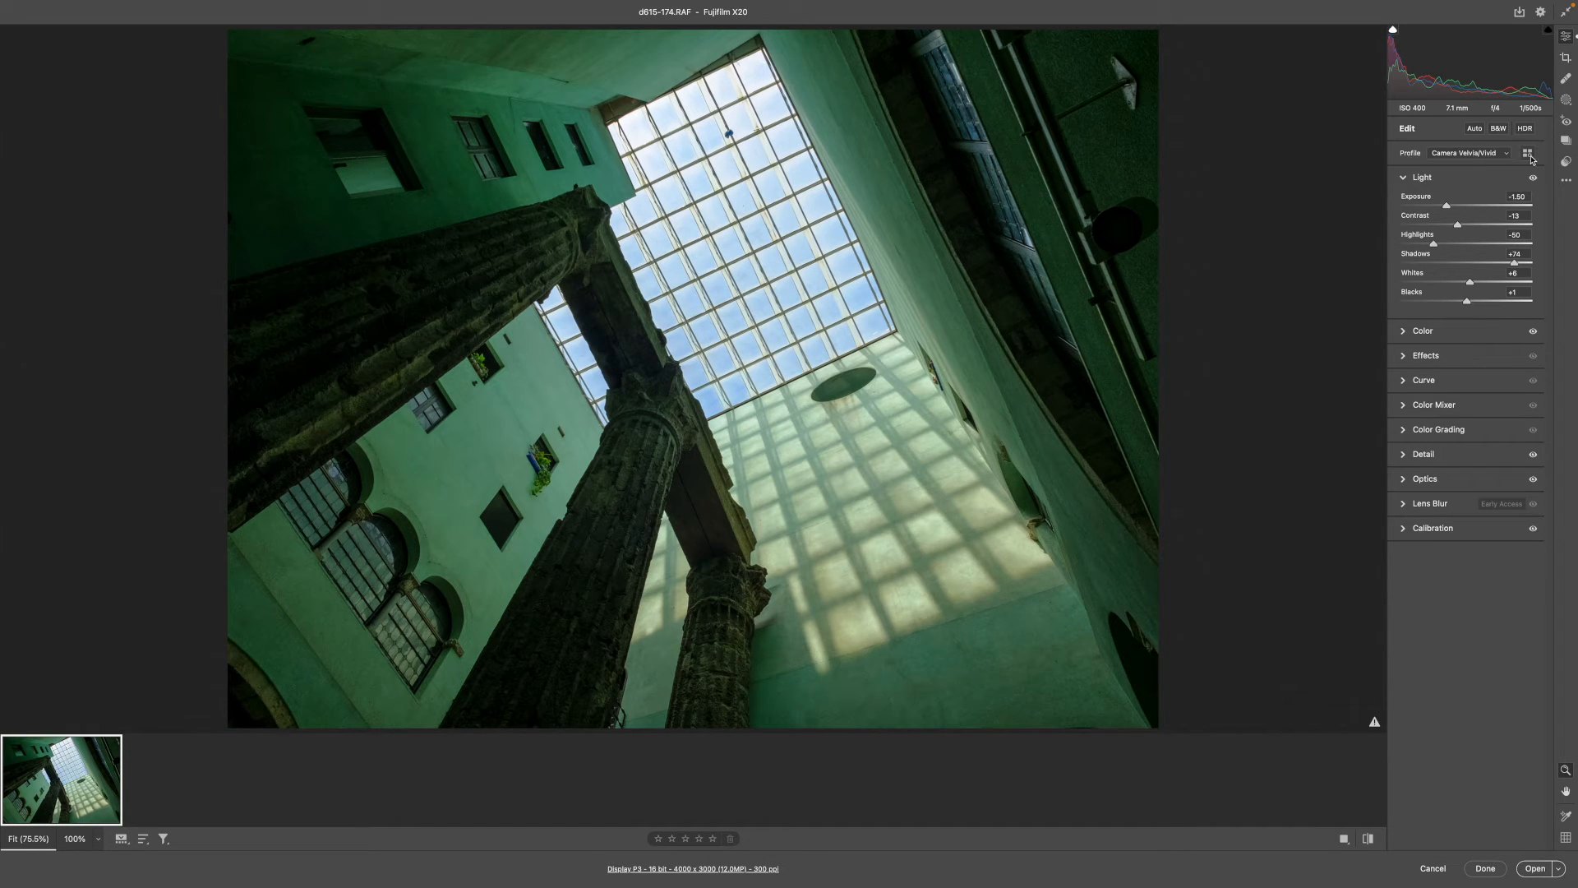
Browse the camera profiles, tone curve adjustments and spot healing options.
click(1527, 153)
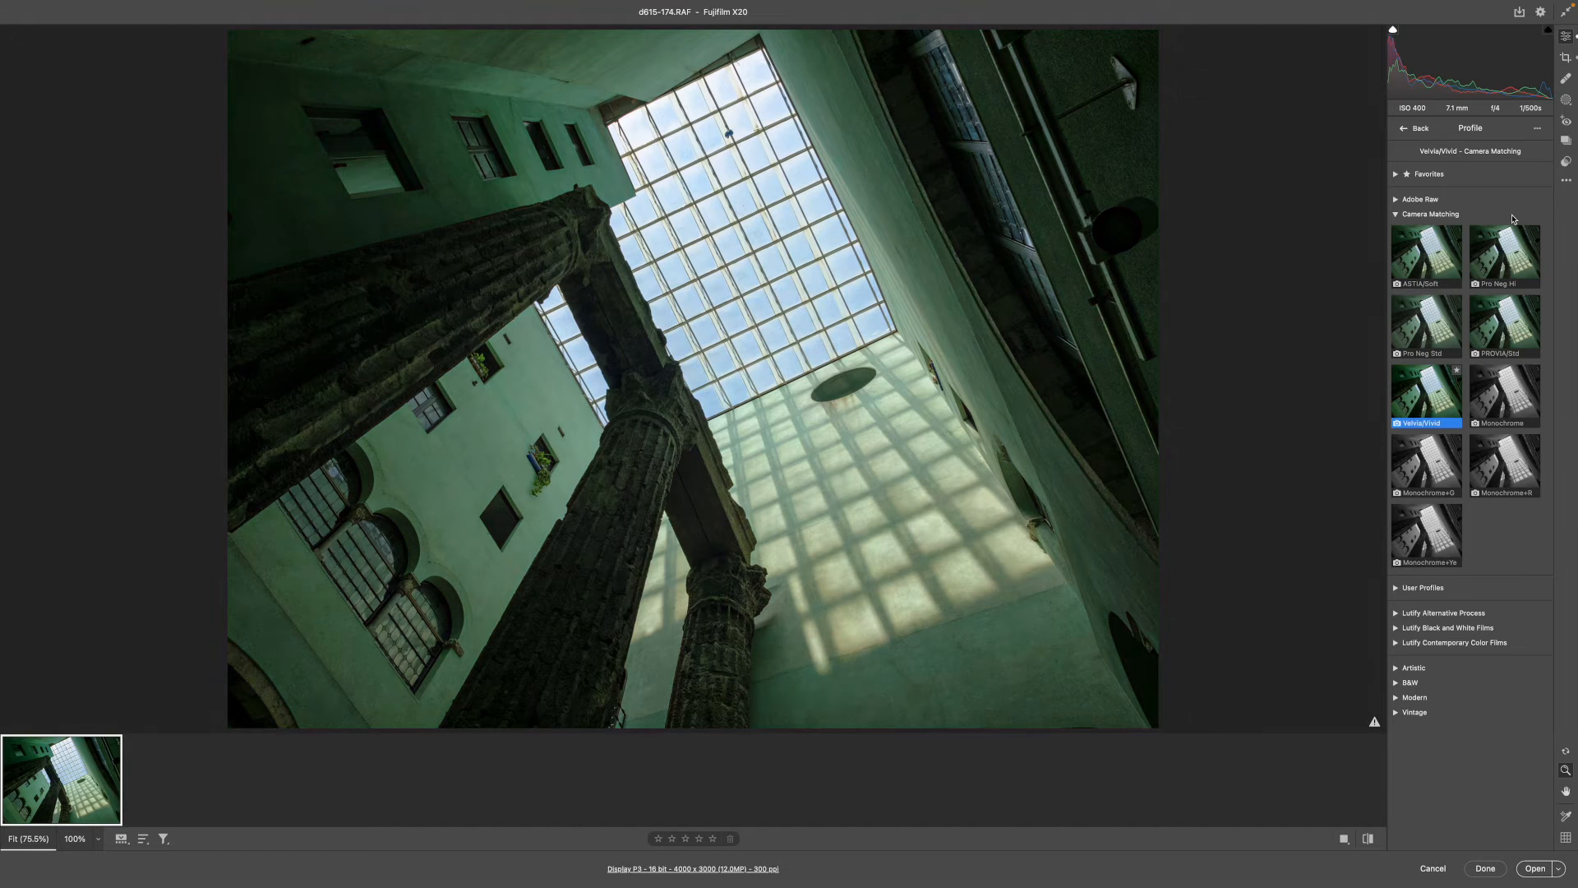
click(1414, 128)
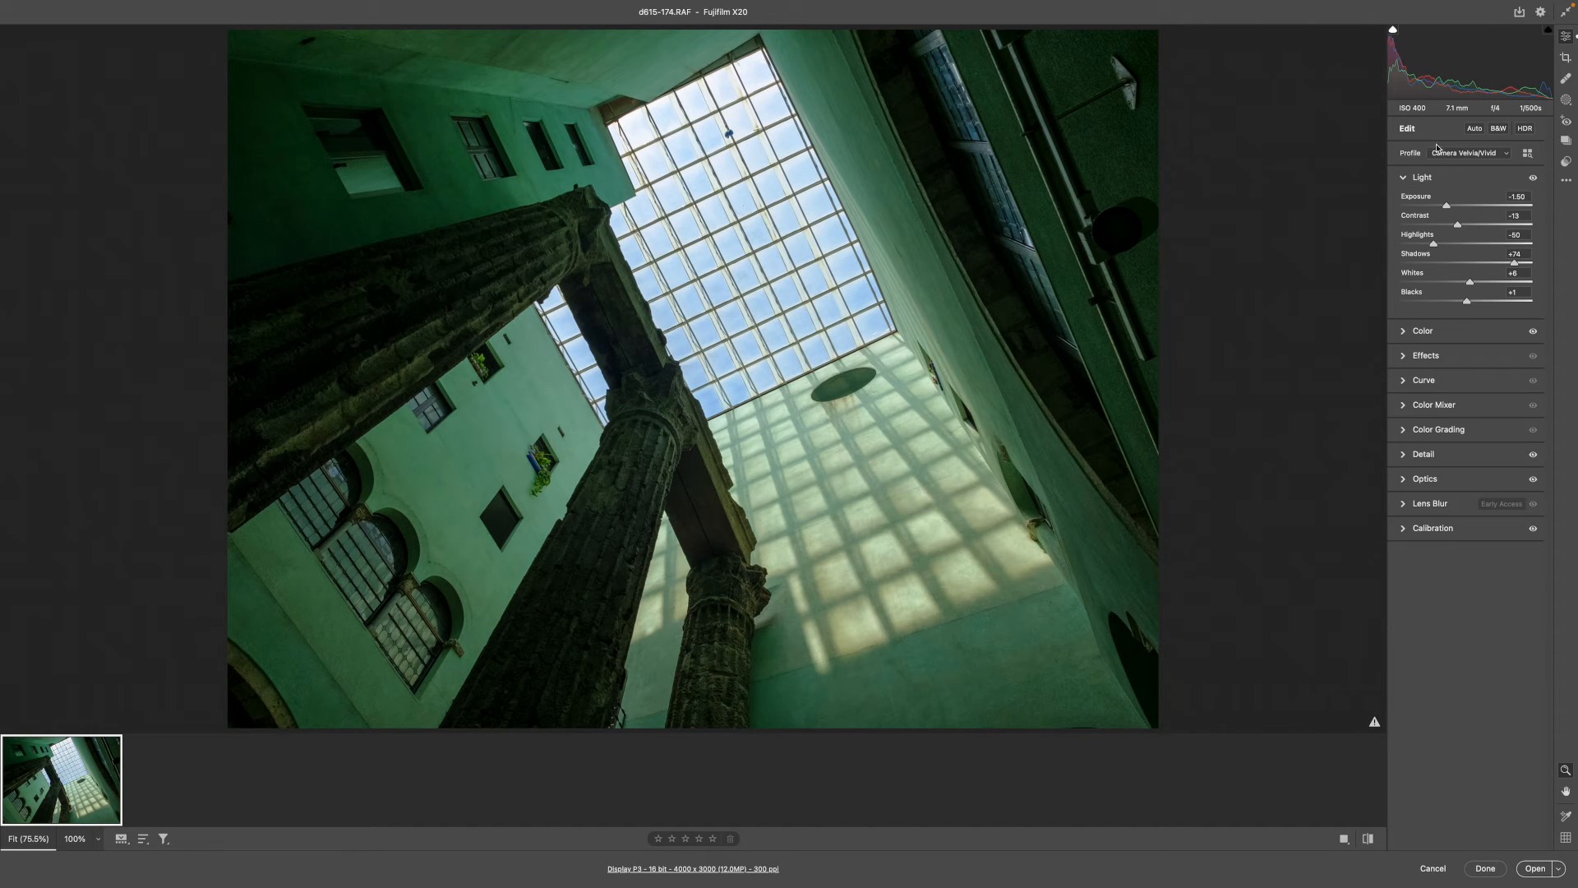
mouse_move(1402, 385)
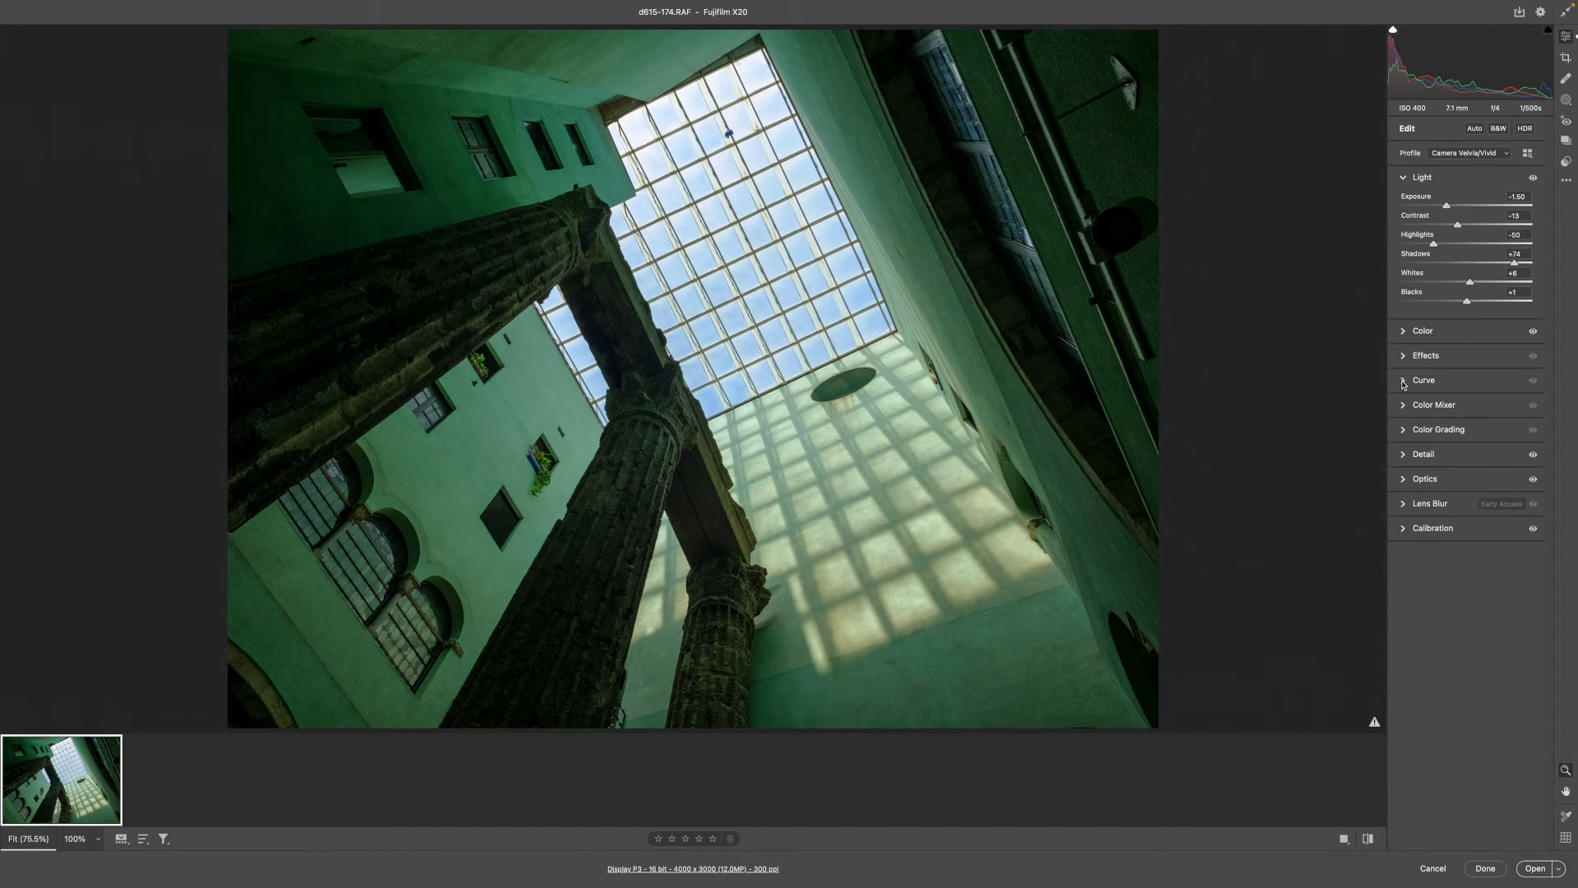
click(1424, 379)
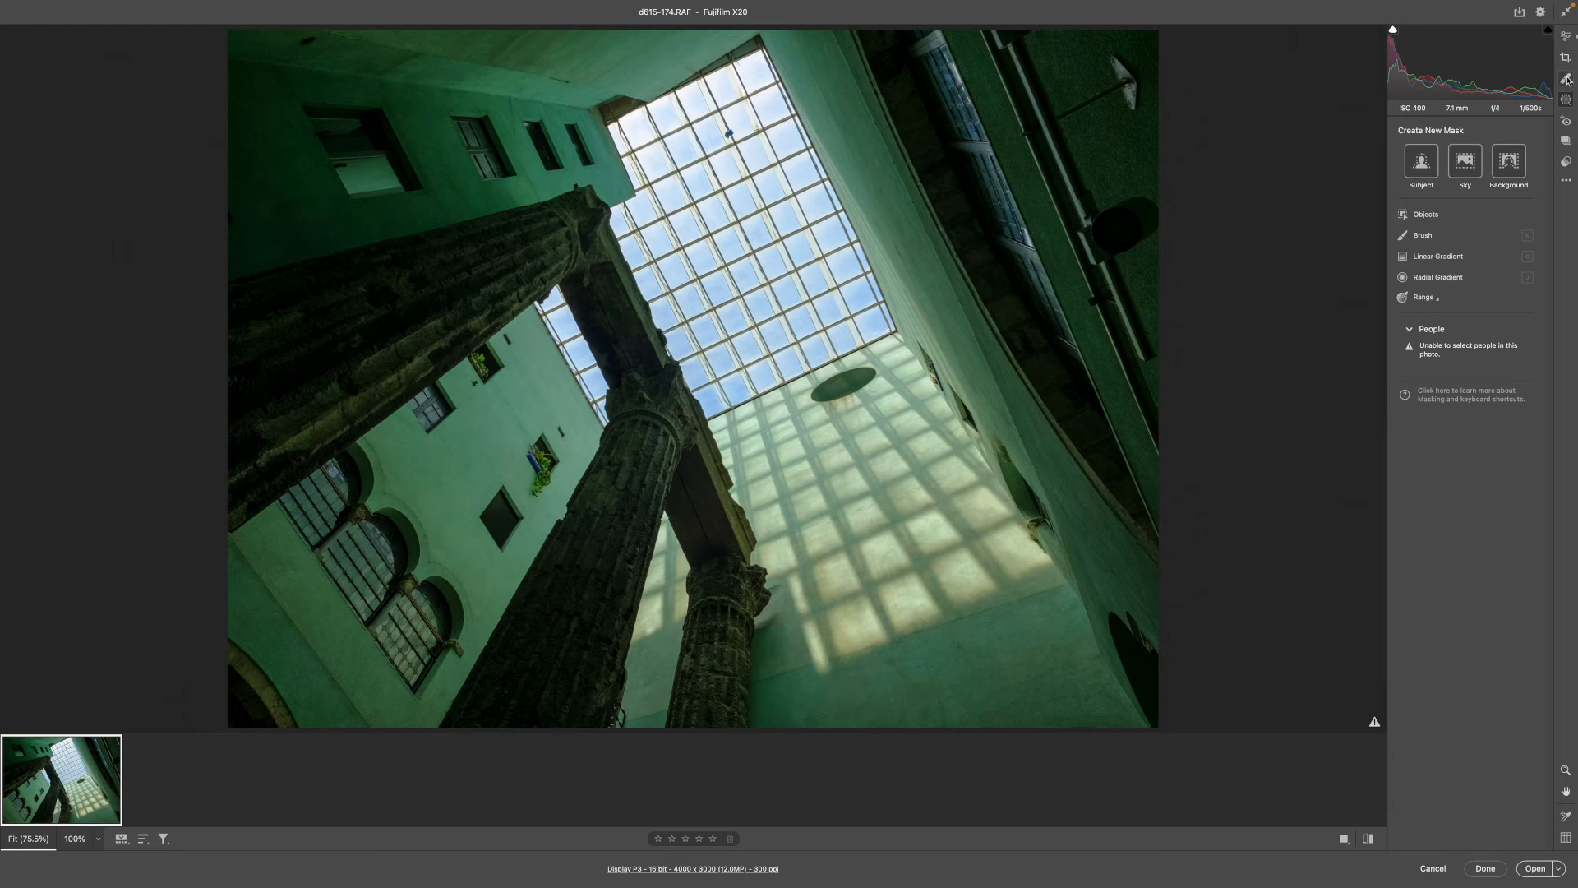
click(1566, 120)
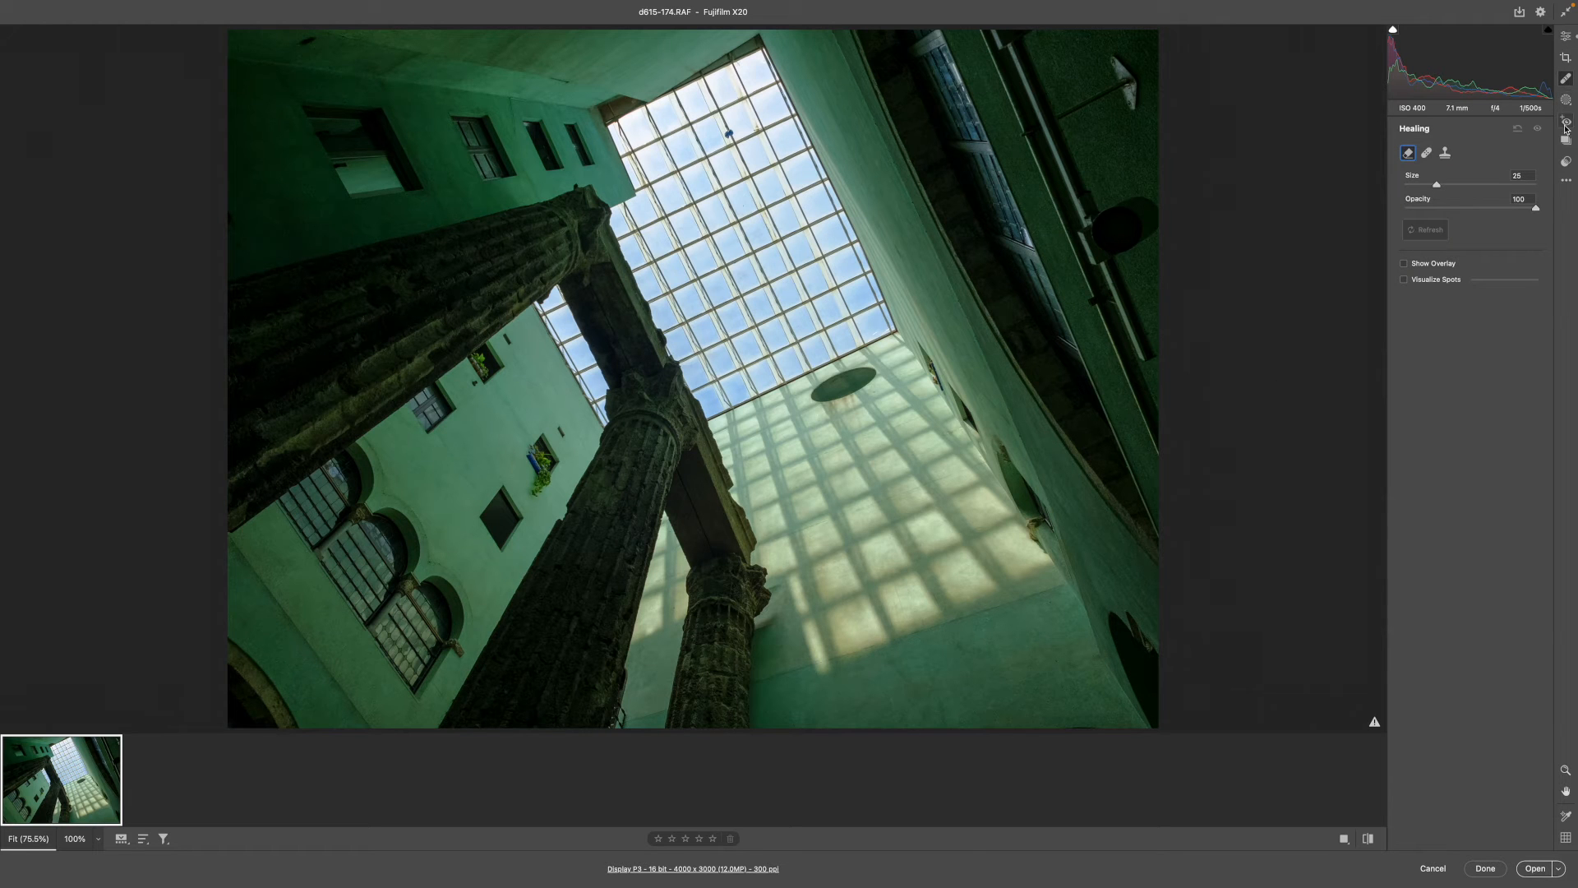
Apply a Travel preset to the courtyard photo and finish with Done.
click(1567, 163)
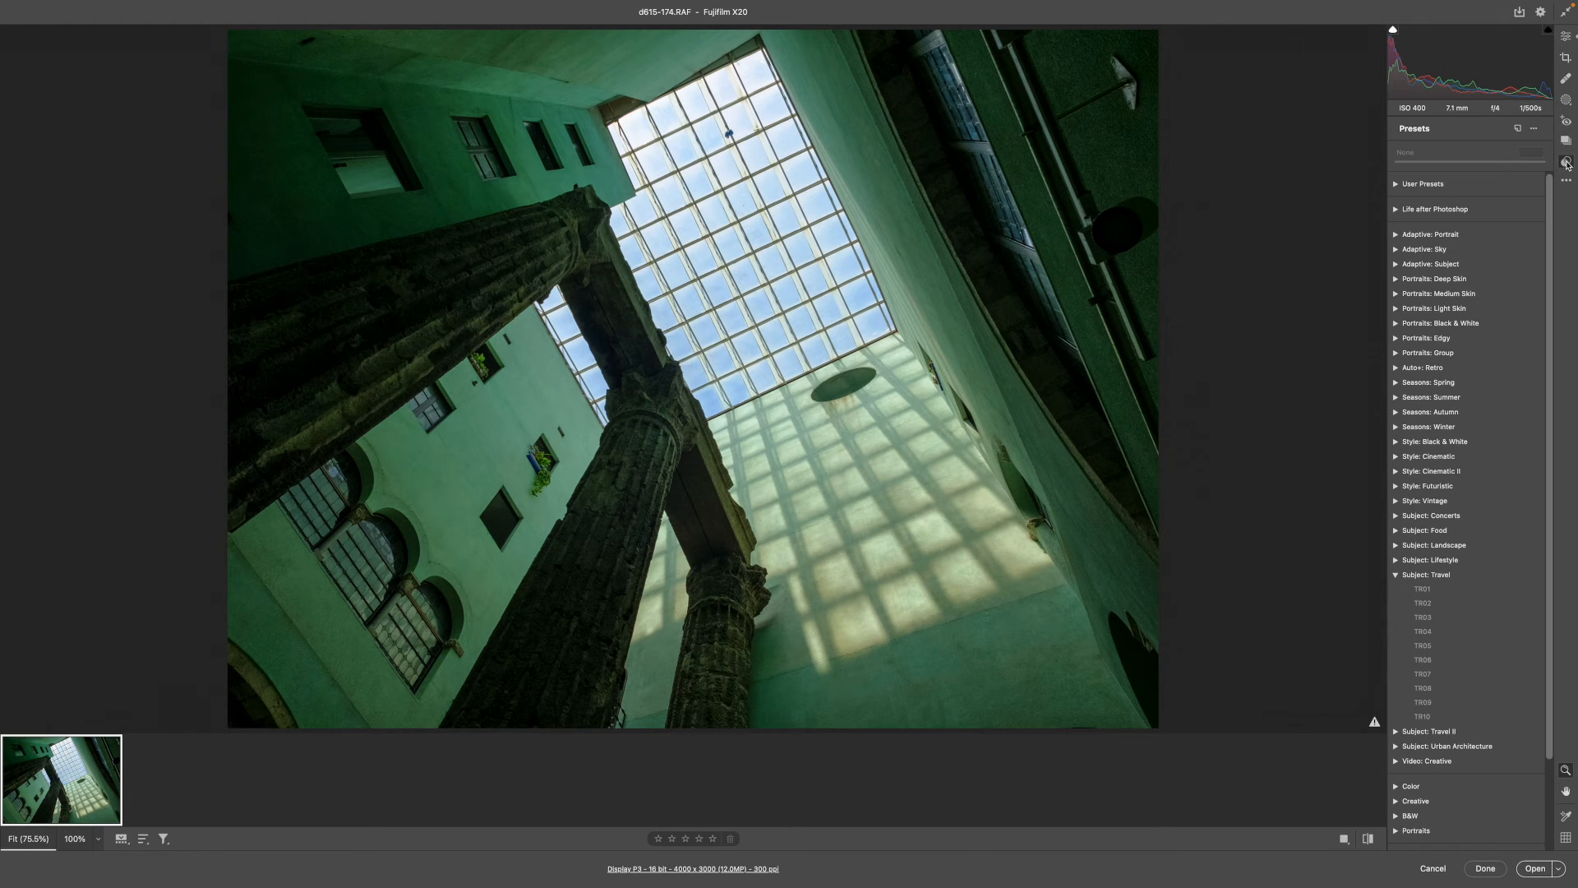
click(1422, 616)
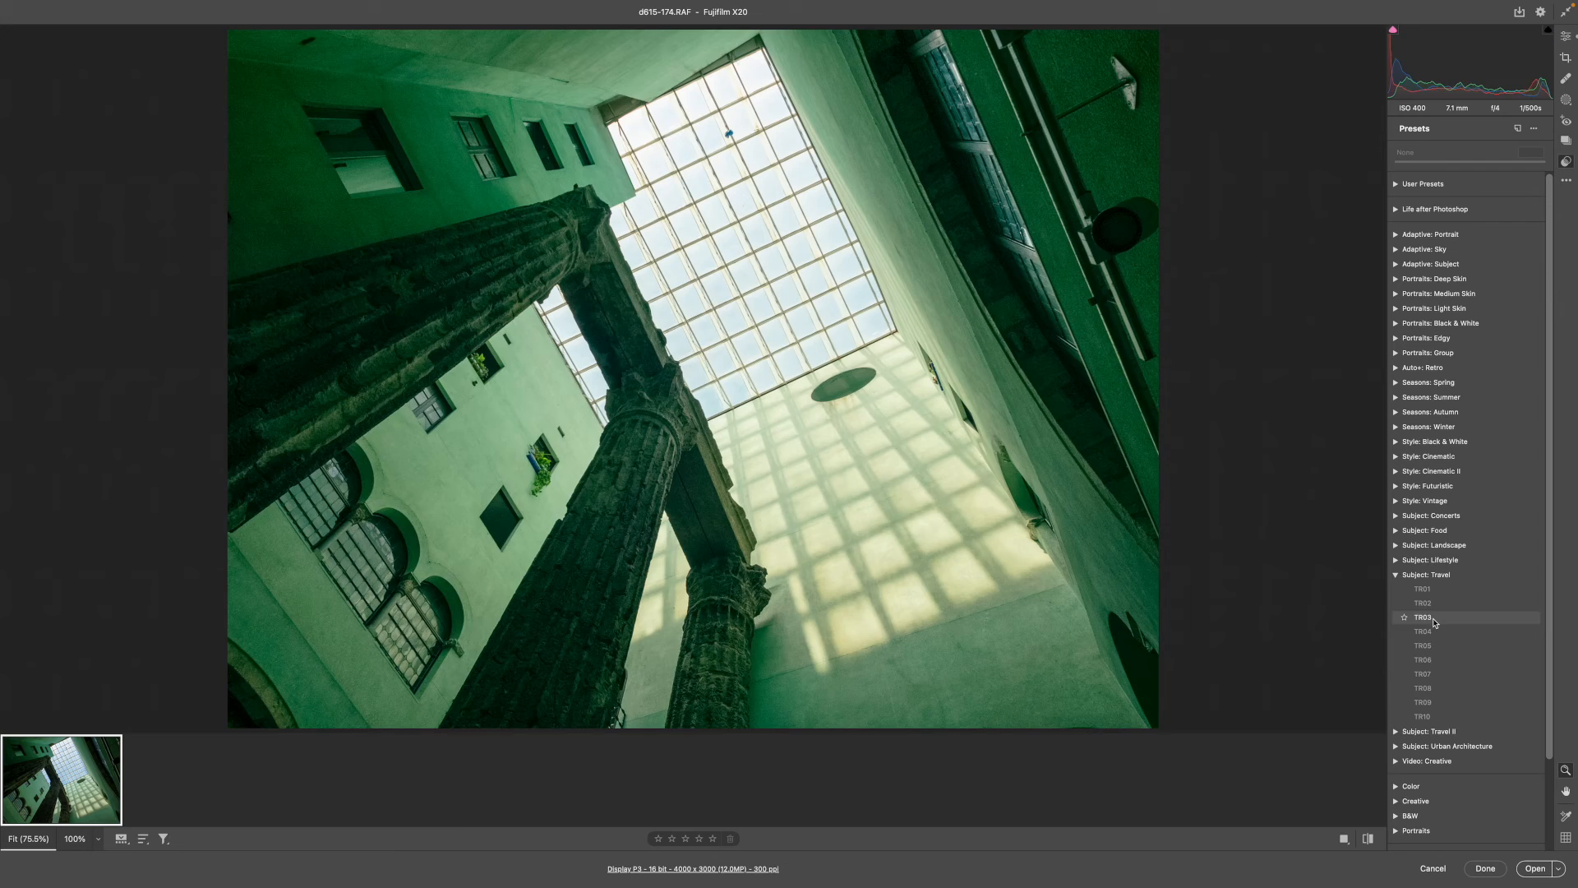
click(1422, 659)
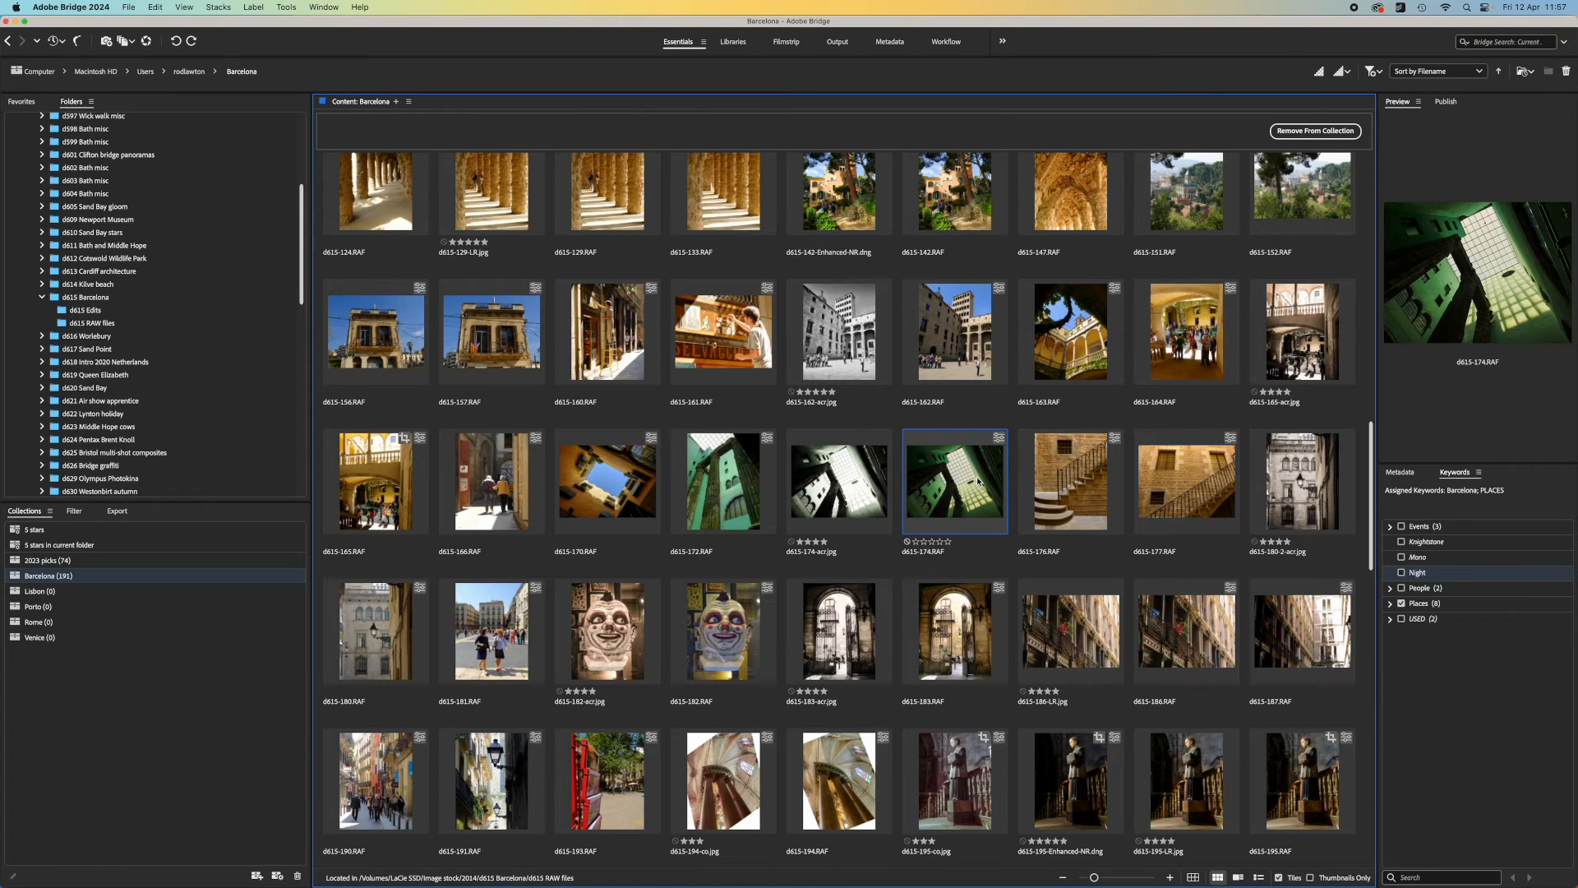
Reveal the courtyard photo's location and open the d615 RAW files folder.
right_click(953, 482)
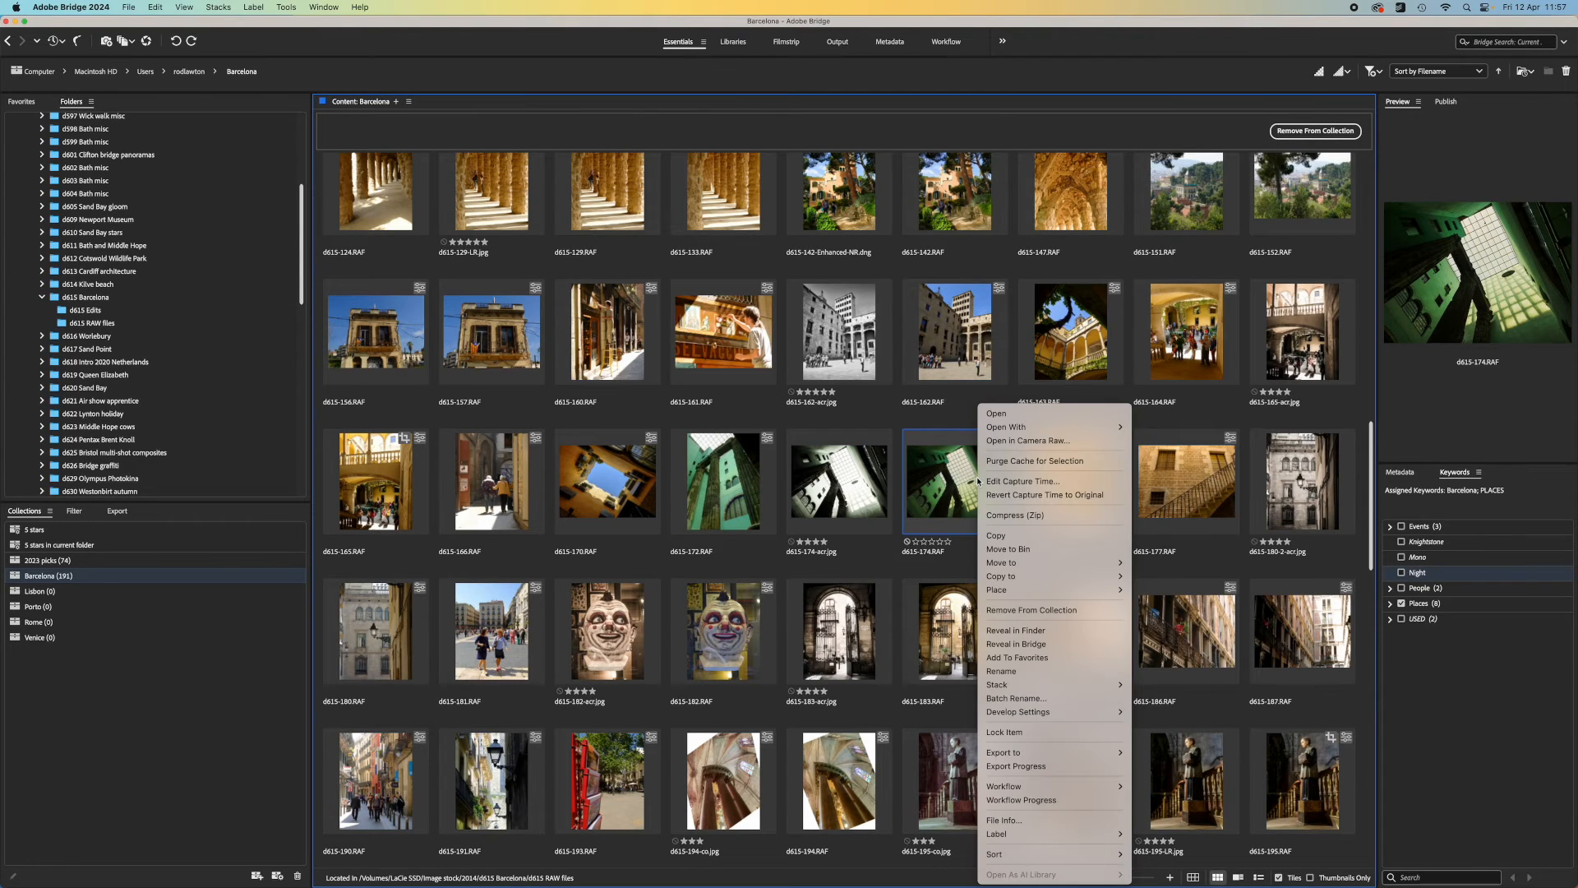
mouse_move(1014, 629)
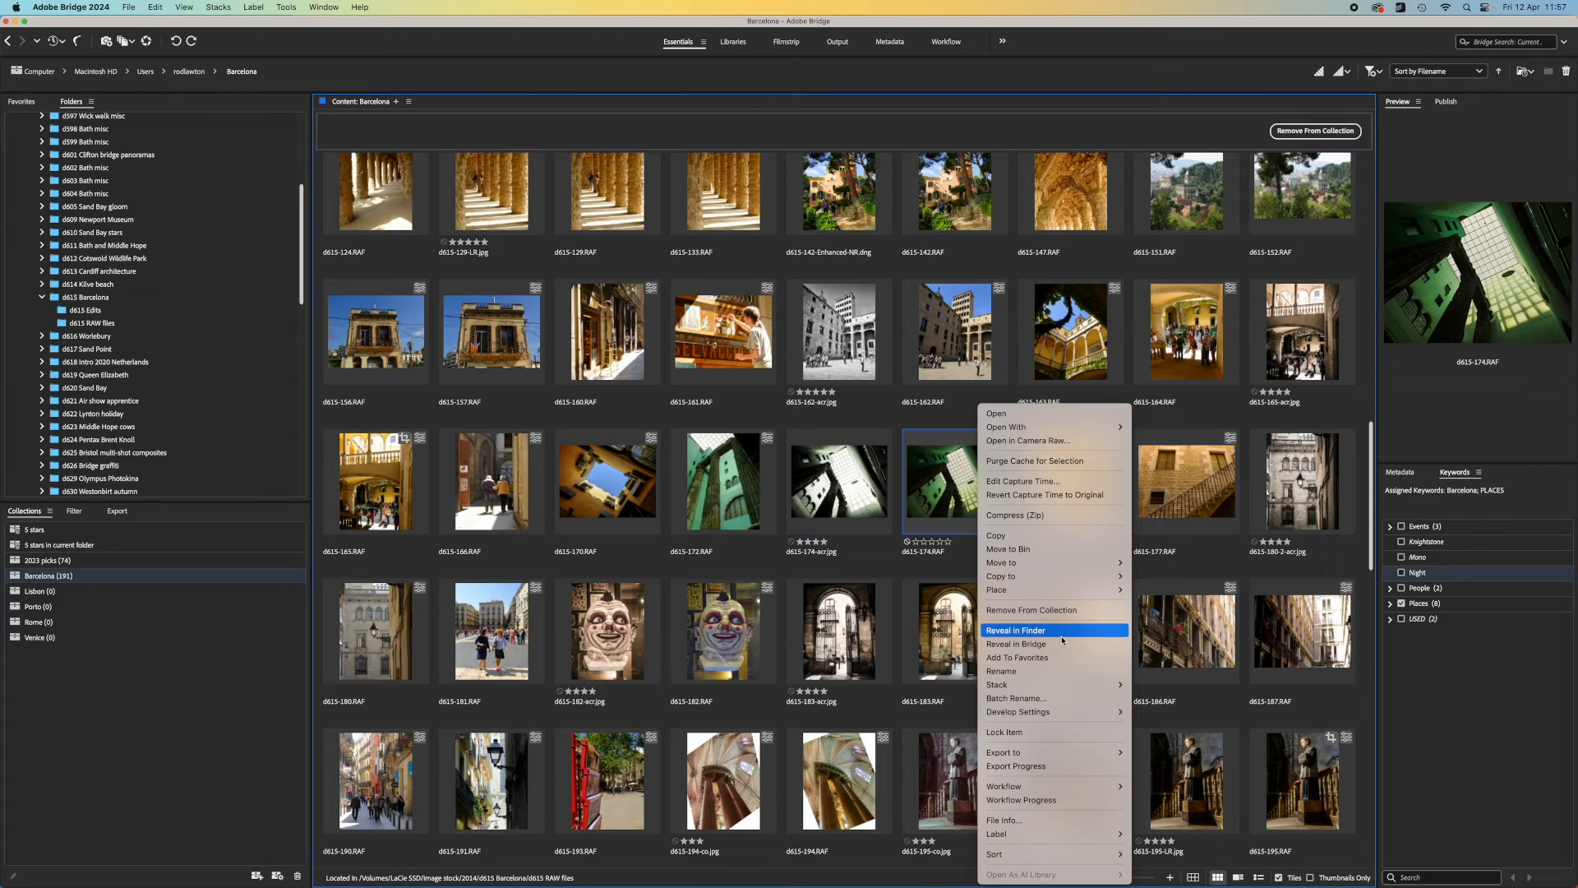
click(1014, 629)
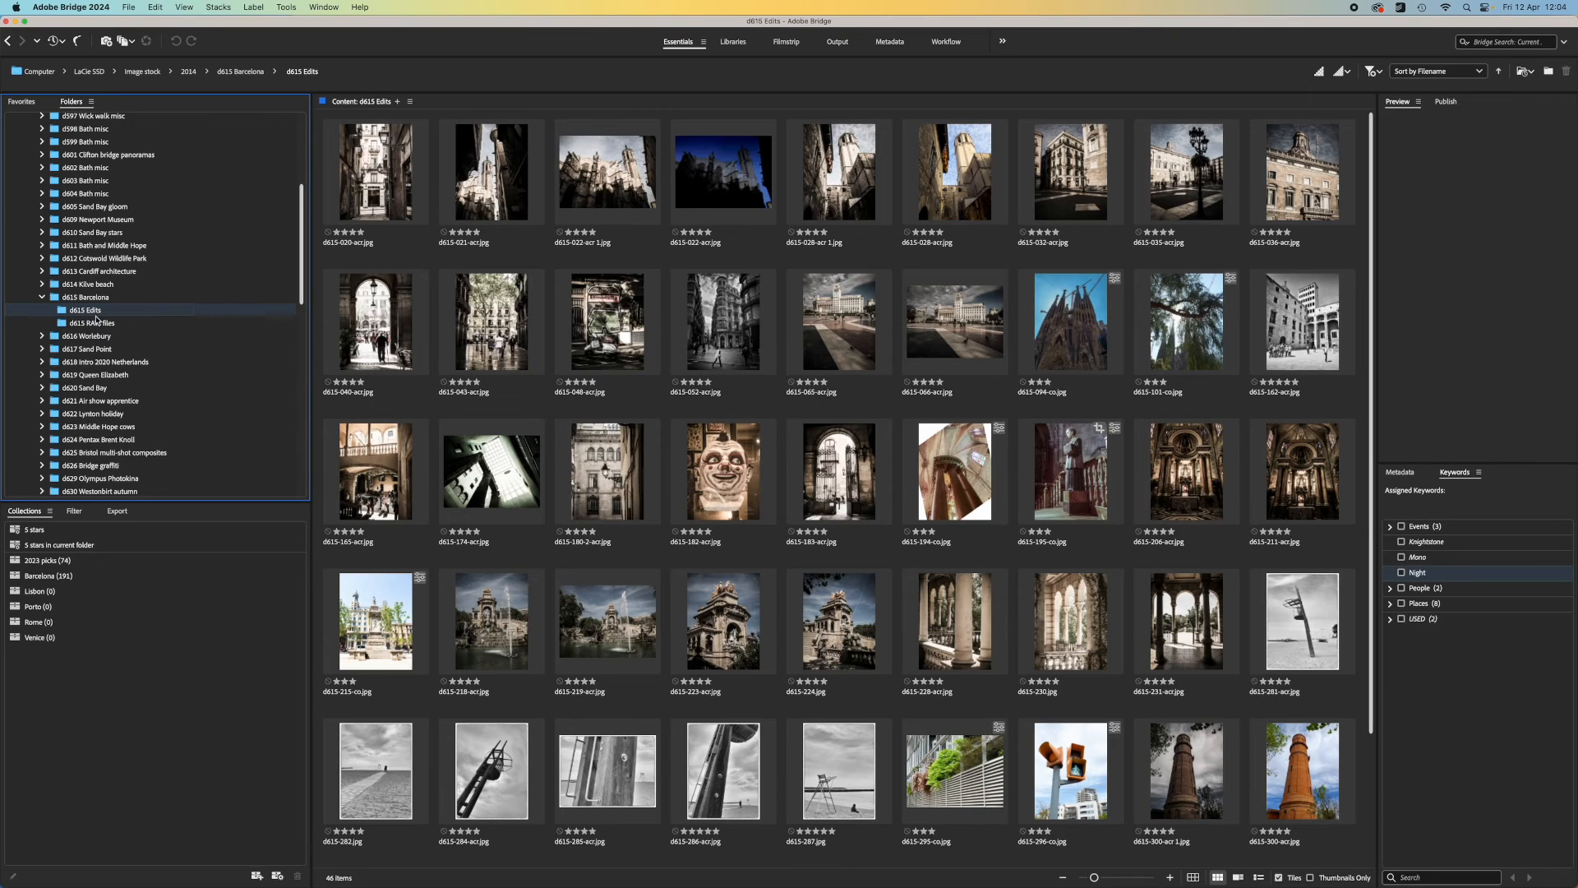
click(92, 324)
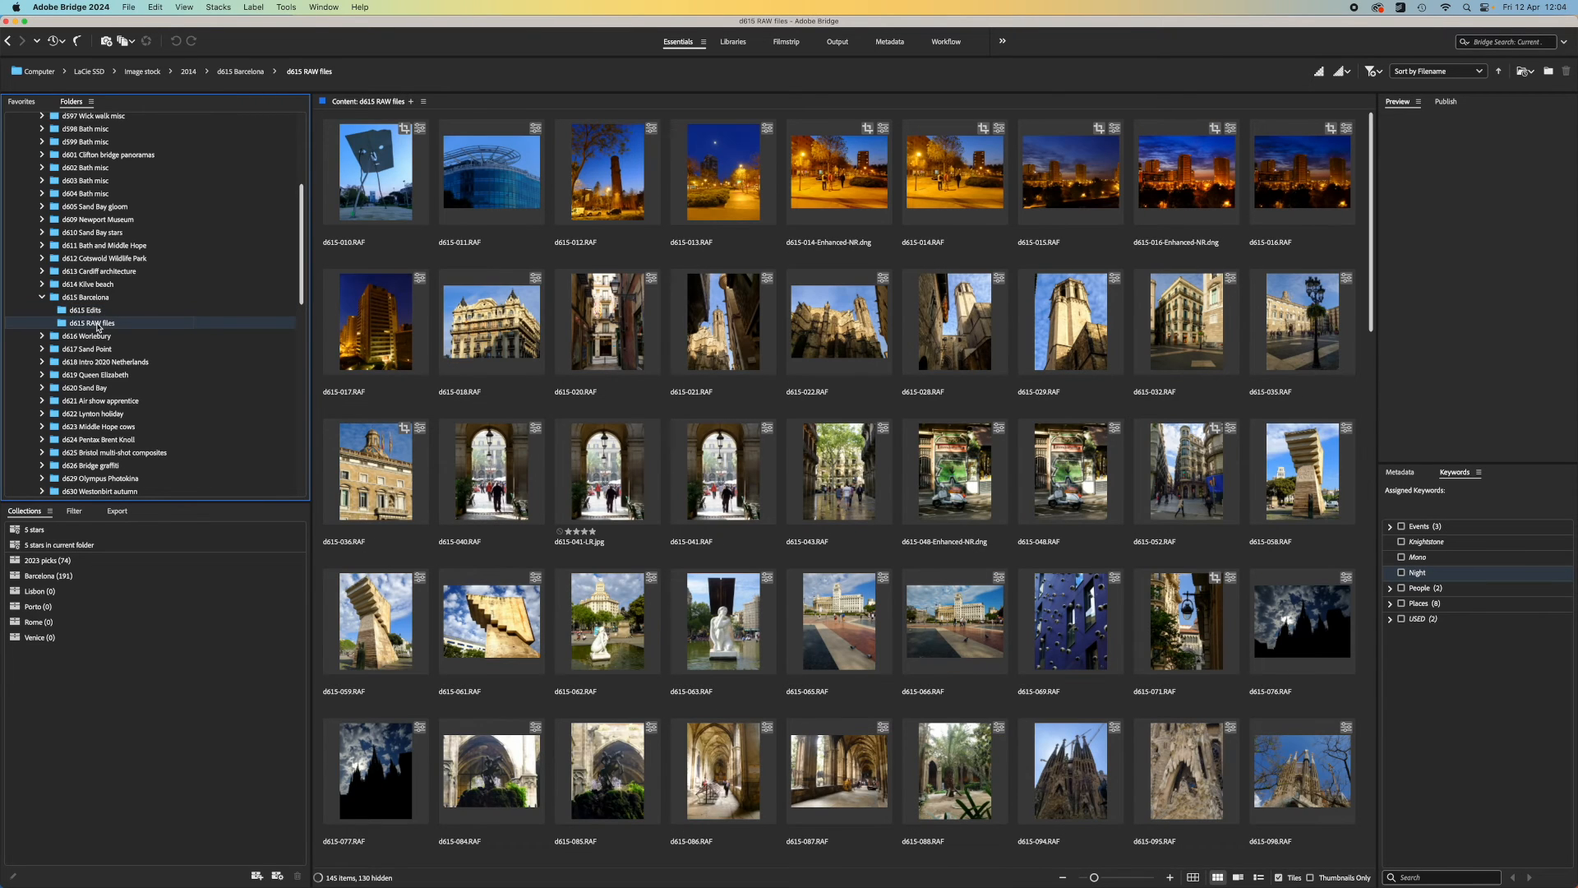
scroll(down, 3)
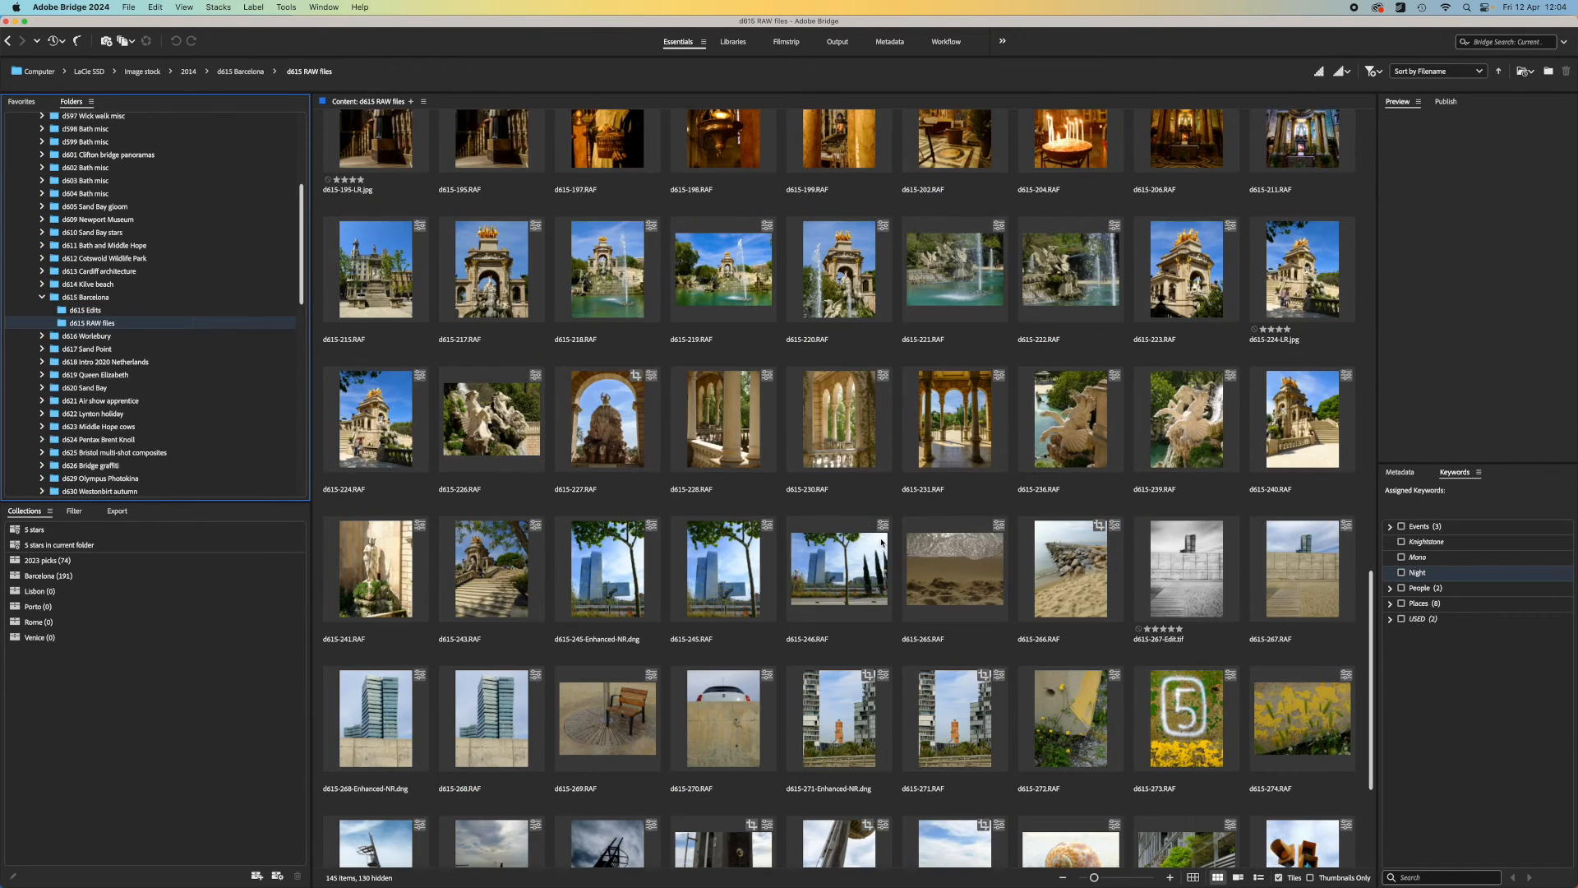
scroll(up, 3)
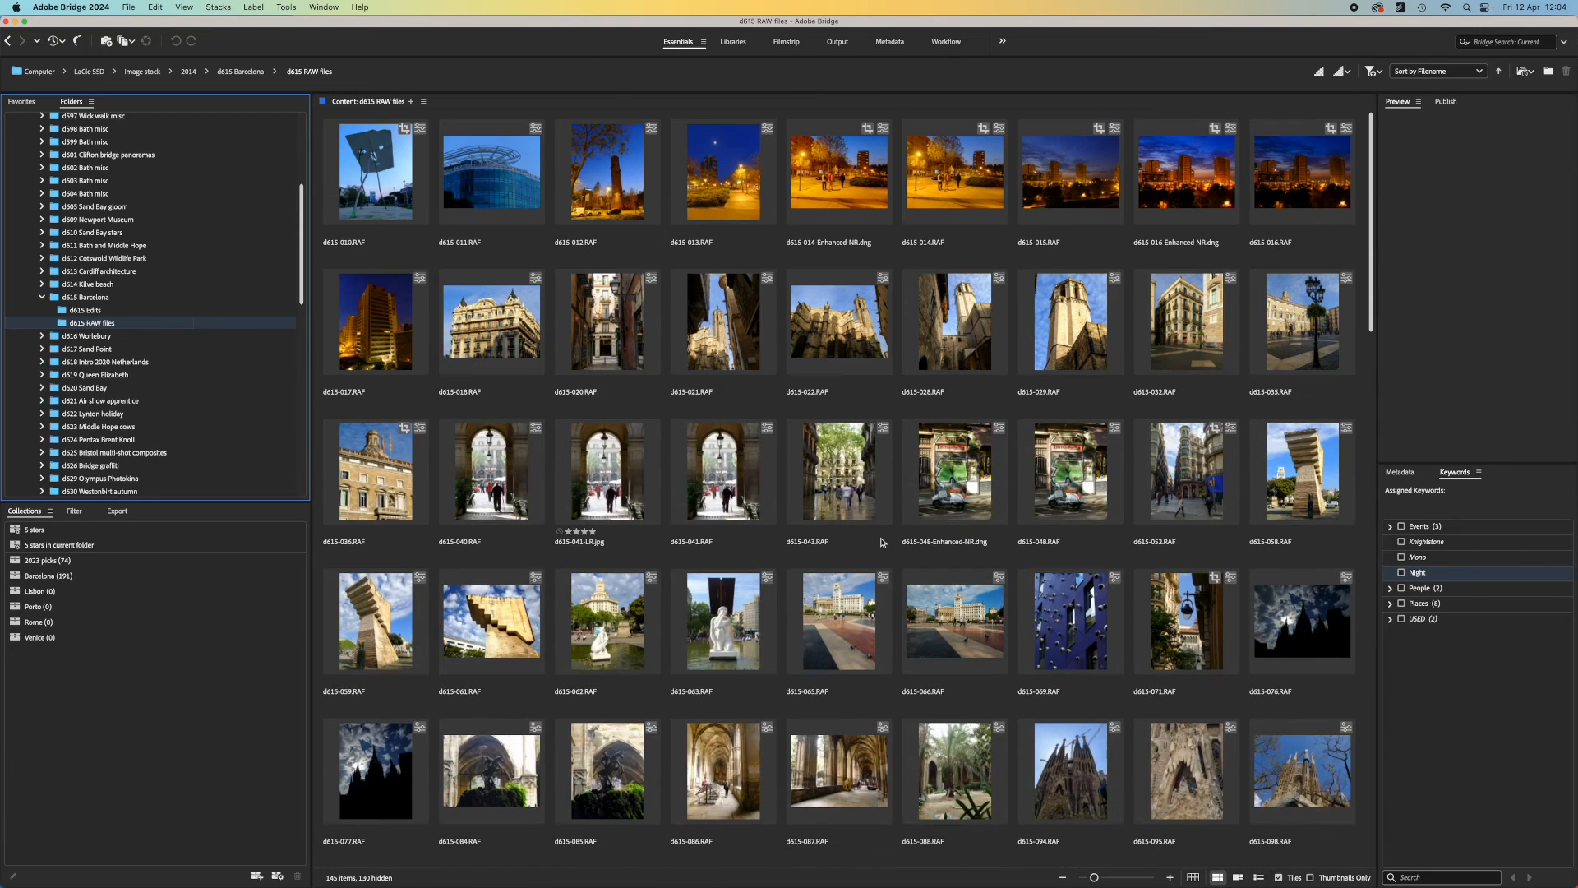
Select photos in the folder and open the arched passage JPEG d615-041-LR for editing.
click(839, 322)
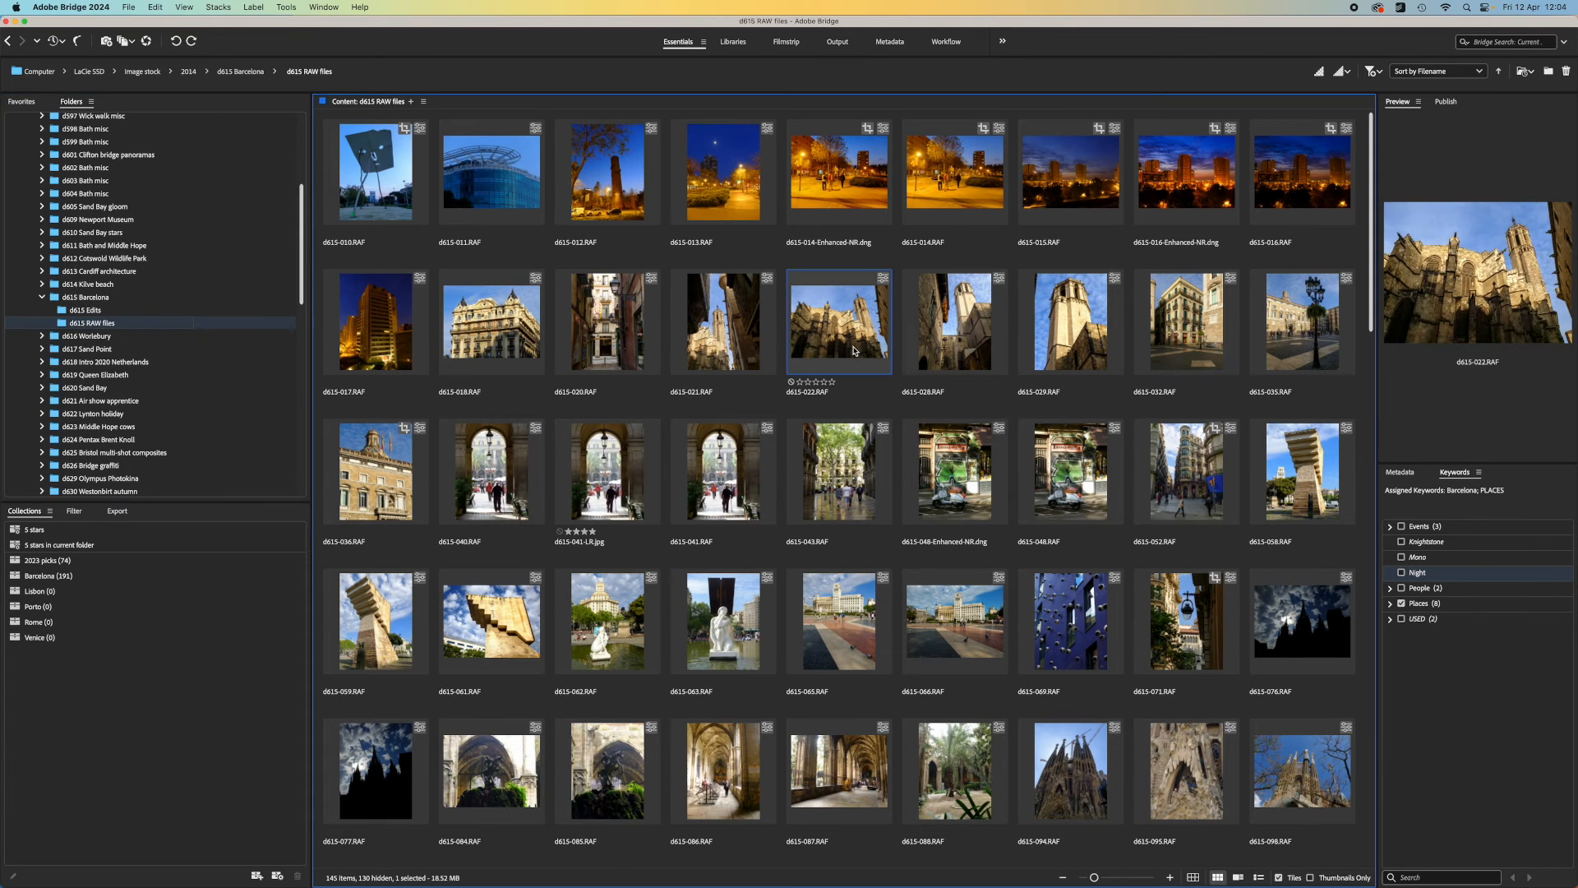
key(cmd+a)
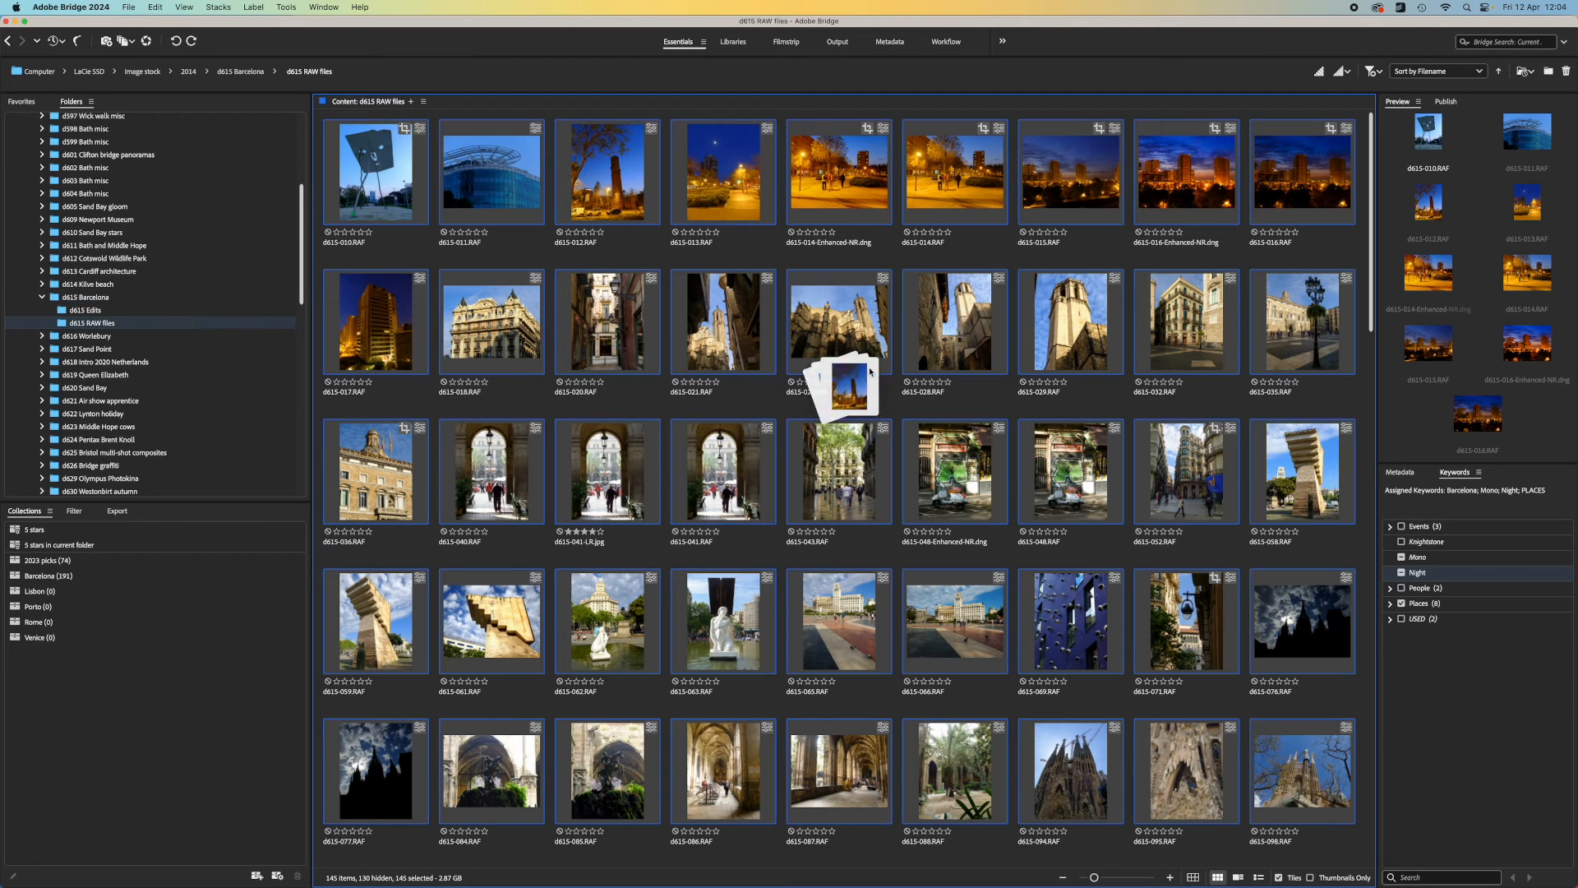
click(838, 472)
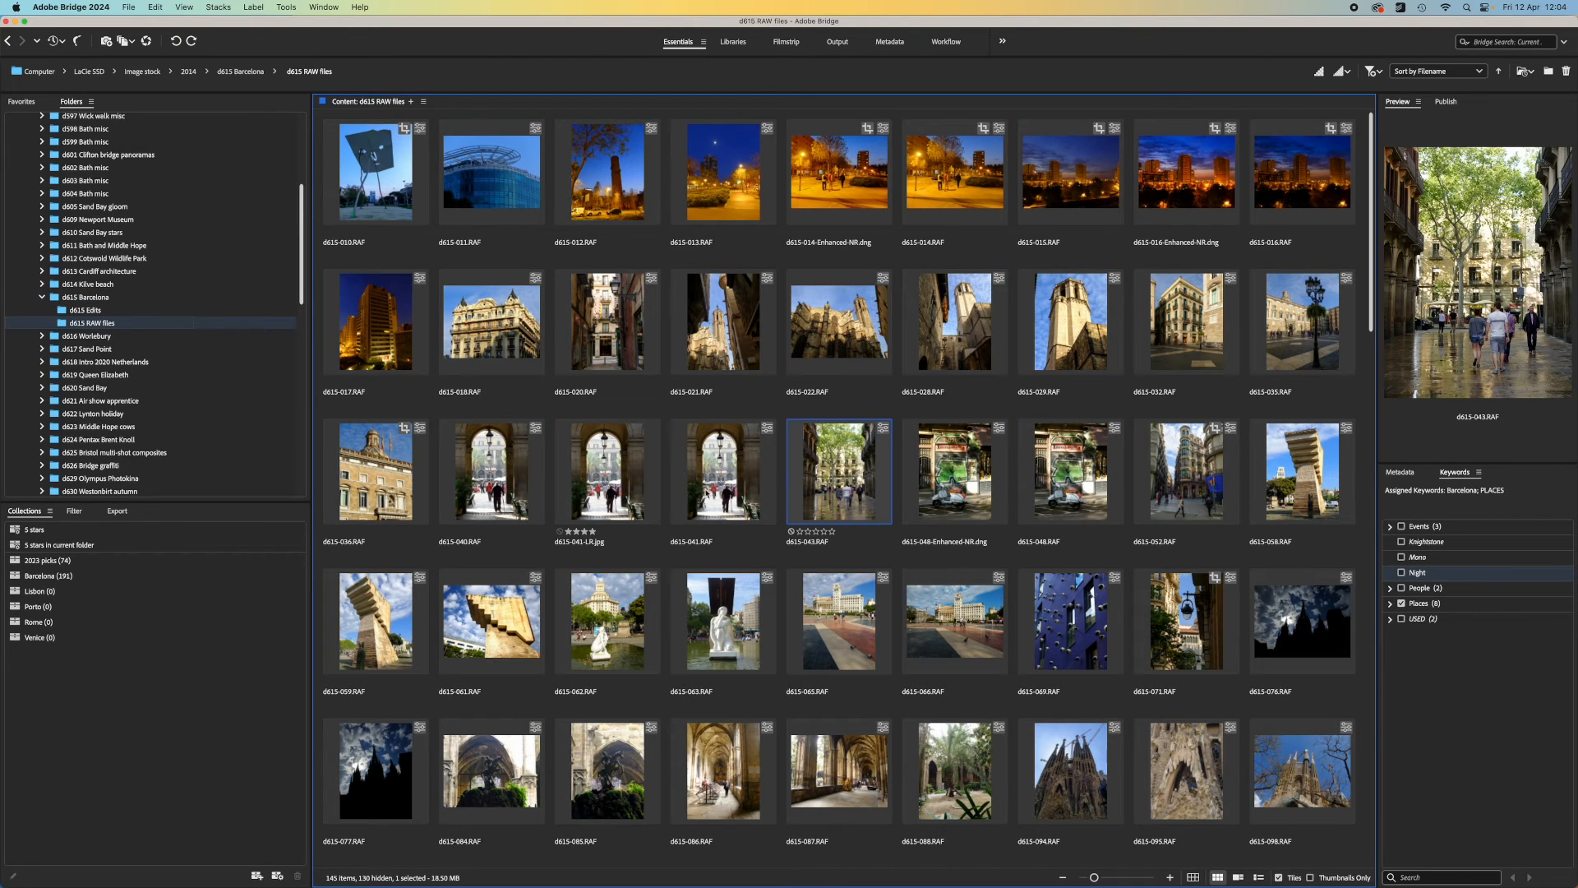
click(607, 470)
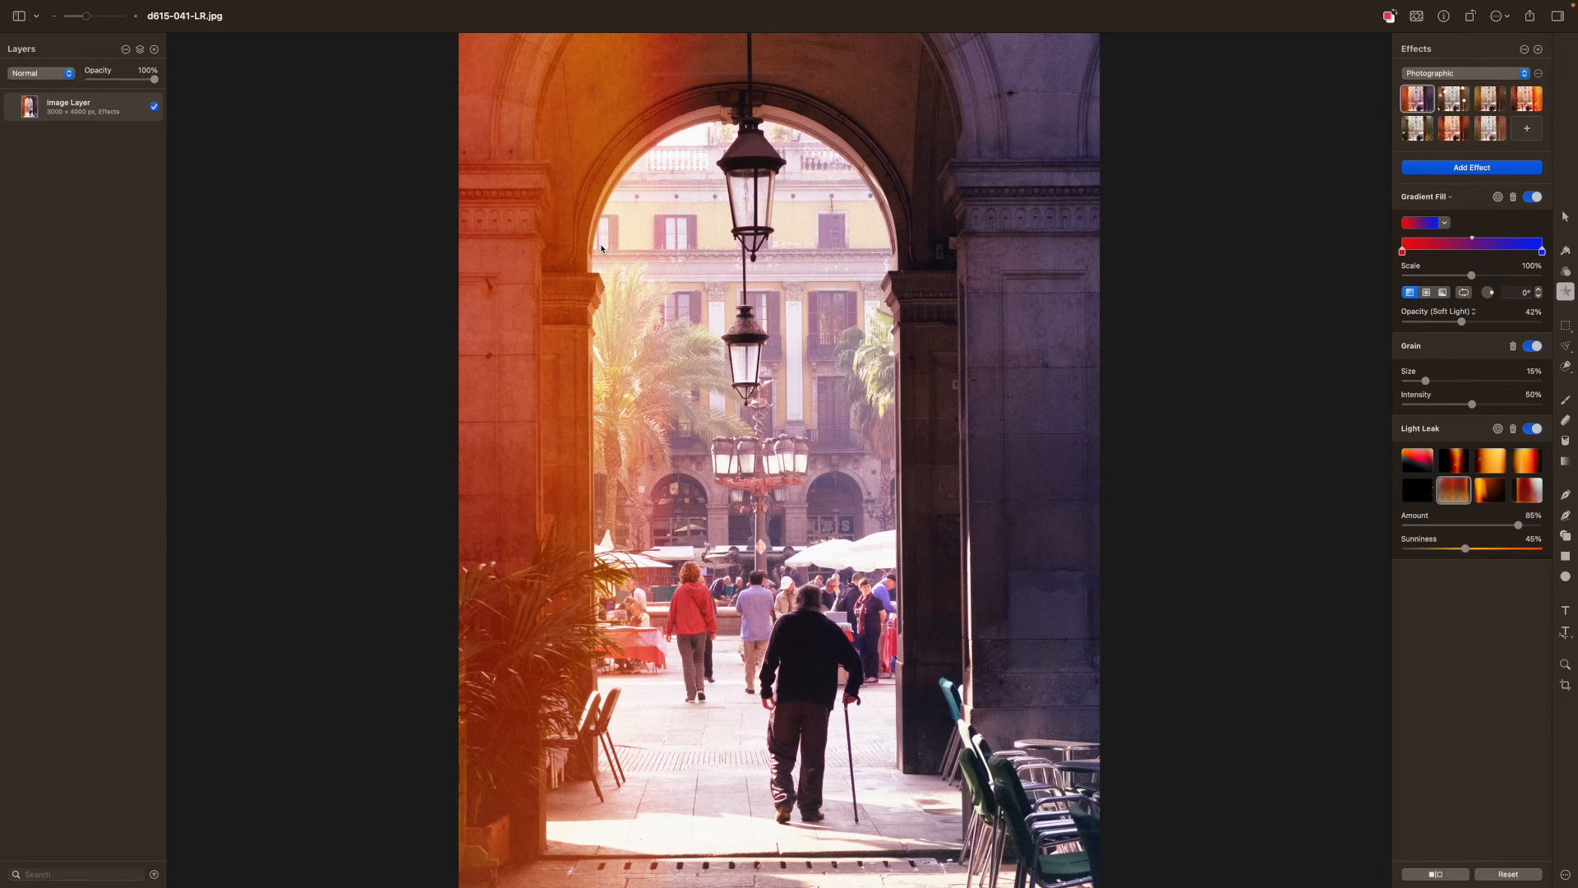
mouse_move(367, 201)
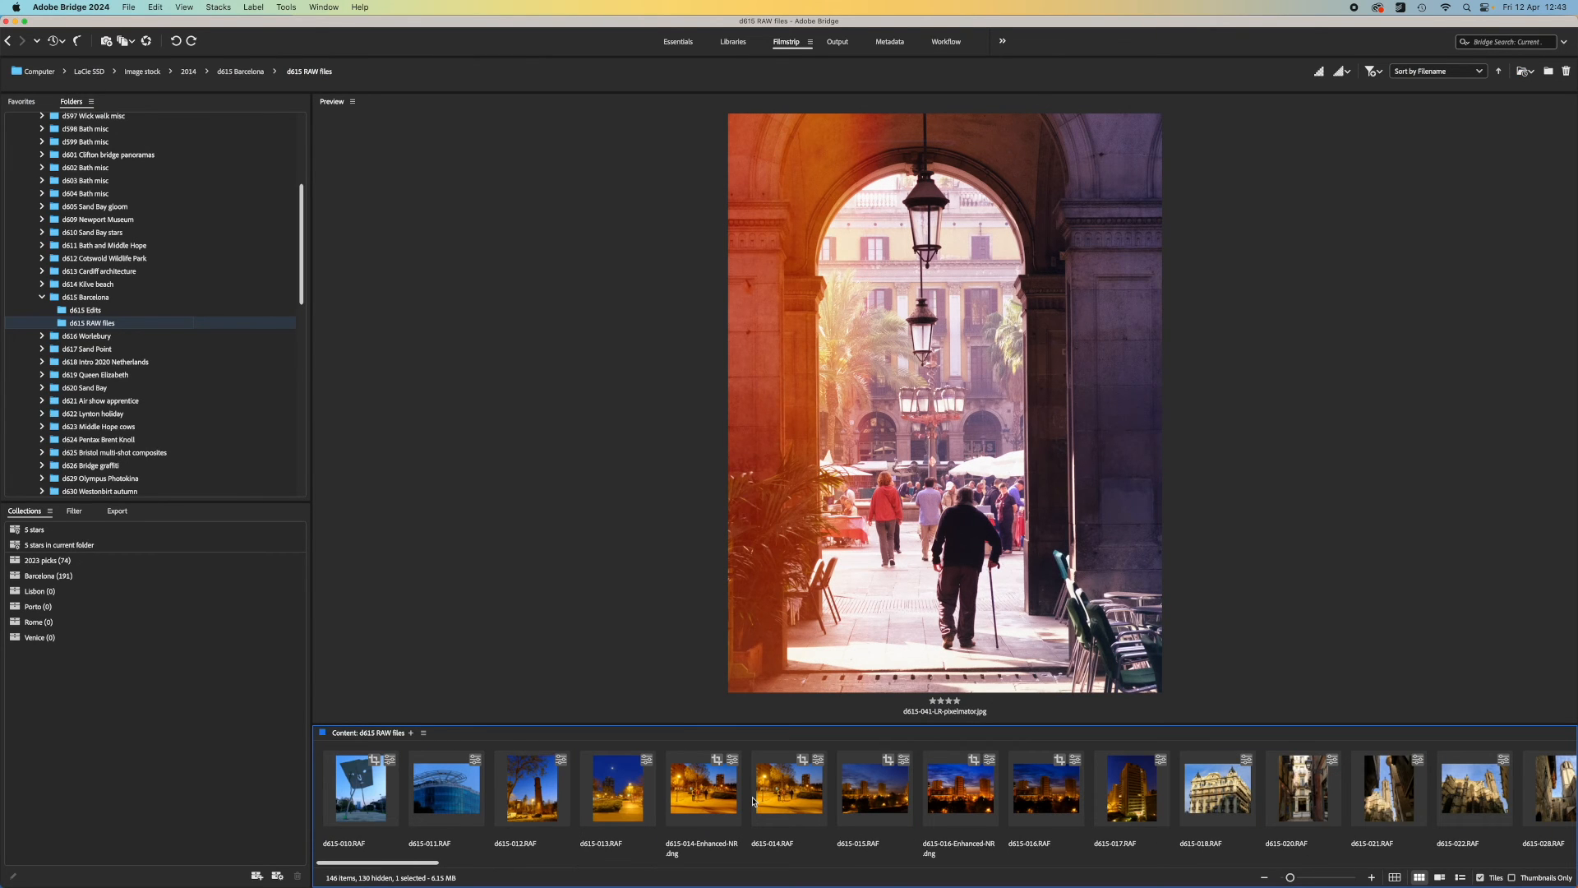
mouse_move(947, 790)
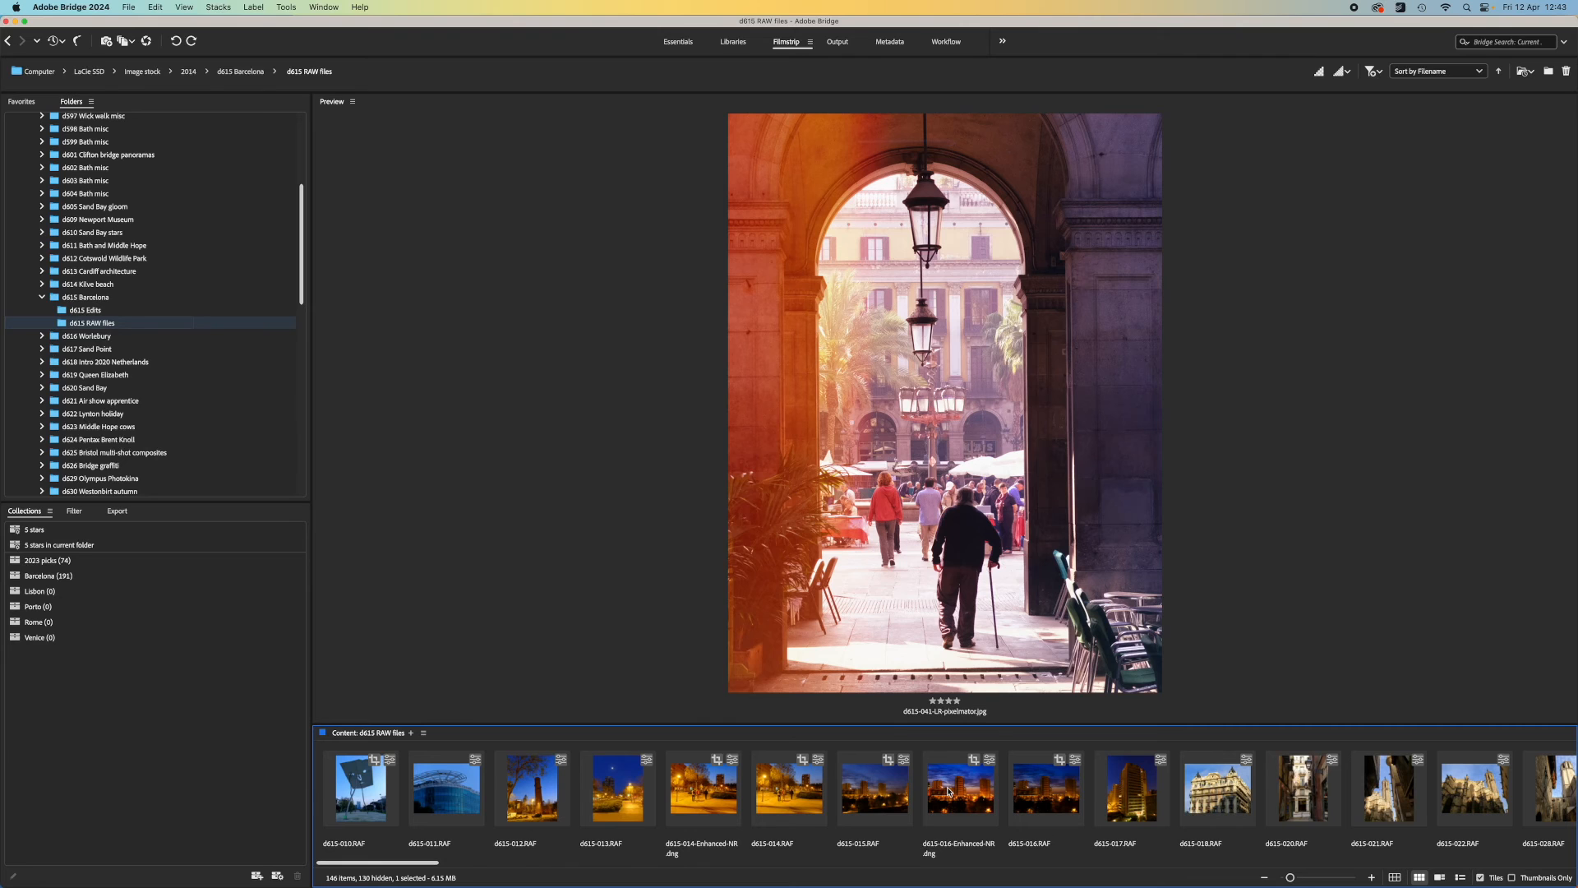
Open the night skyline photo d615-016-Enhanced-NR for editing.
click(957, 788)
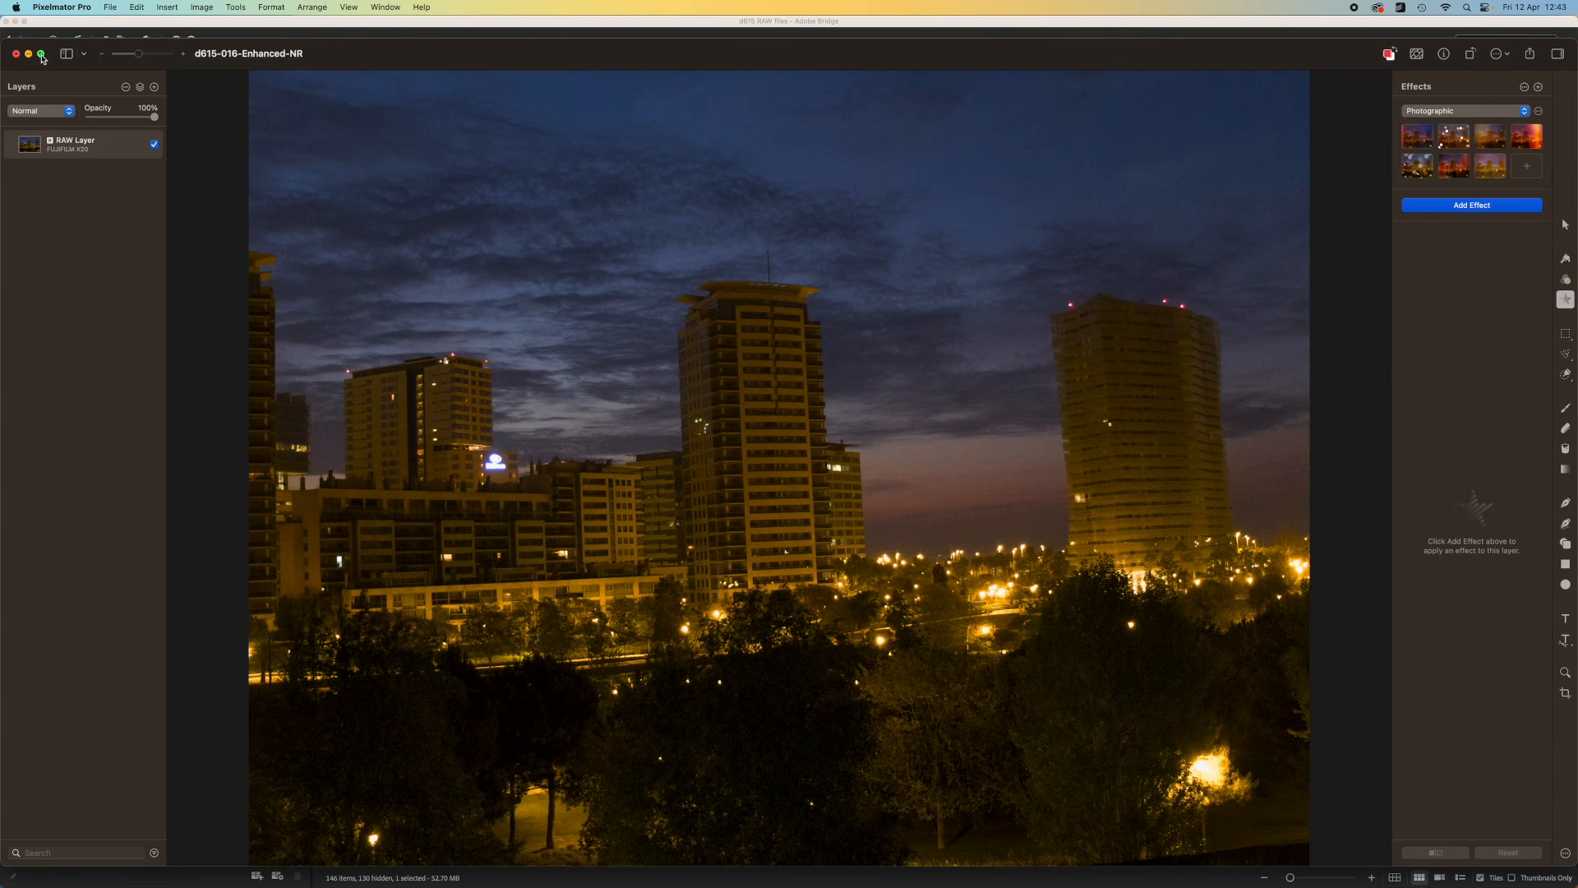
Maximise the Pixelmator Pro window showing the night skyline RAW layer.
click(41, 52)
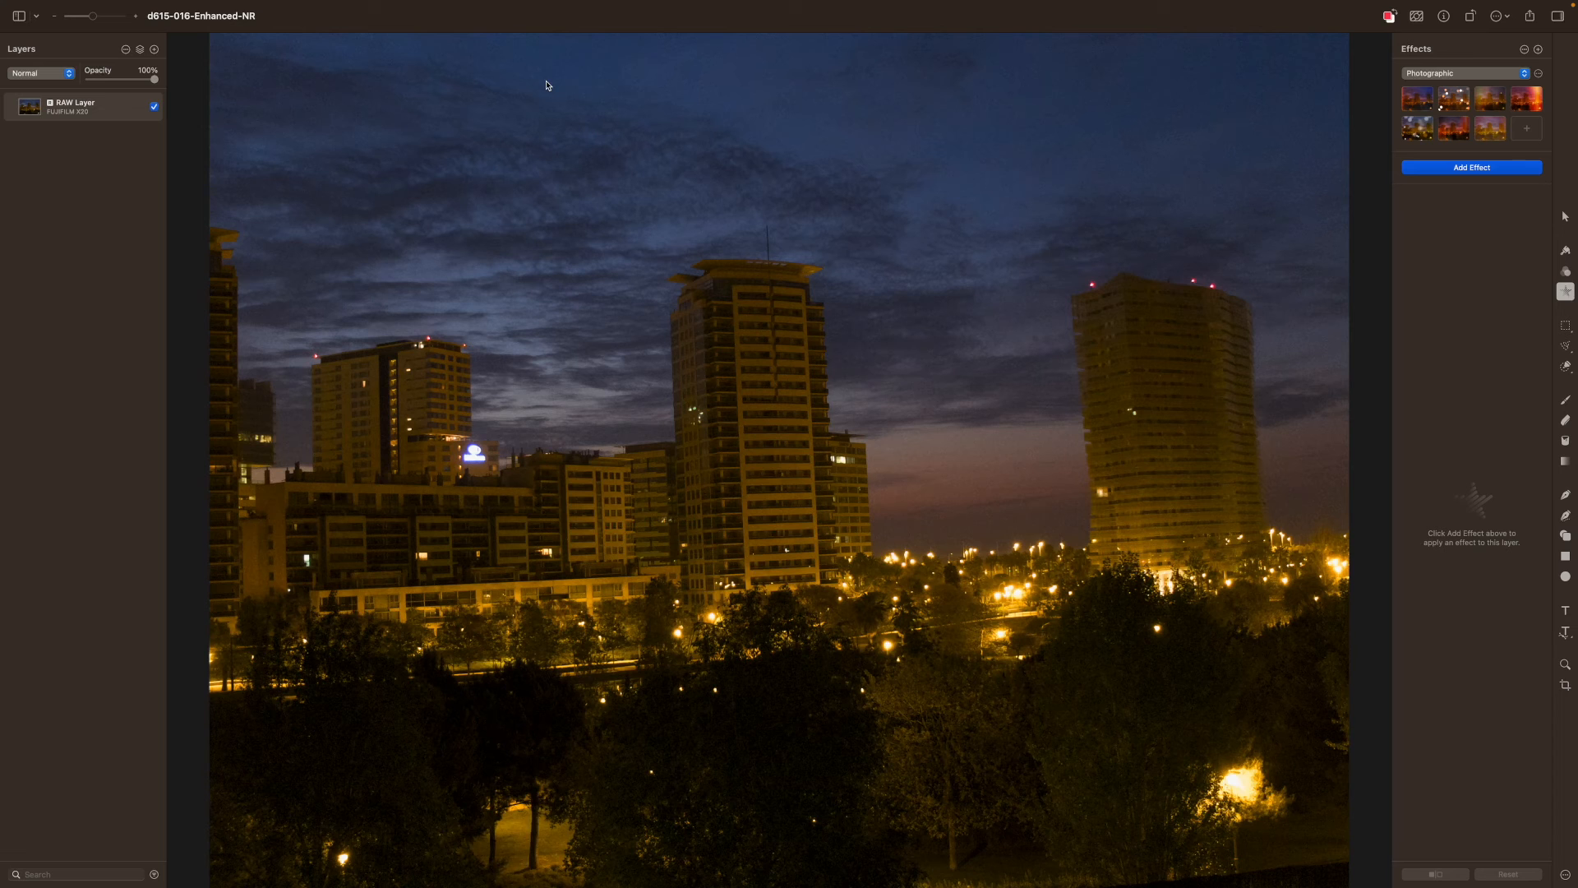
mouse_move(718, 826)
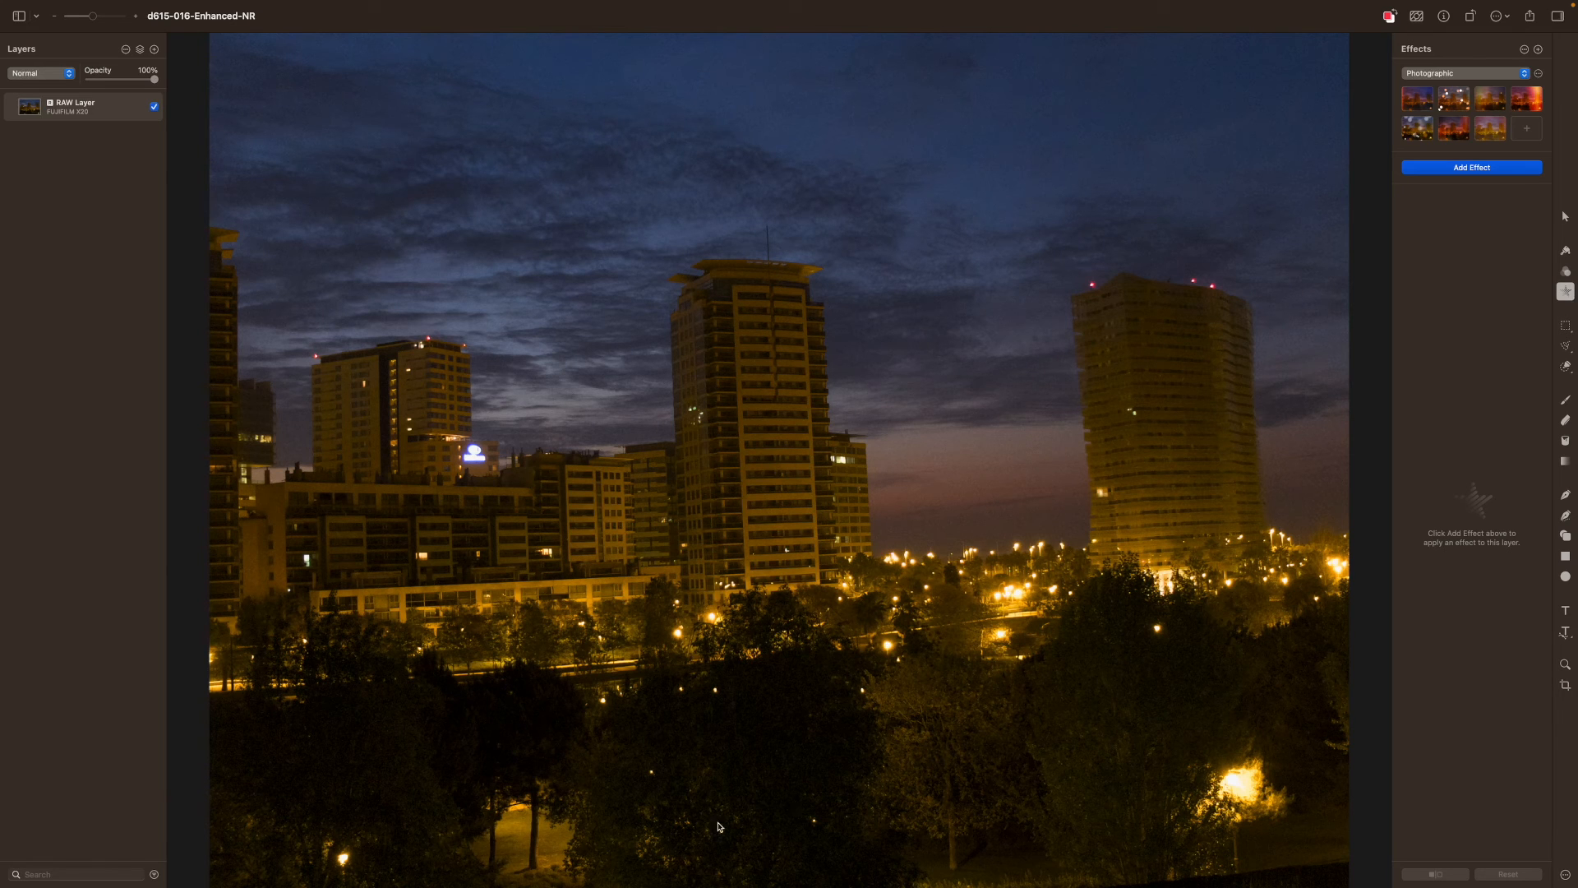
click(590, 881)
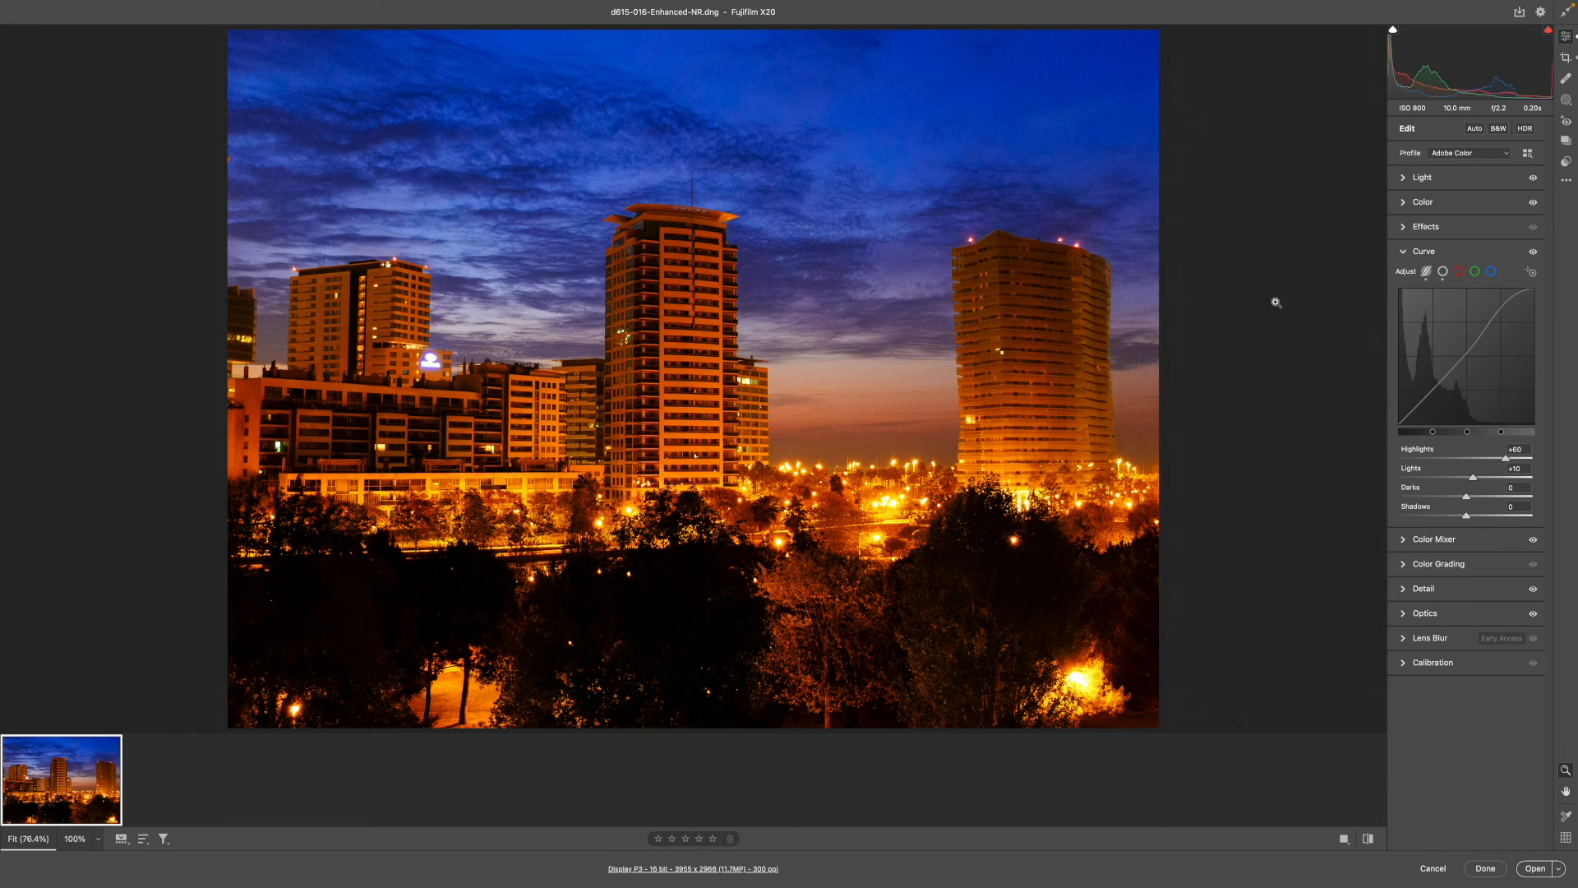
mouse_move(1519, 12)
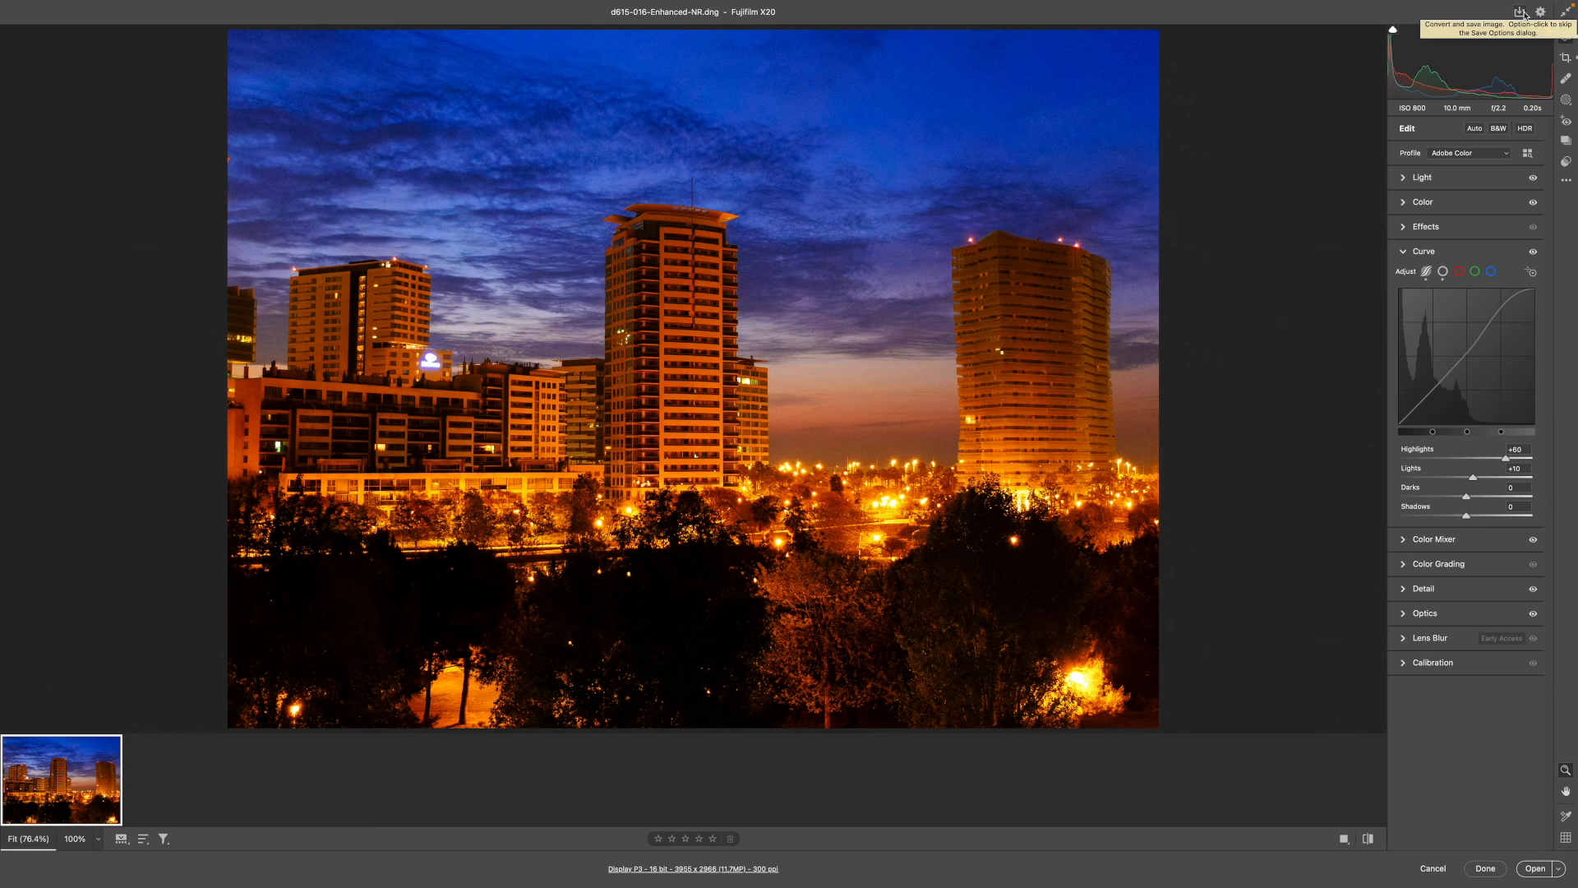
Convert and save the edited night skyline as d615-016-Enhanced-NR.jpg beside its DNG.
click(1518, 12)
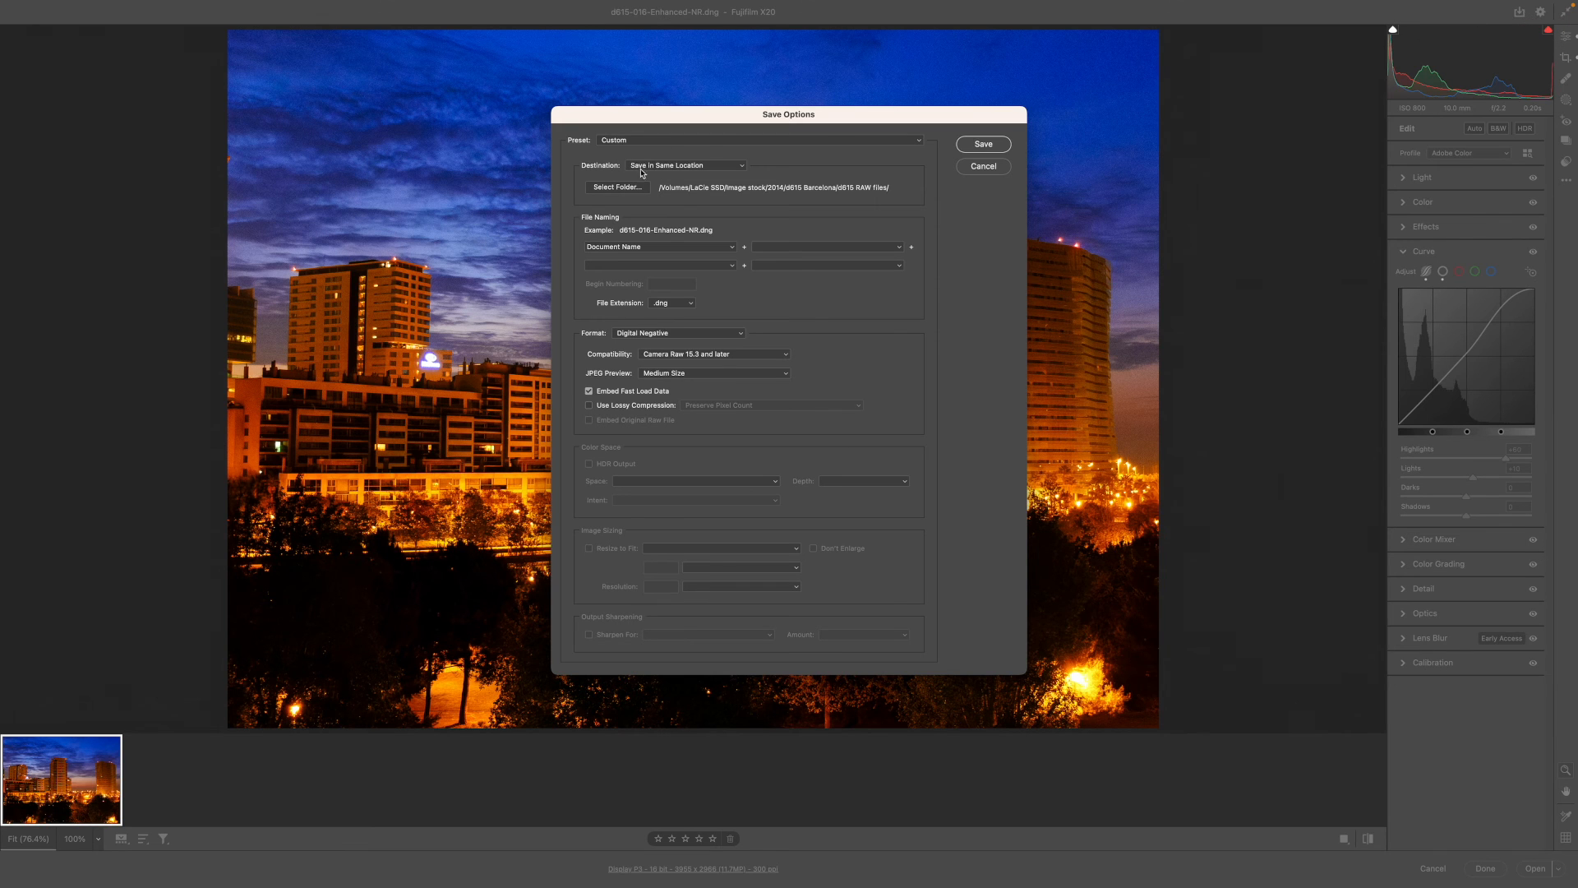
mouse_move(652, 181)
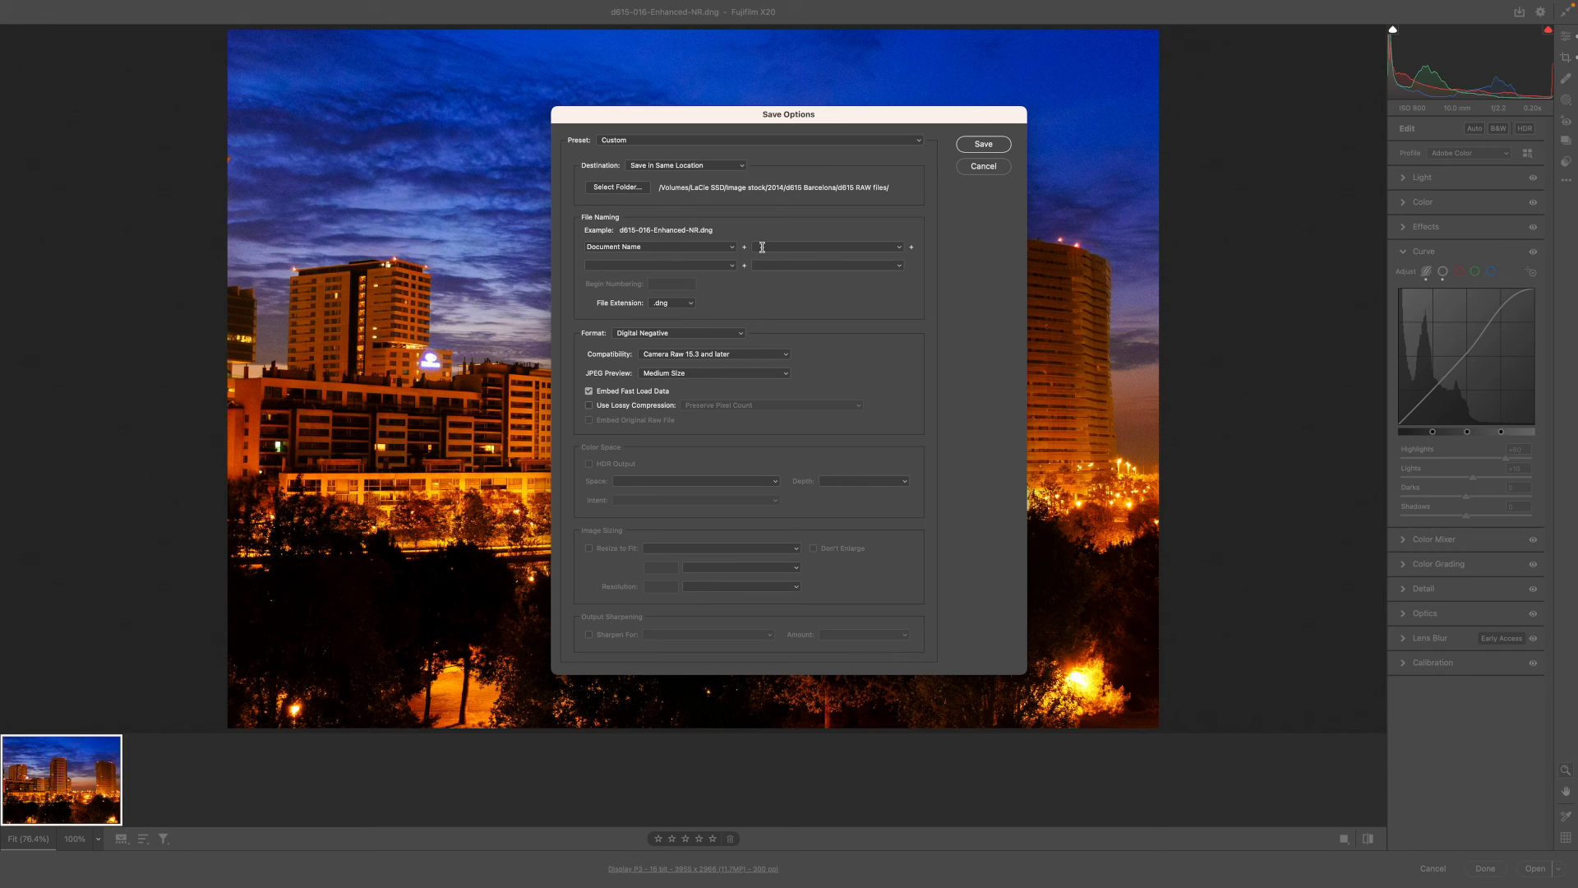
mouse_move(688, 311)
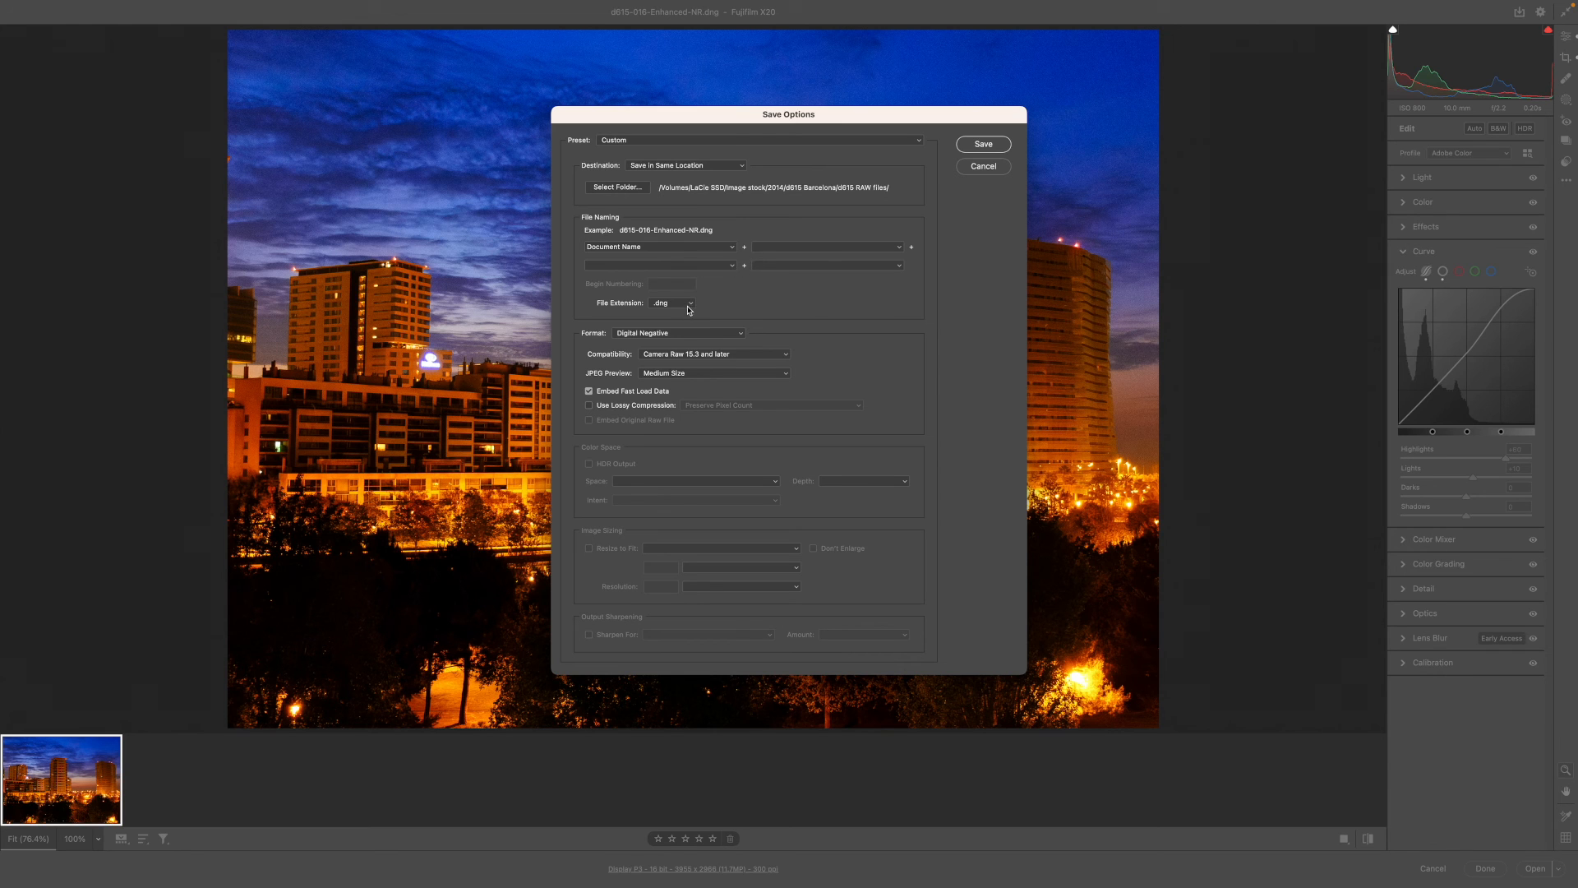
click(670, 303)
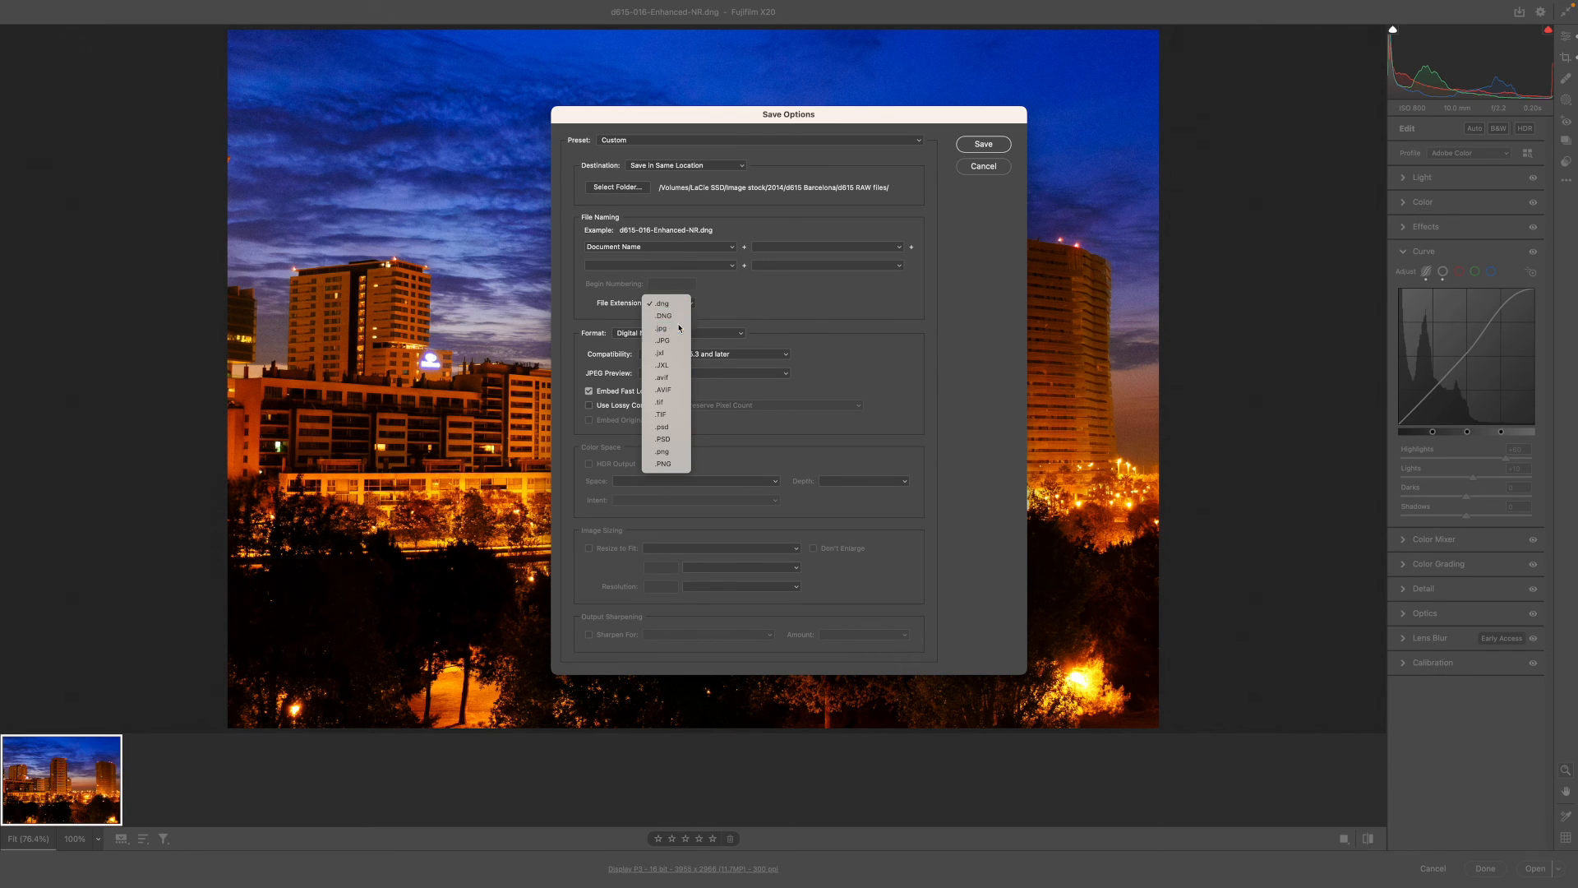
click(661, 327)
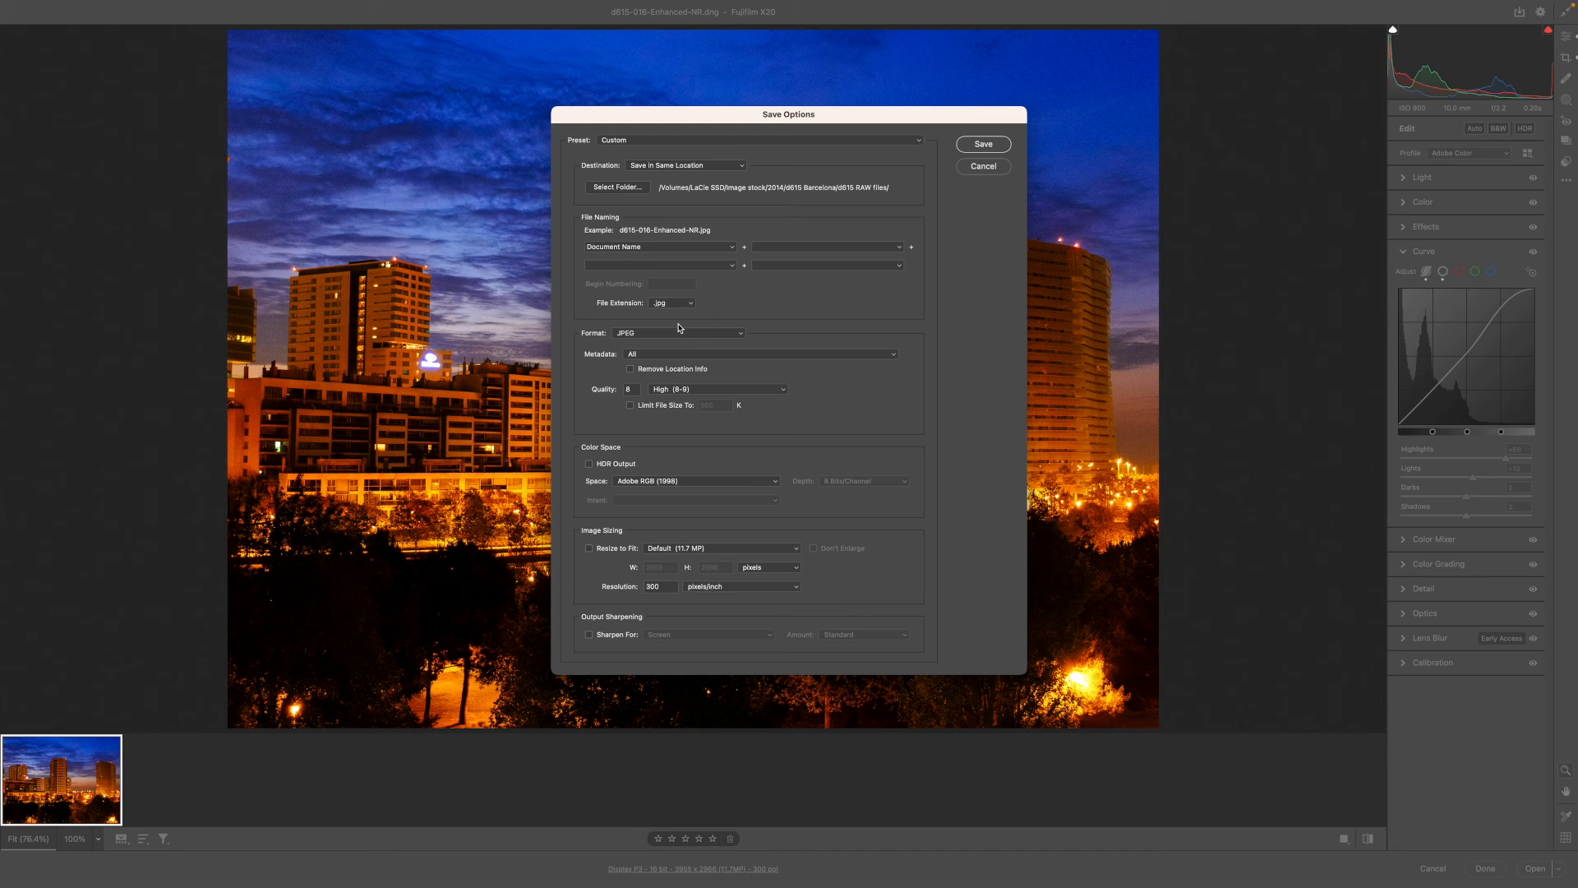
click(983, 143)
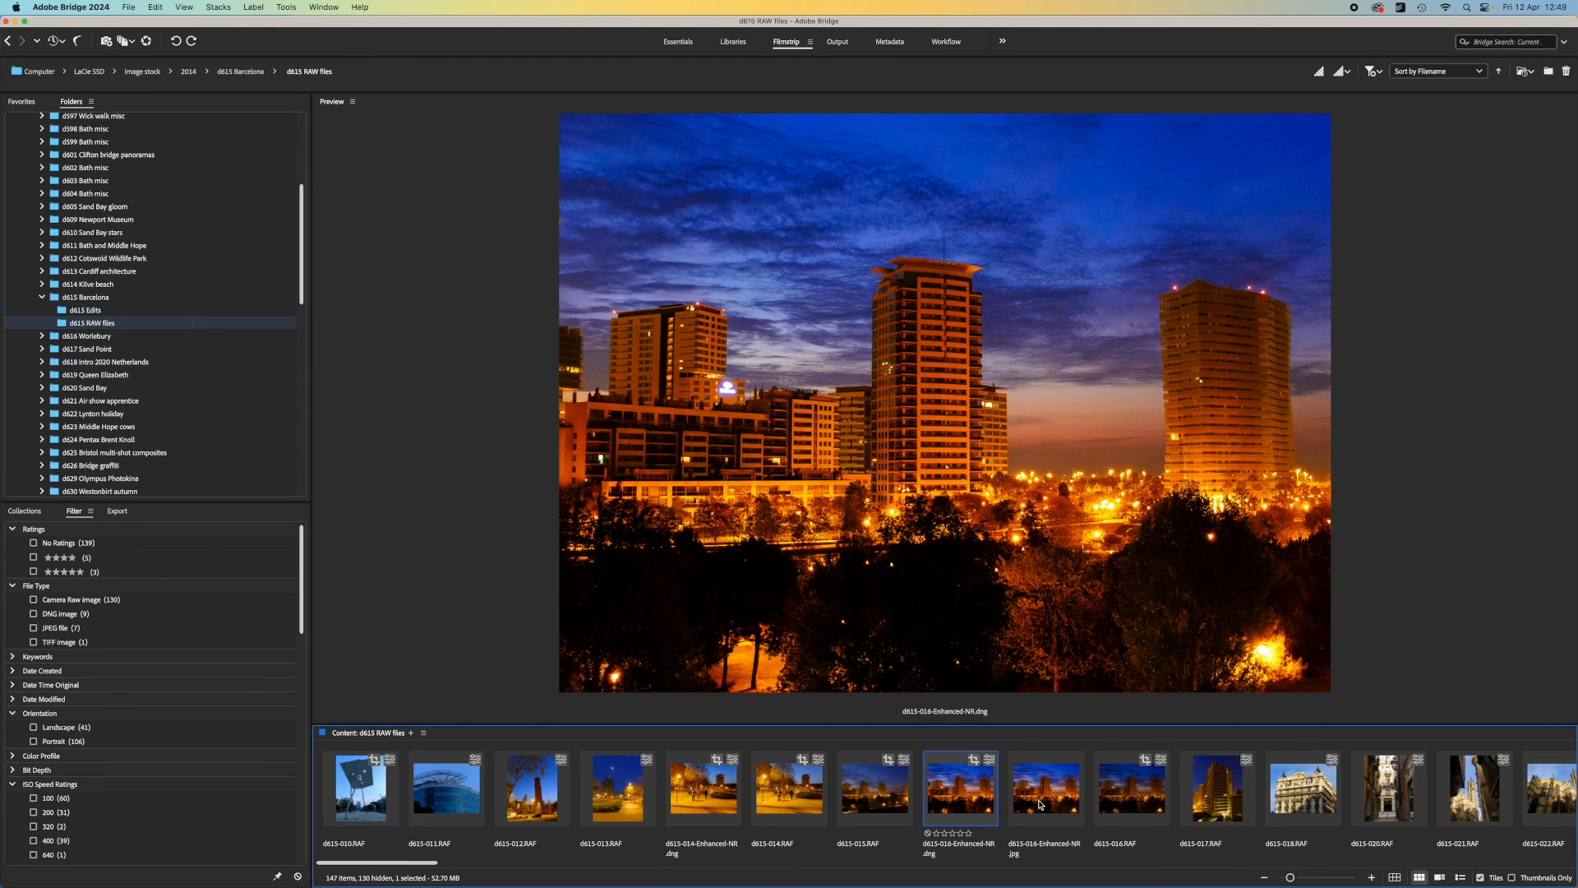